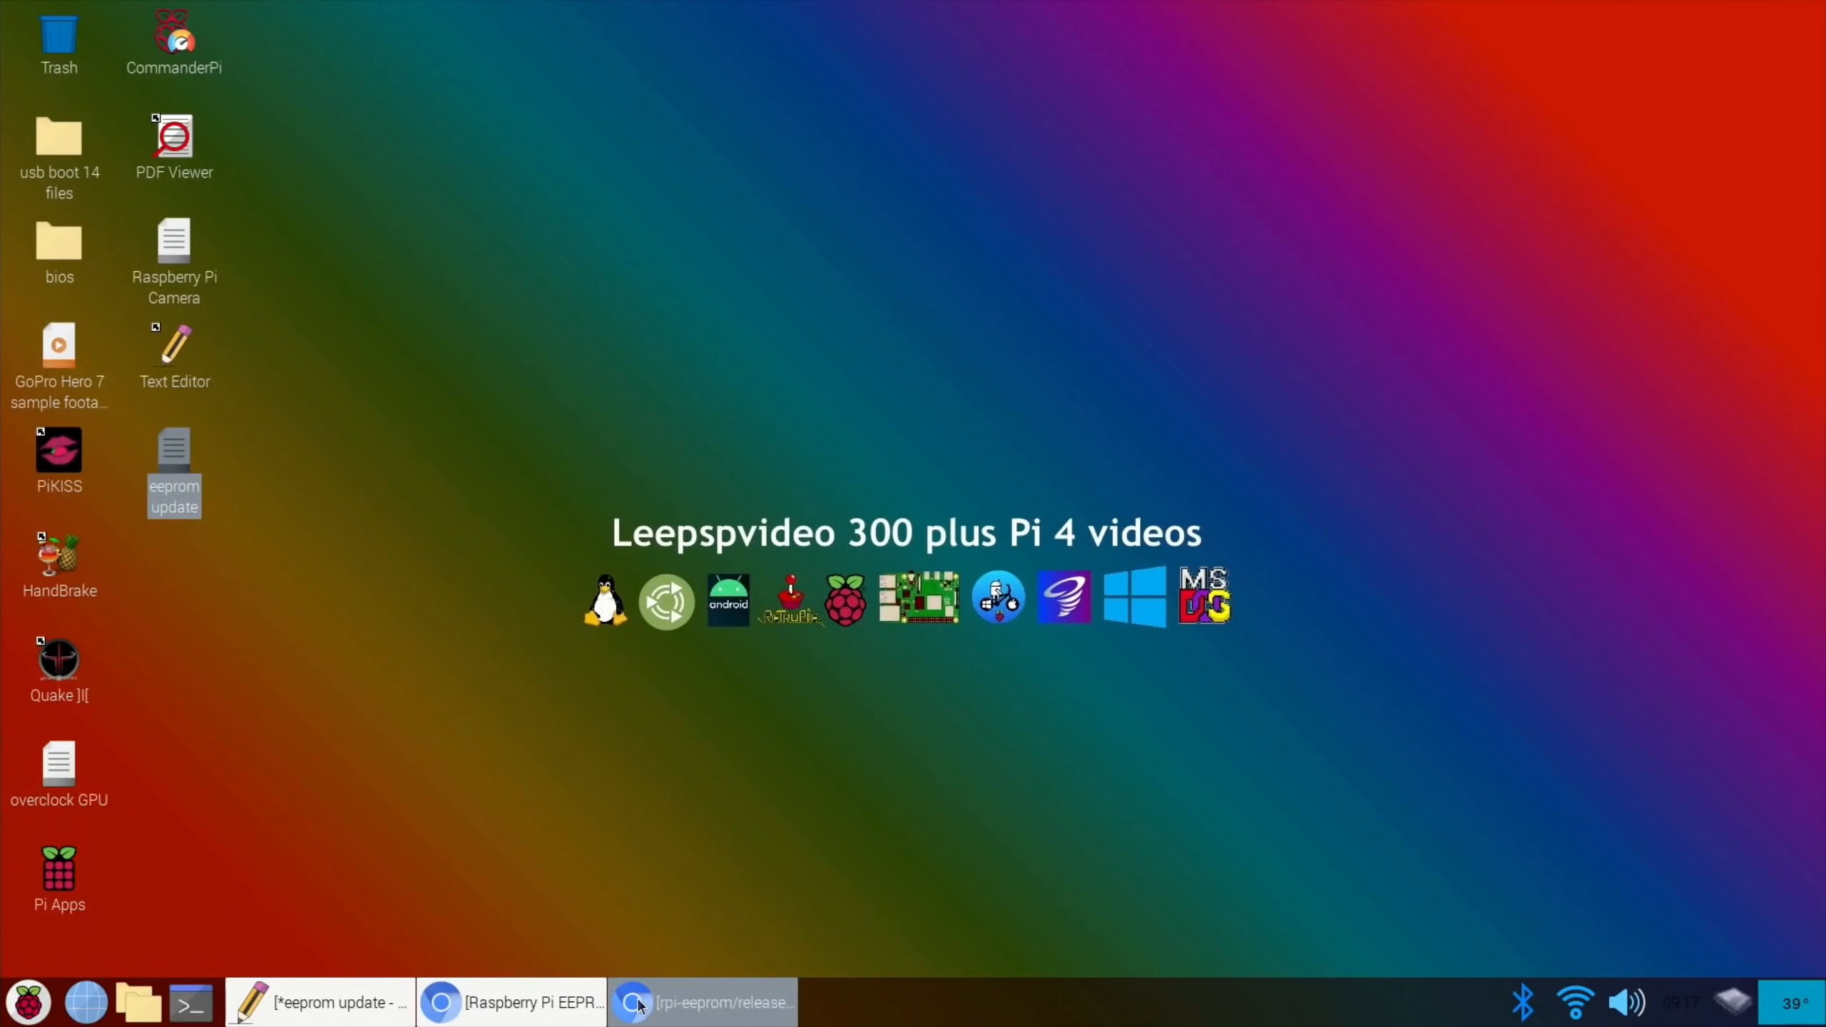
- Switch from the bootloader release notes to the 'eeprom update' Mousepad notes
{"action": "left_click", "coordinate": [704, 1001]}
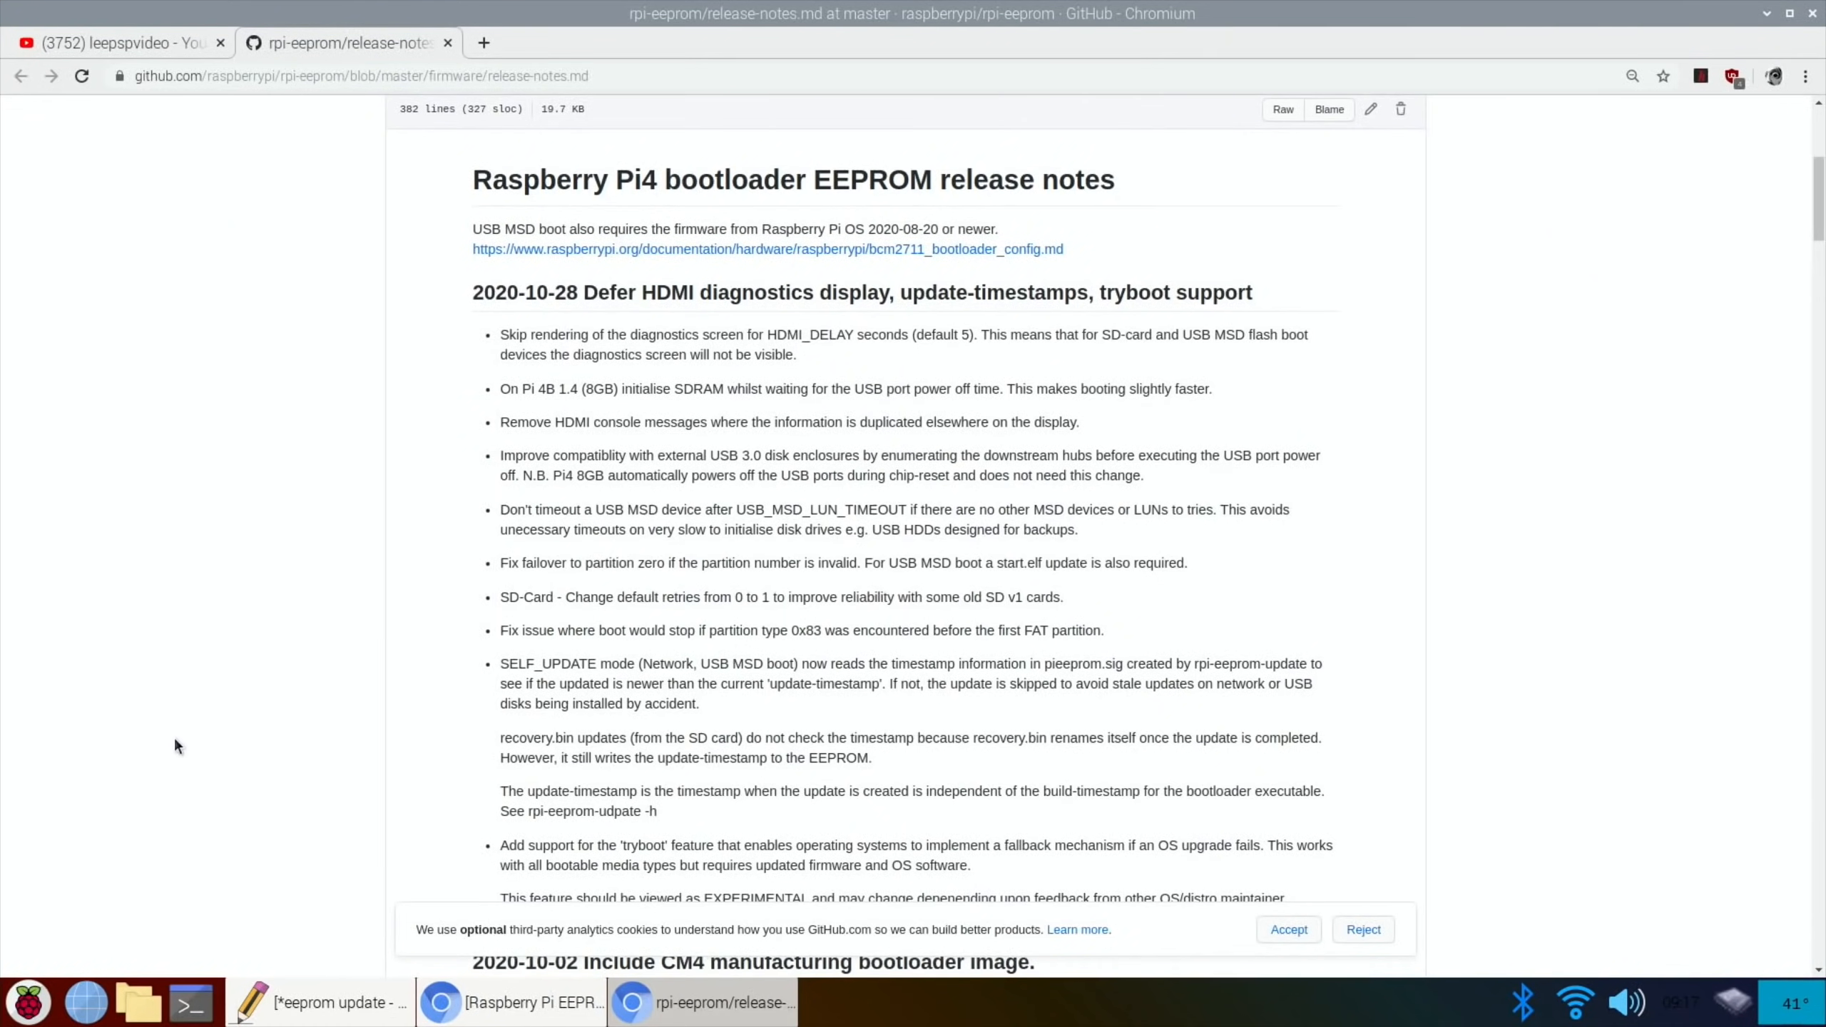
{"action": "mouse_move", "coordinate": [350, 446]}
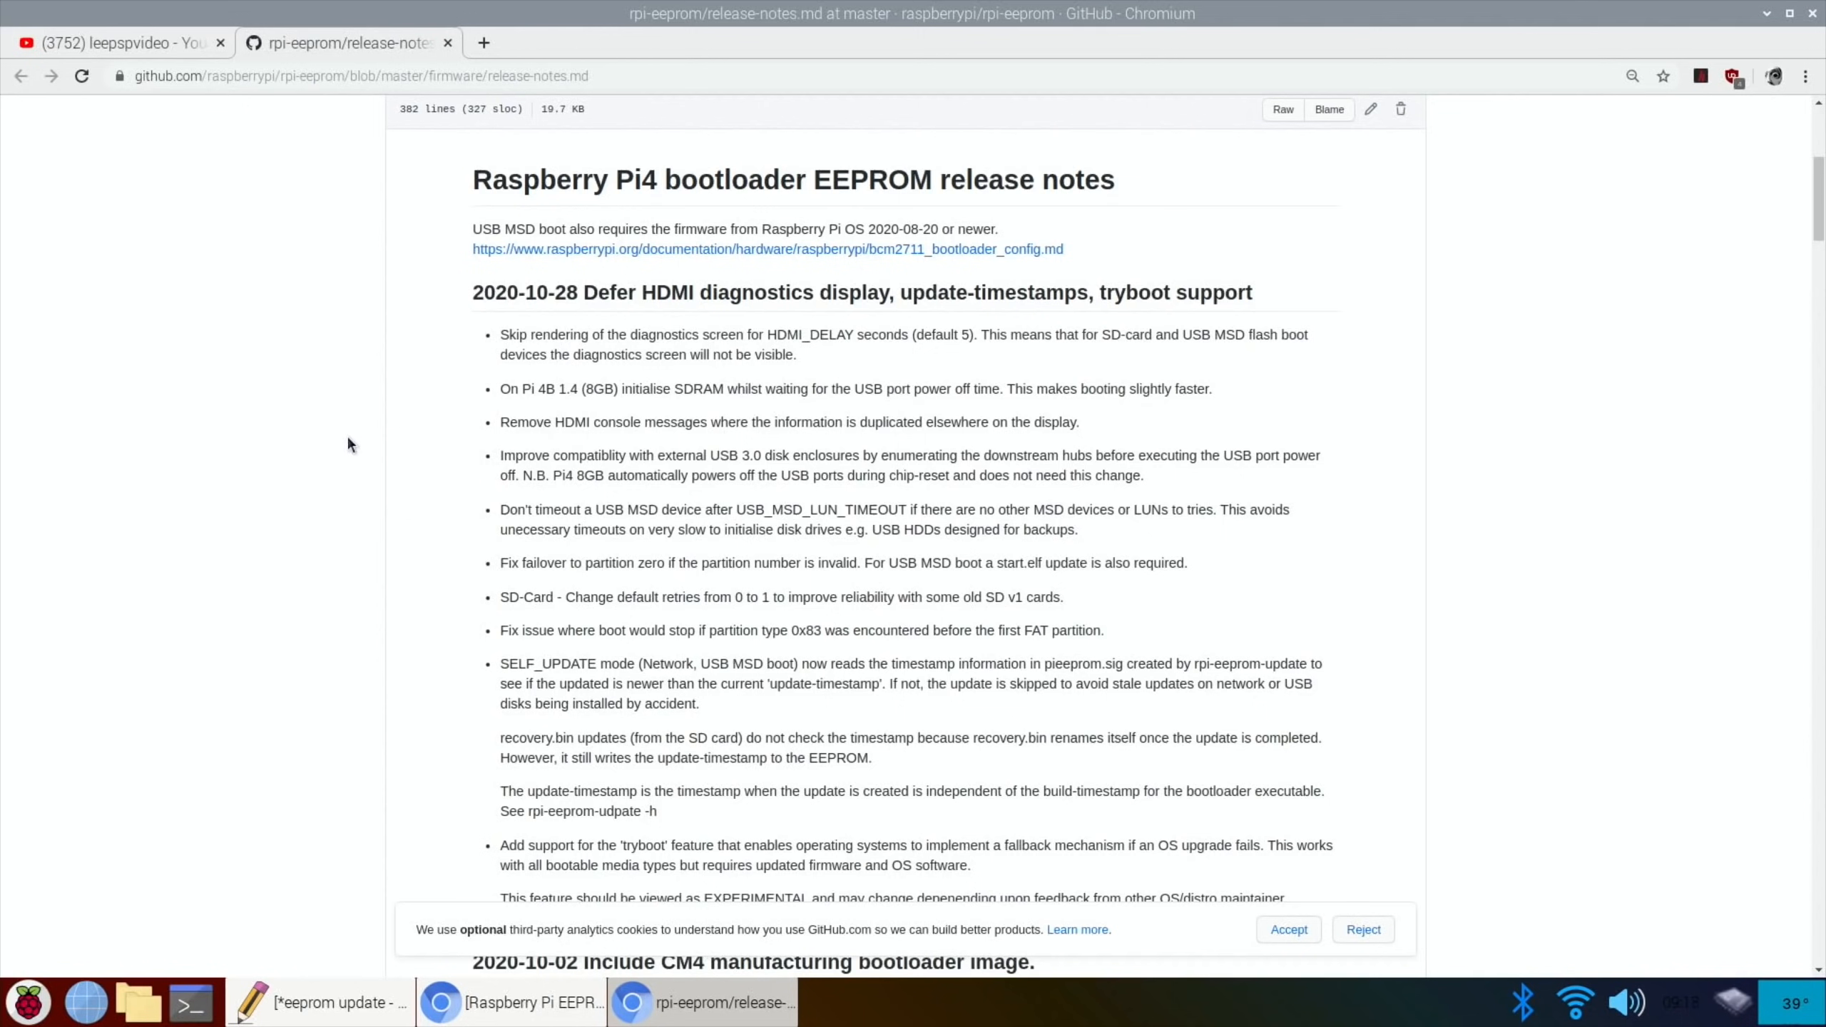
{"action": "mouse_move", "coordinate": [369, 408]}
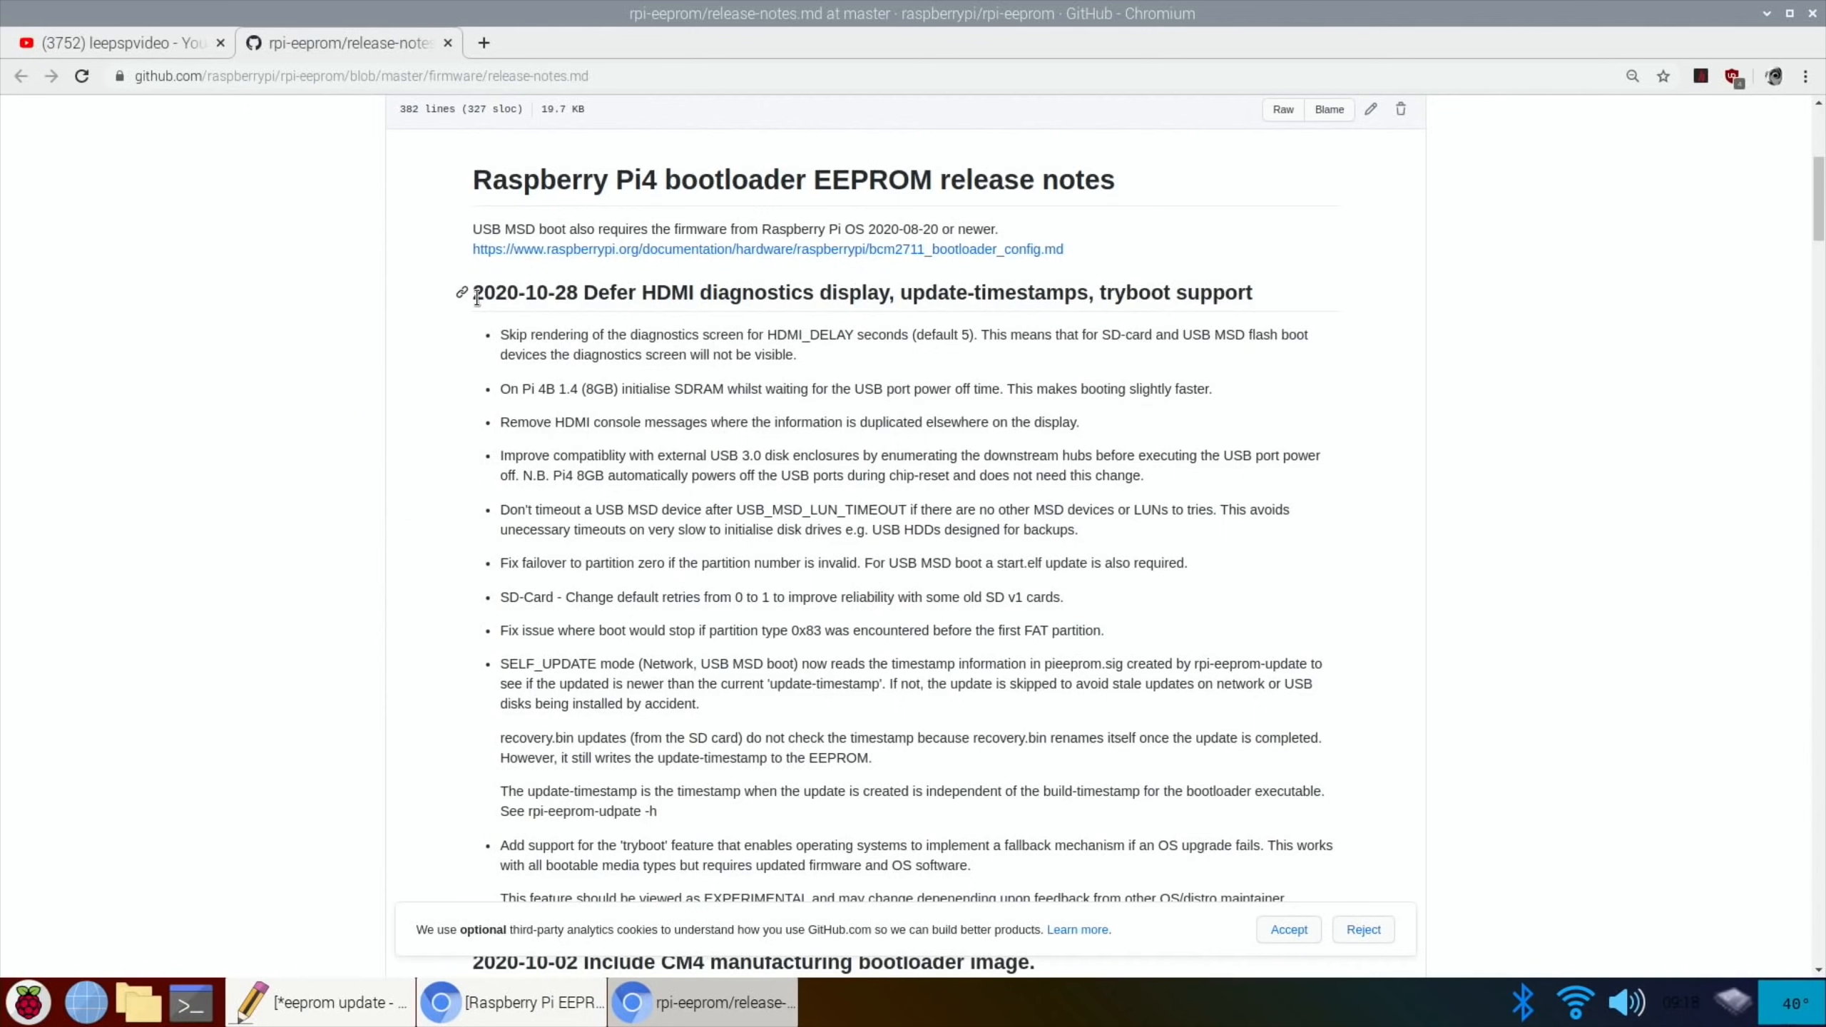
{"action": "mouse_move", "coordinate": [629, 315]}
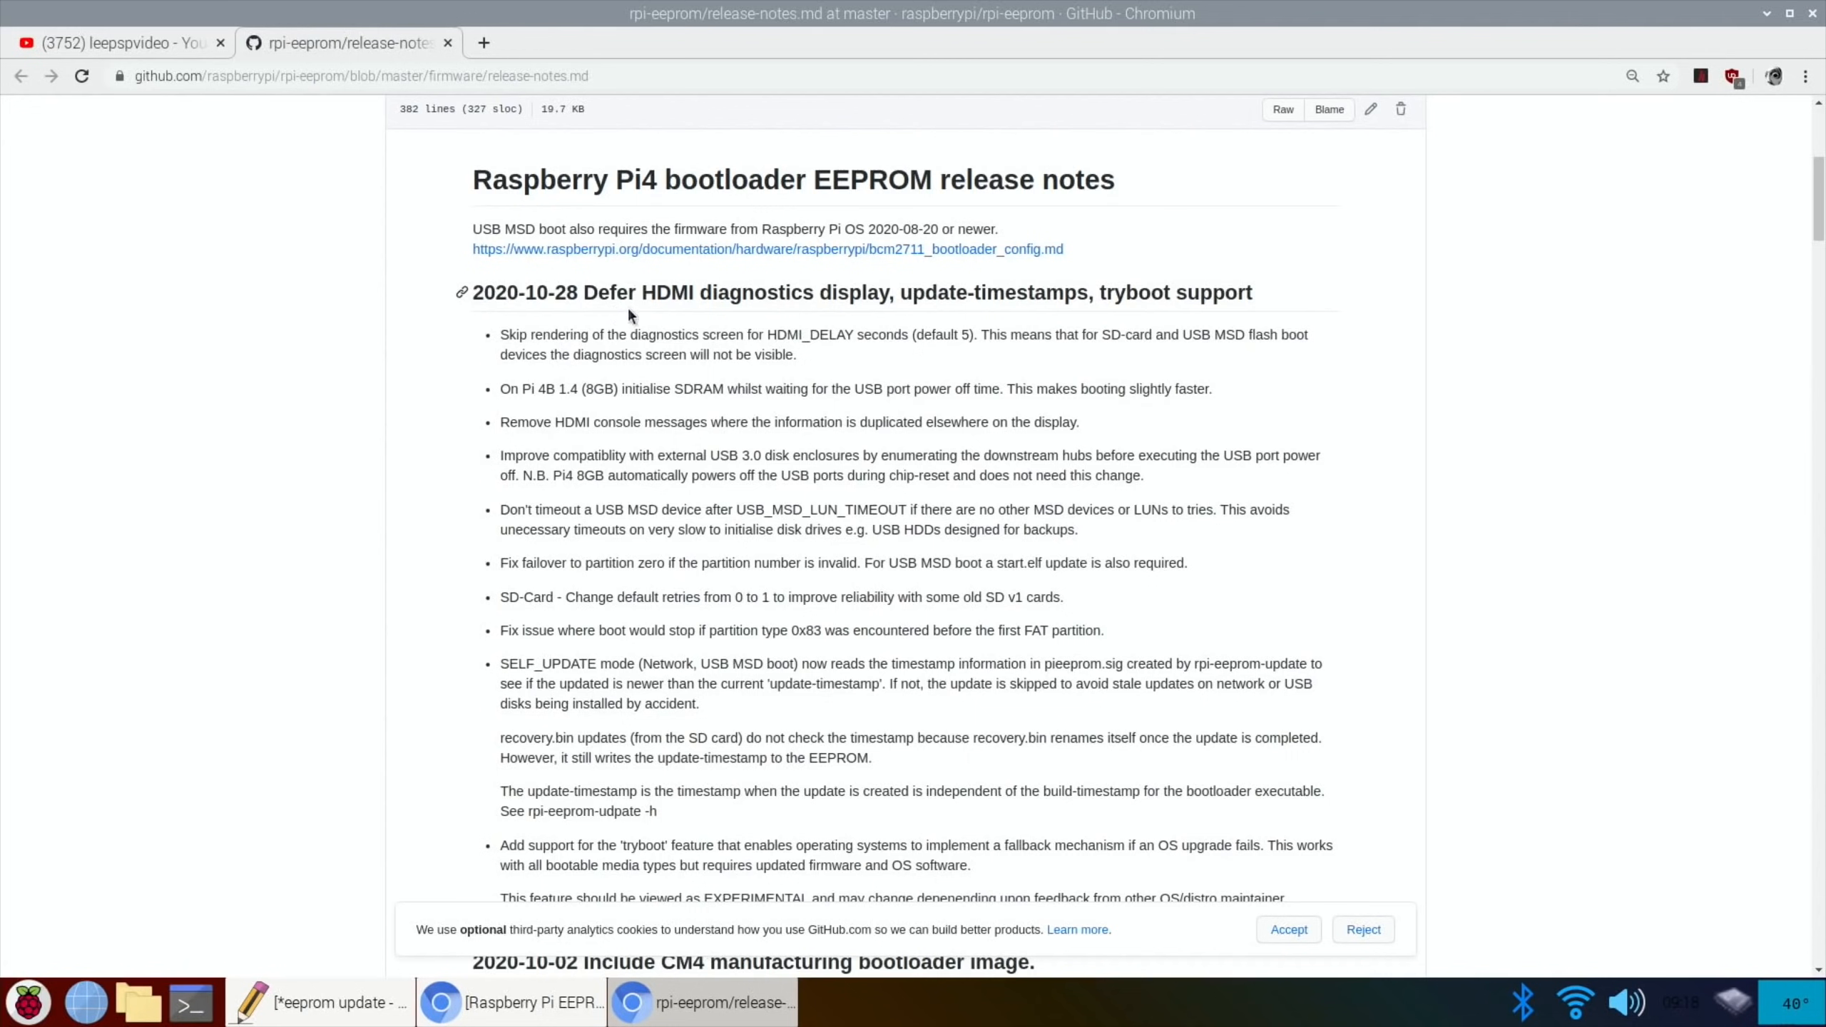
{"action": "mouse_move", "coordinate": [676, 618]}
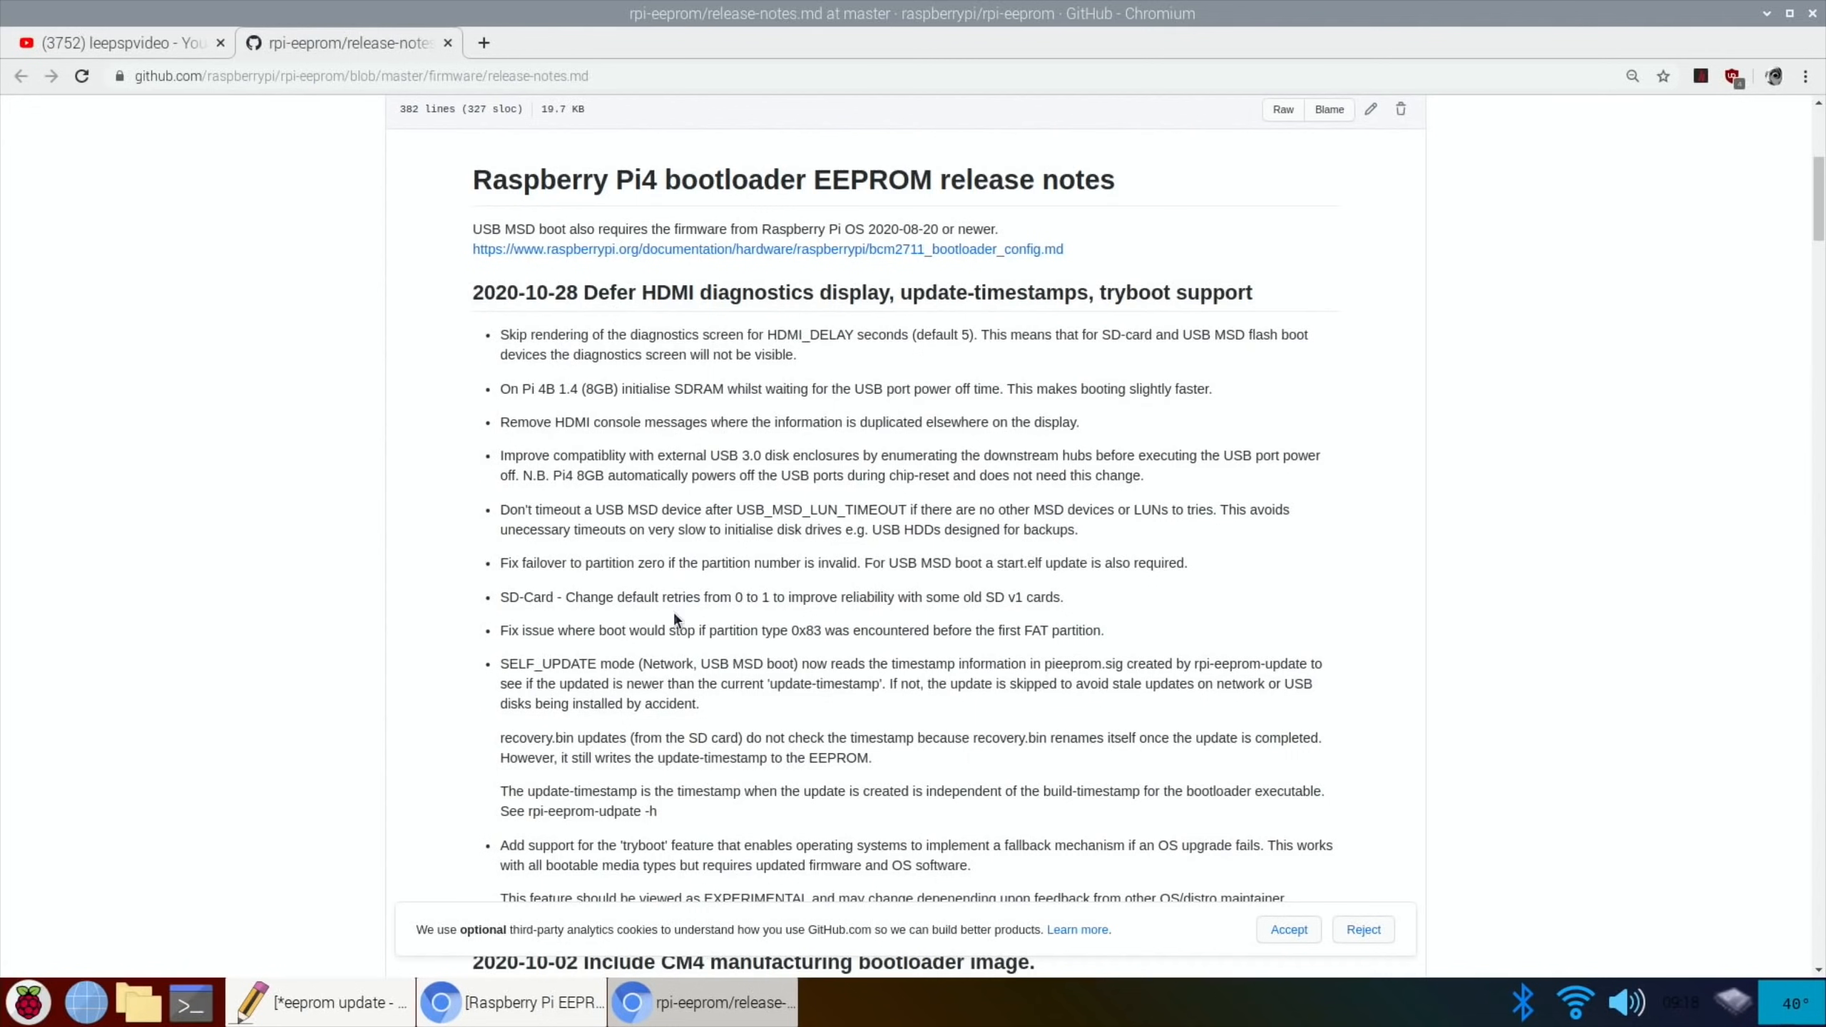
{"action": "mouse_move", "coordinate": [195, 629]}
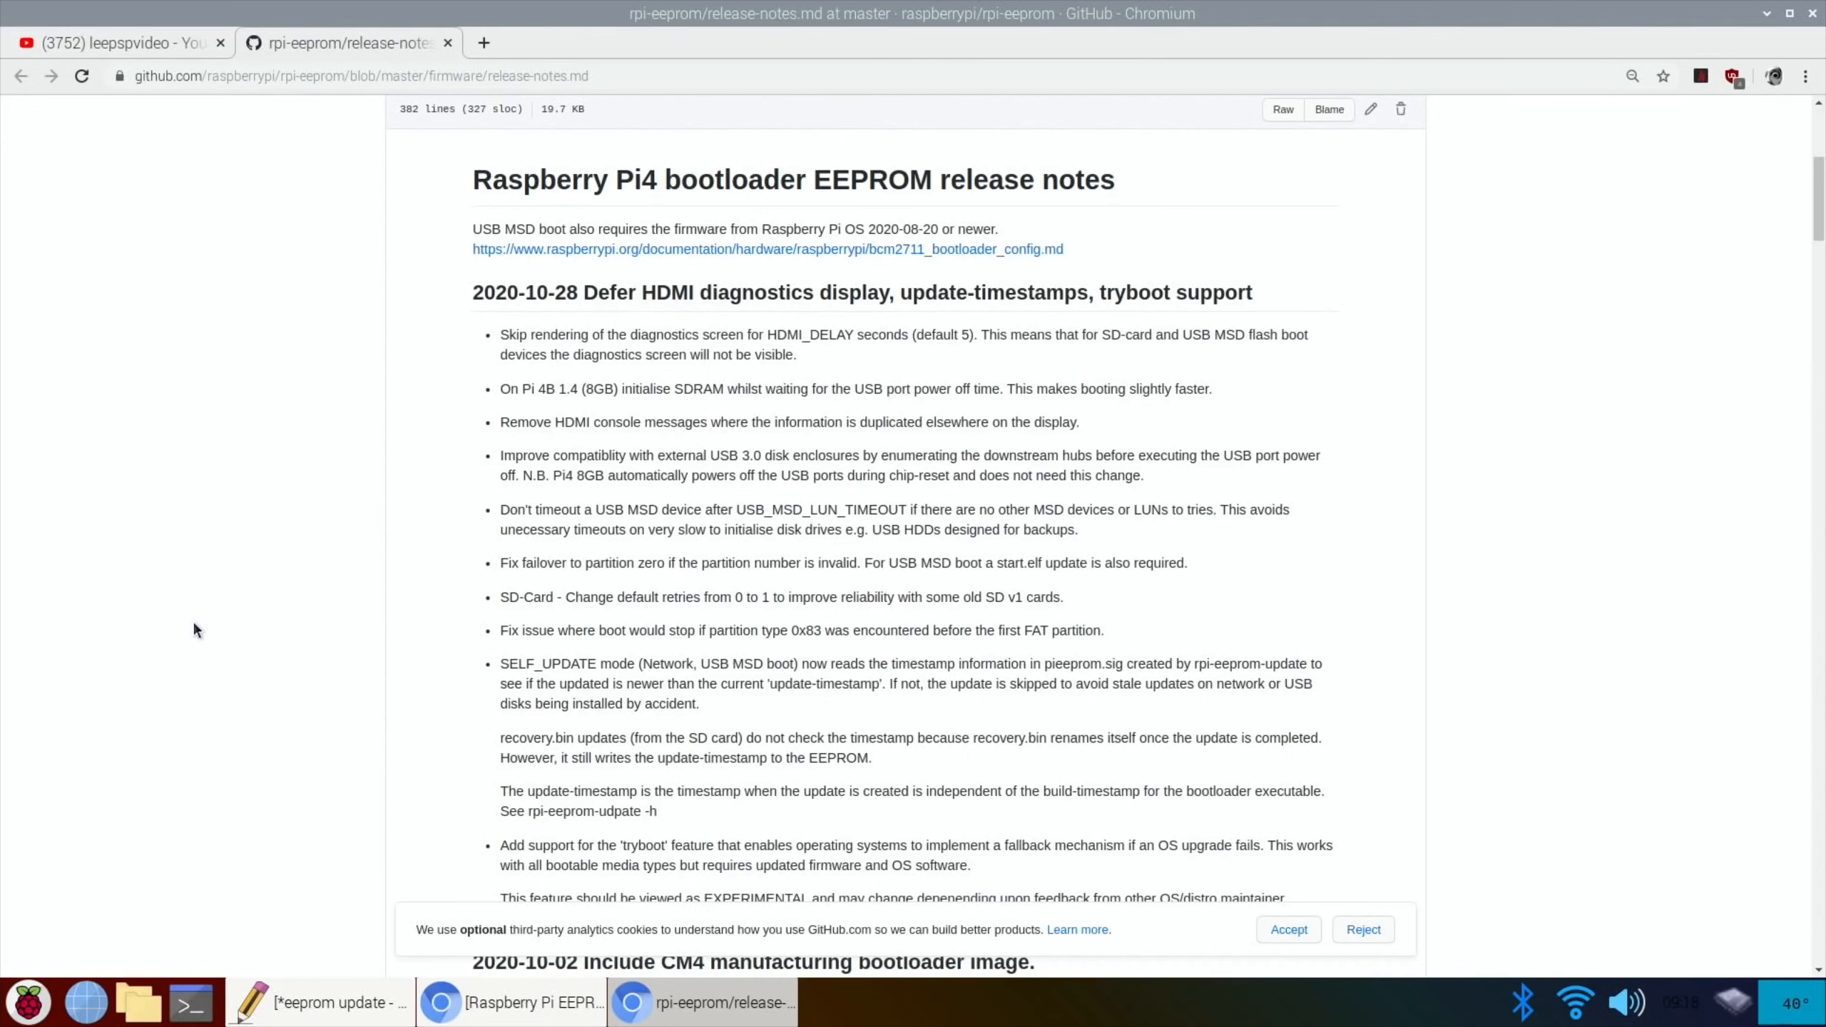
{"action": "mouse_move", "coordinate": [306, 721]}
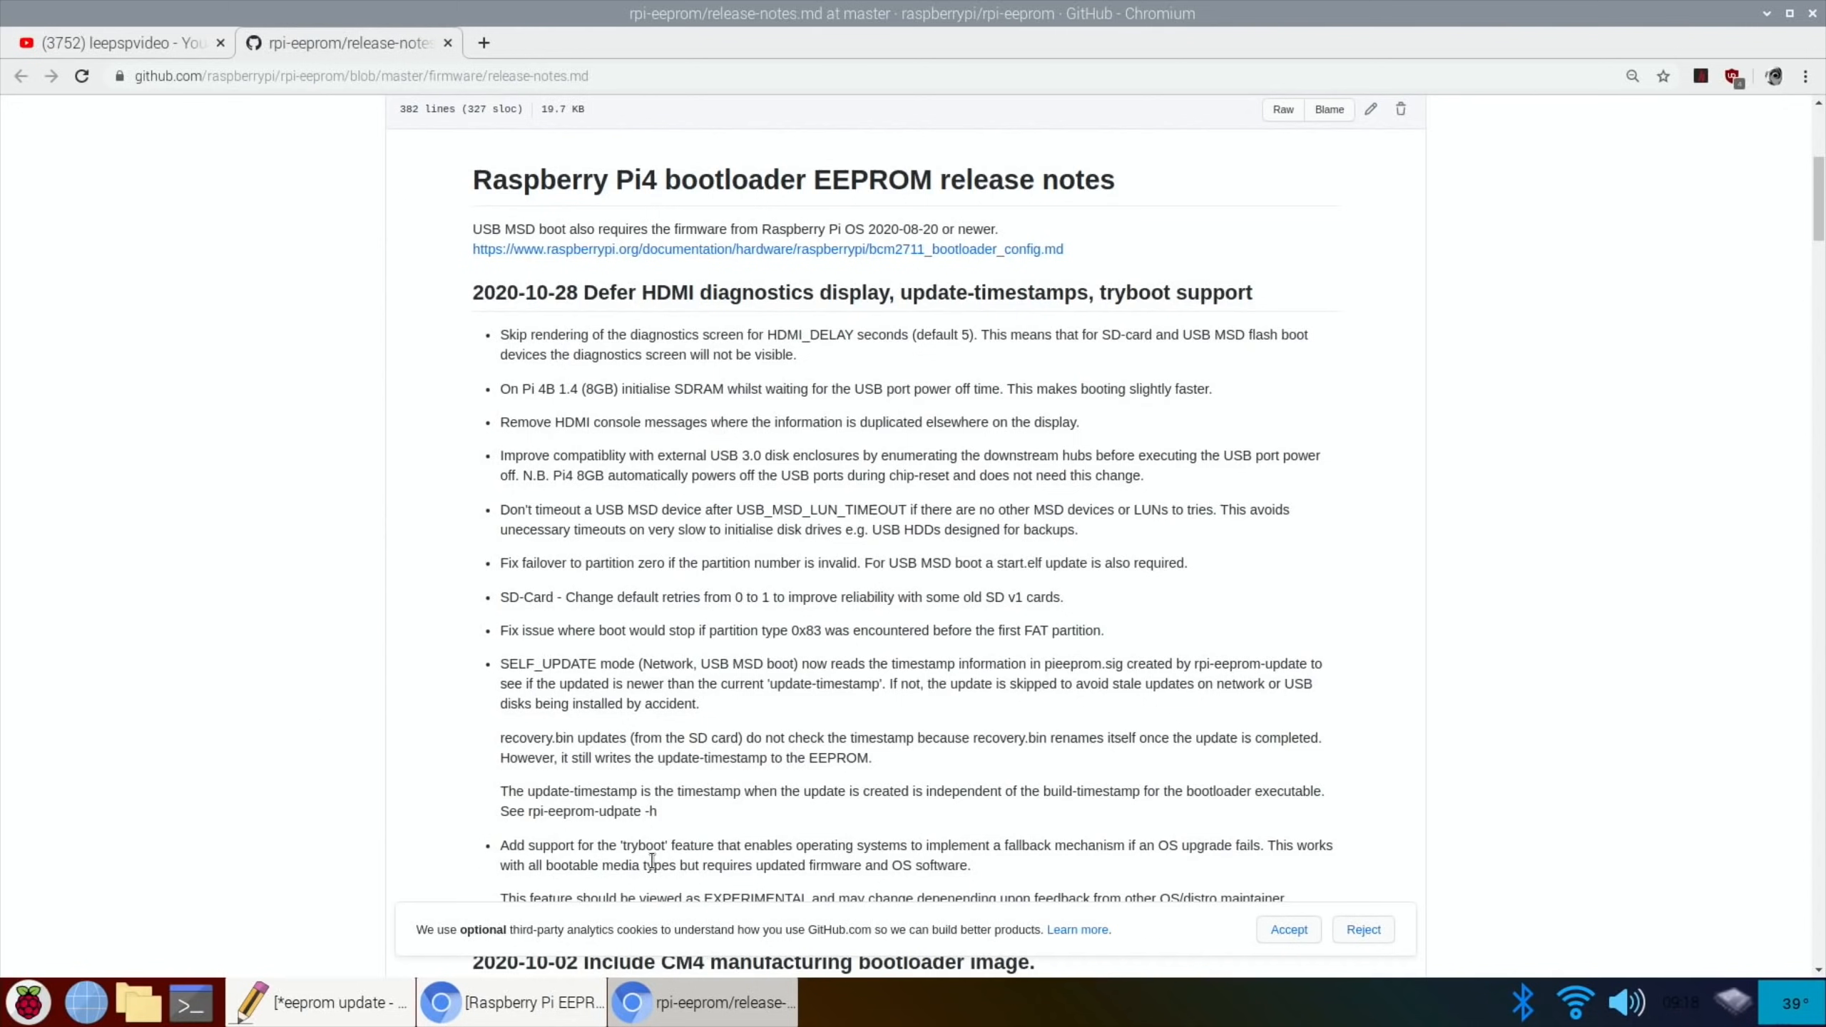
{"action": "mouse_move", "coordinate": [921, 862]}
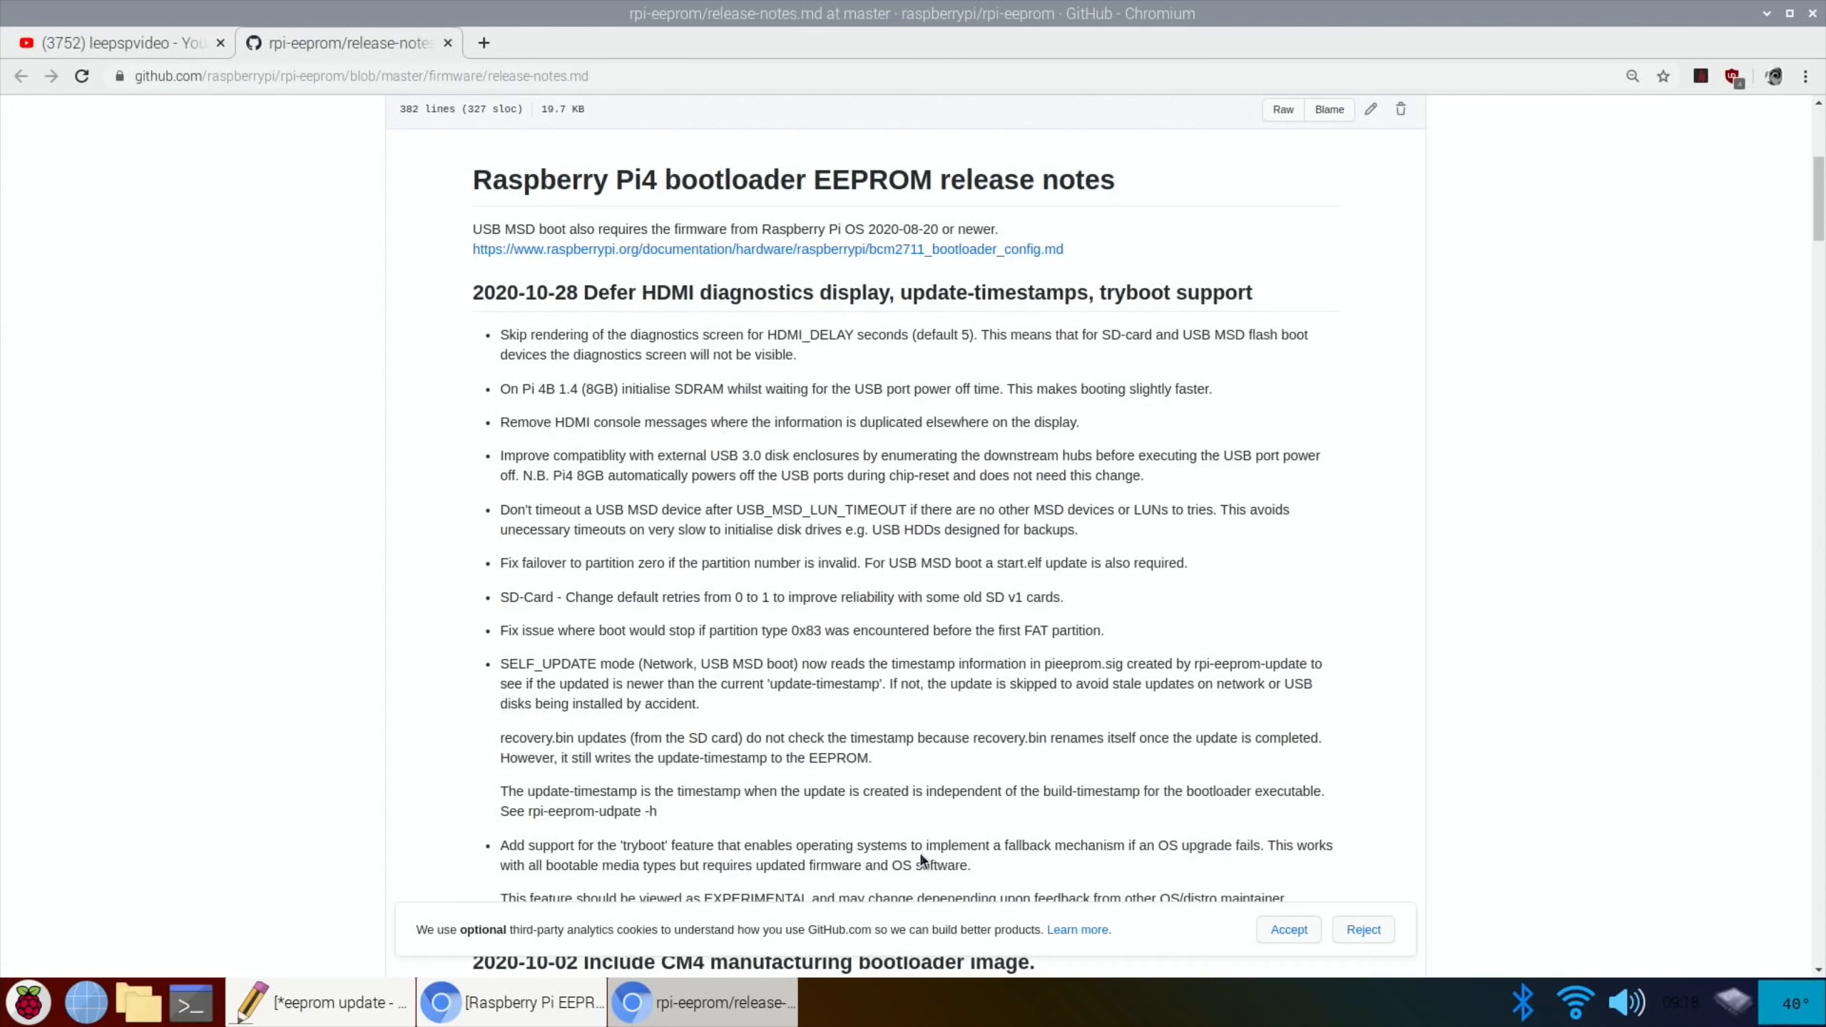
{"action": "mouse_move", "coordinate": [1161, 850]}
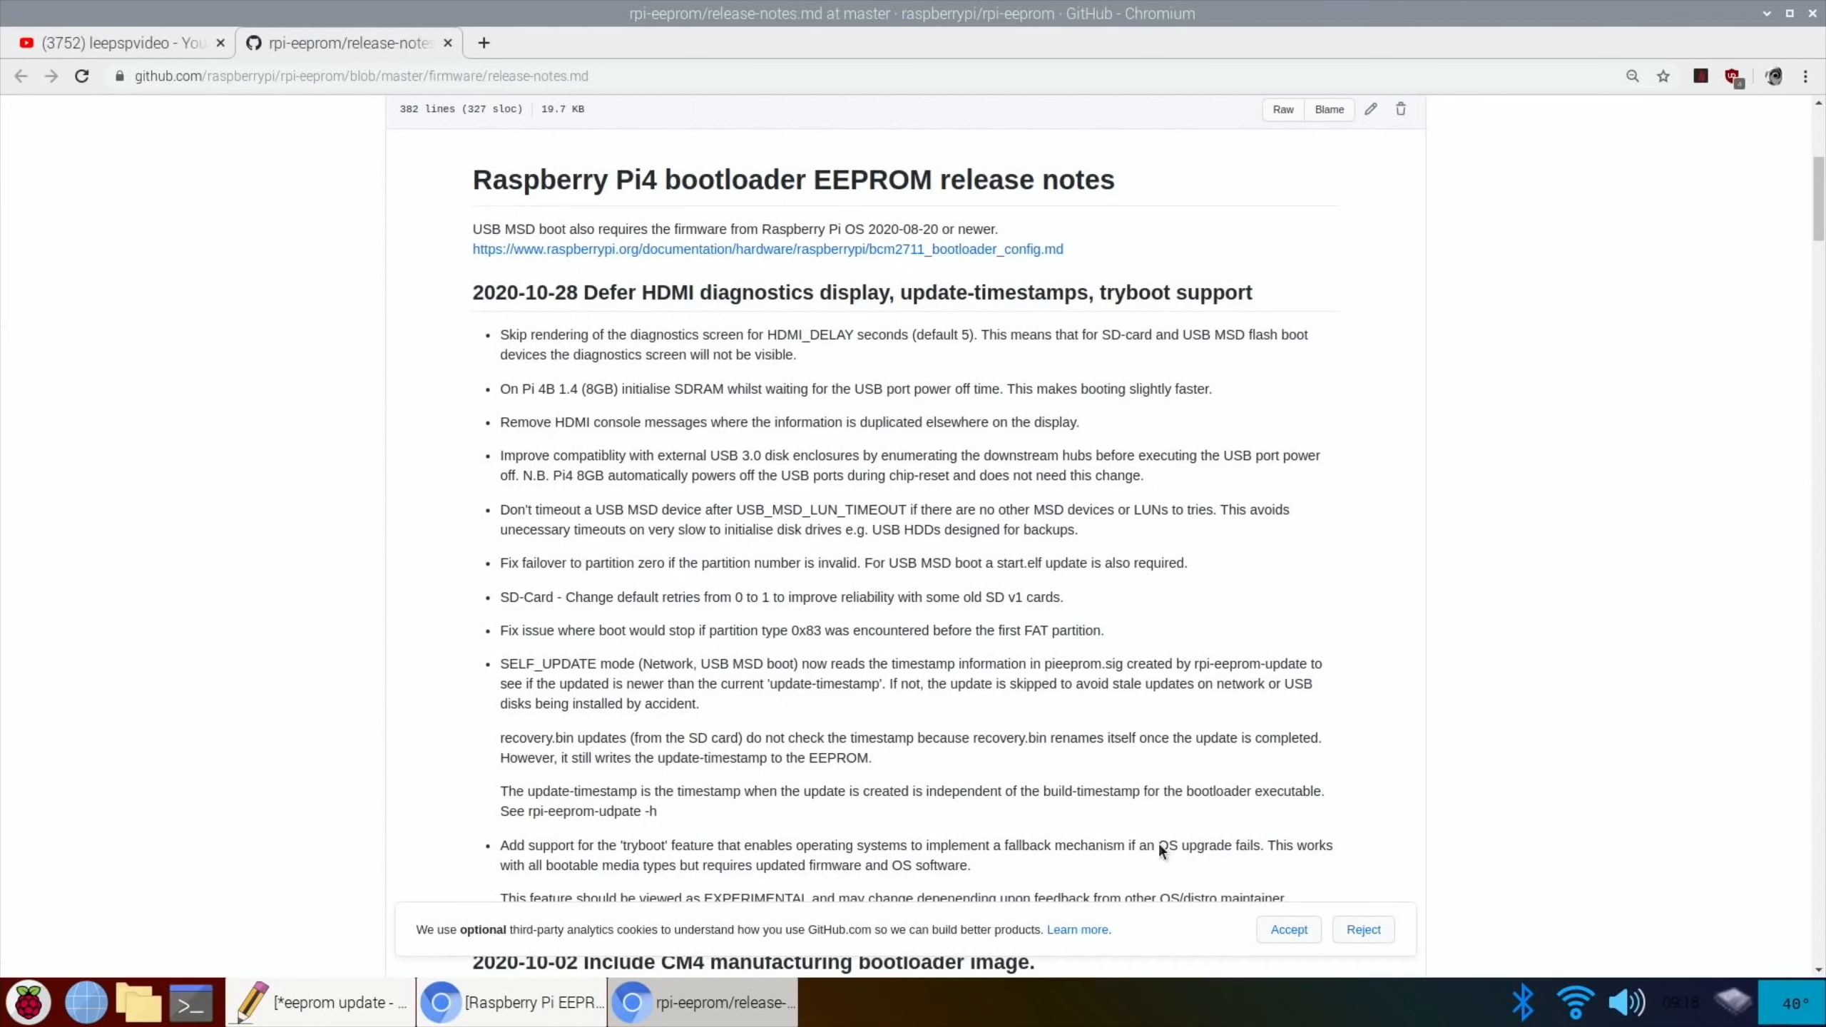
{"action": "mouse_move", "coordinate": [1246, 860]}
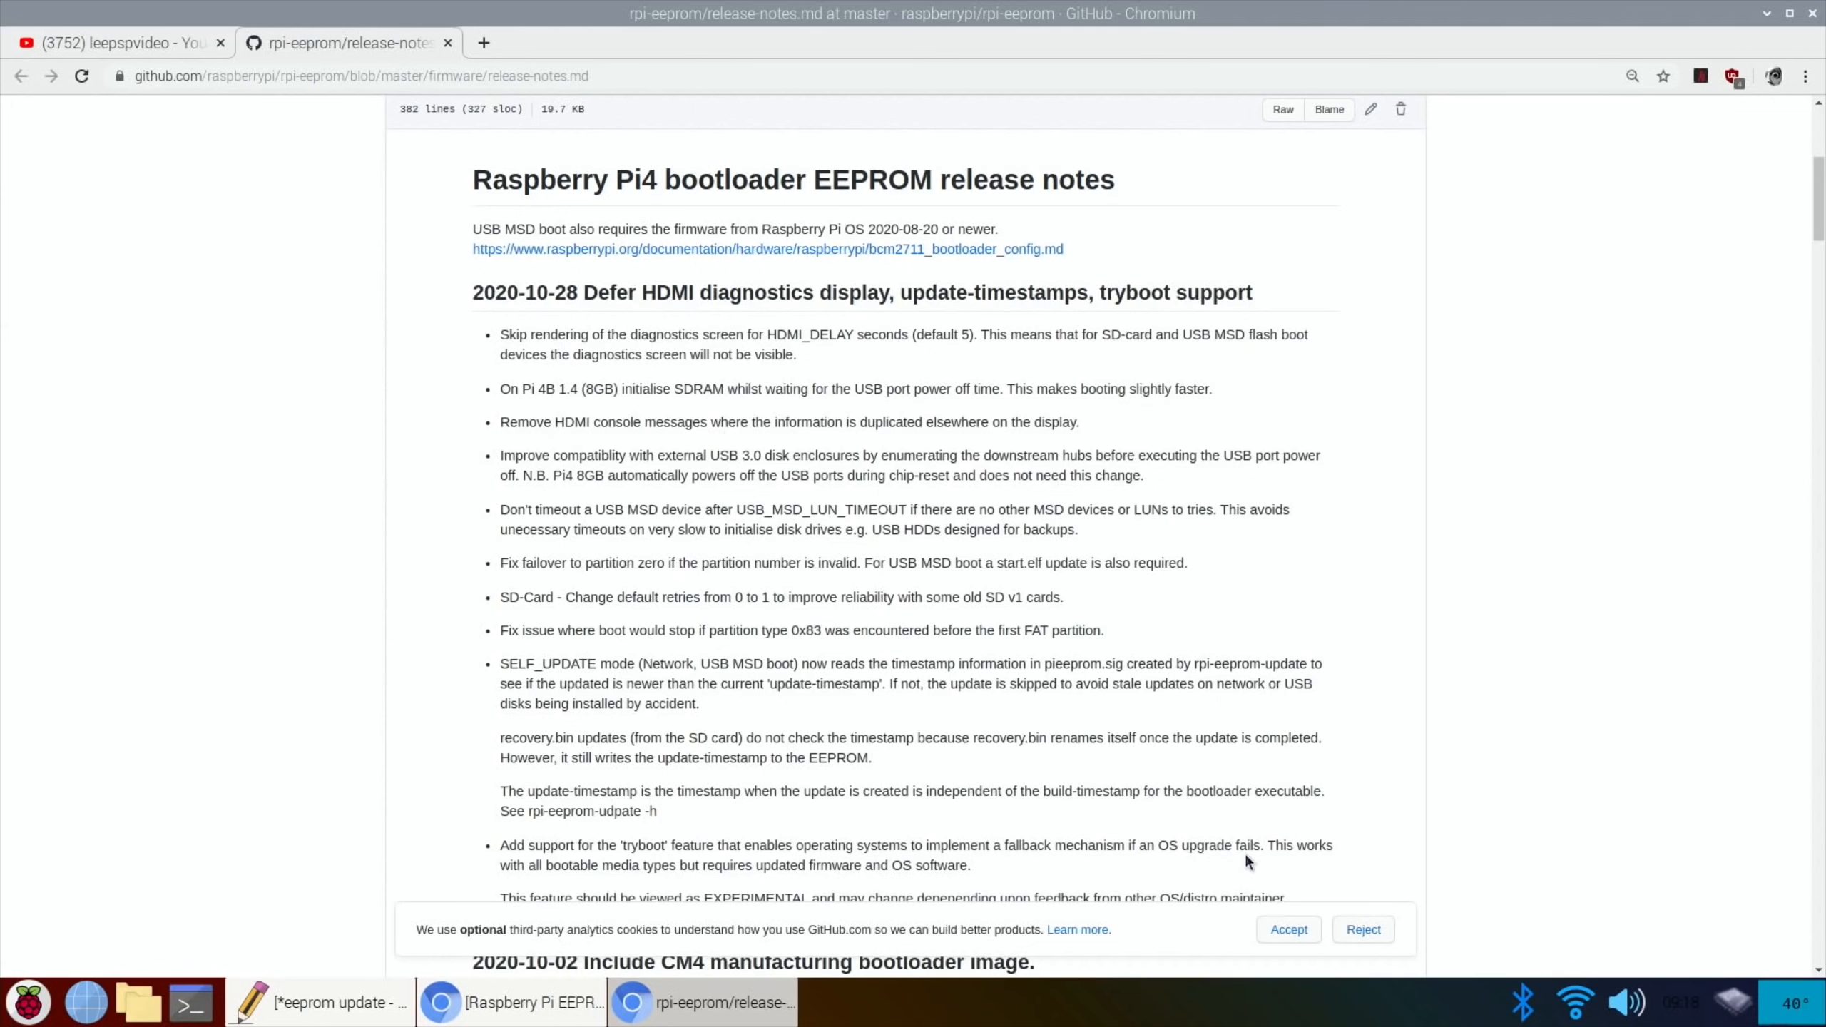
{"action": "mouse_move", "coordinate": [868, 292]}
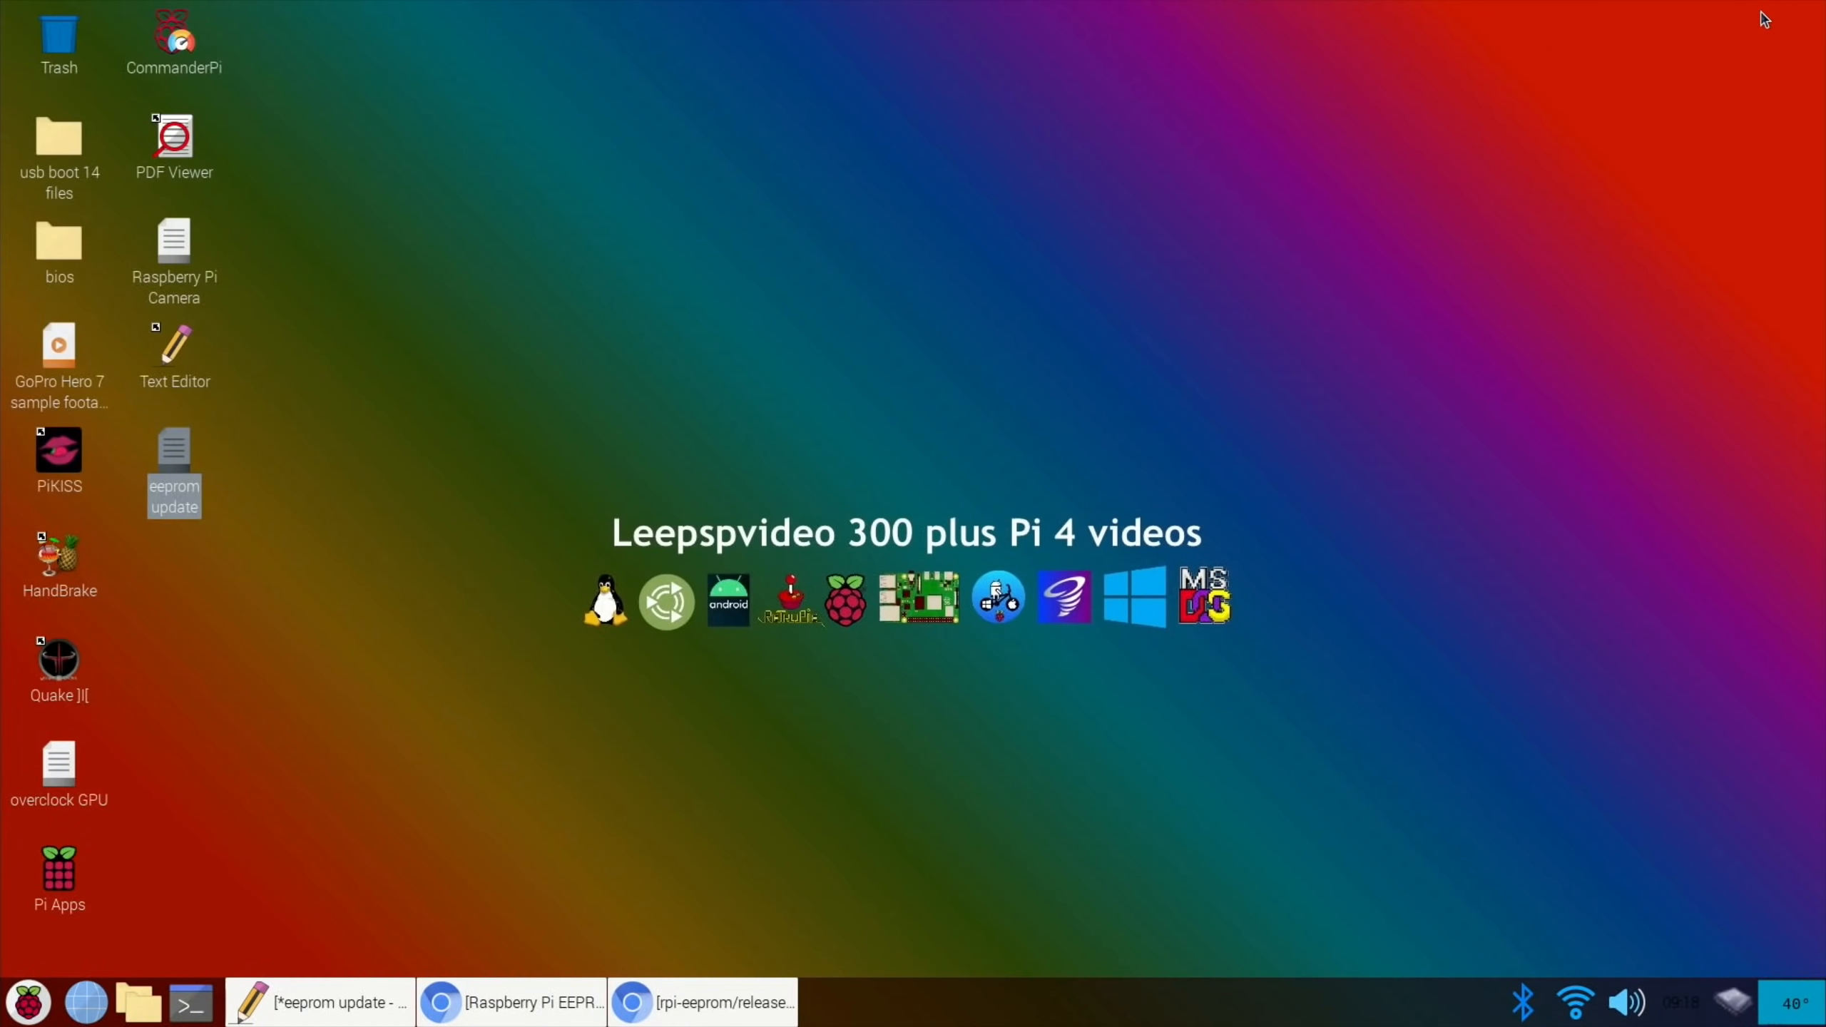
{"action": "left_click", "coordinate": [320, 1002]}
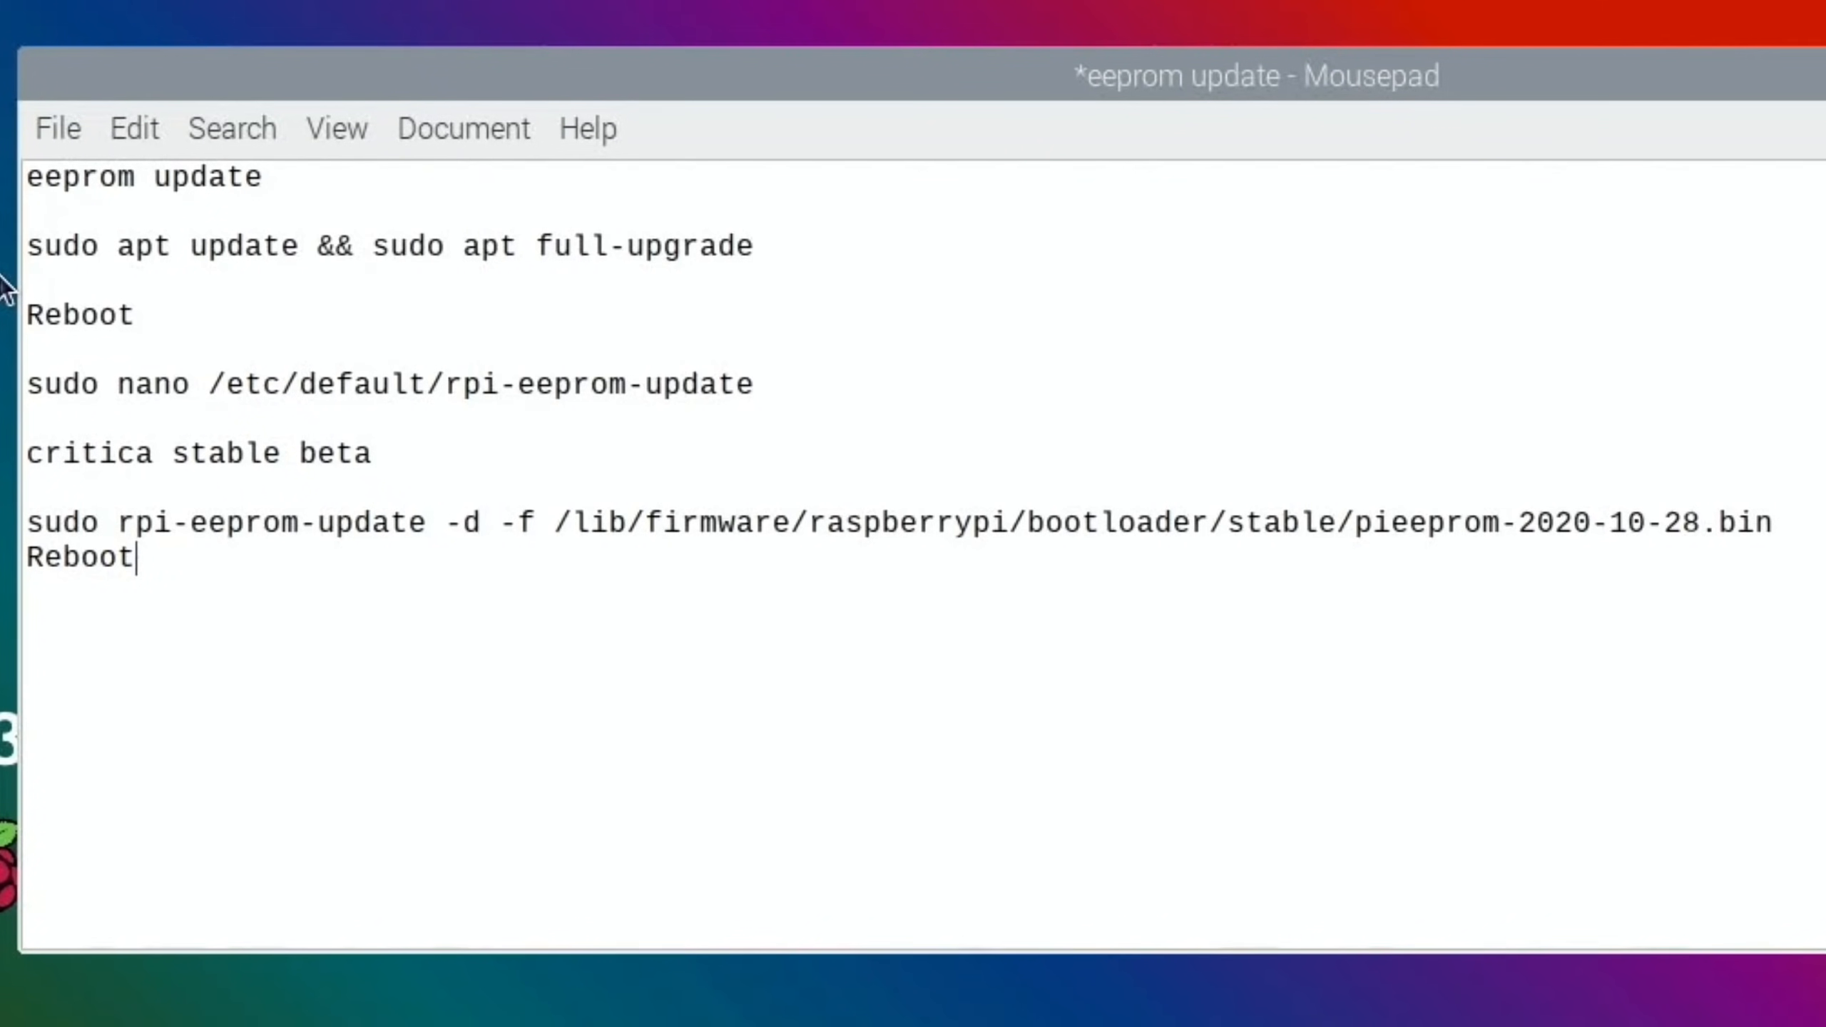
{"action": "mouse_move", "coordinate": [105, 226]}
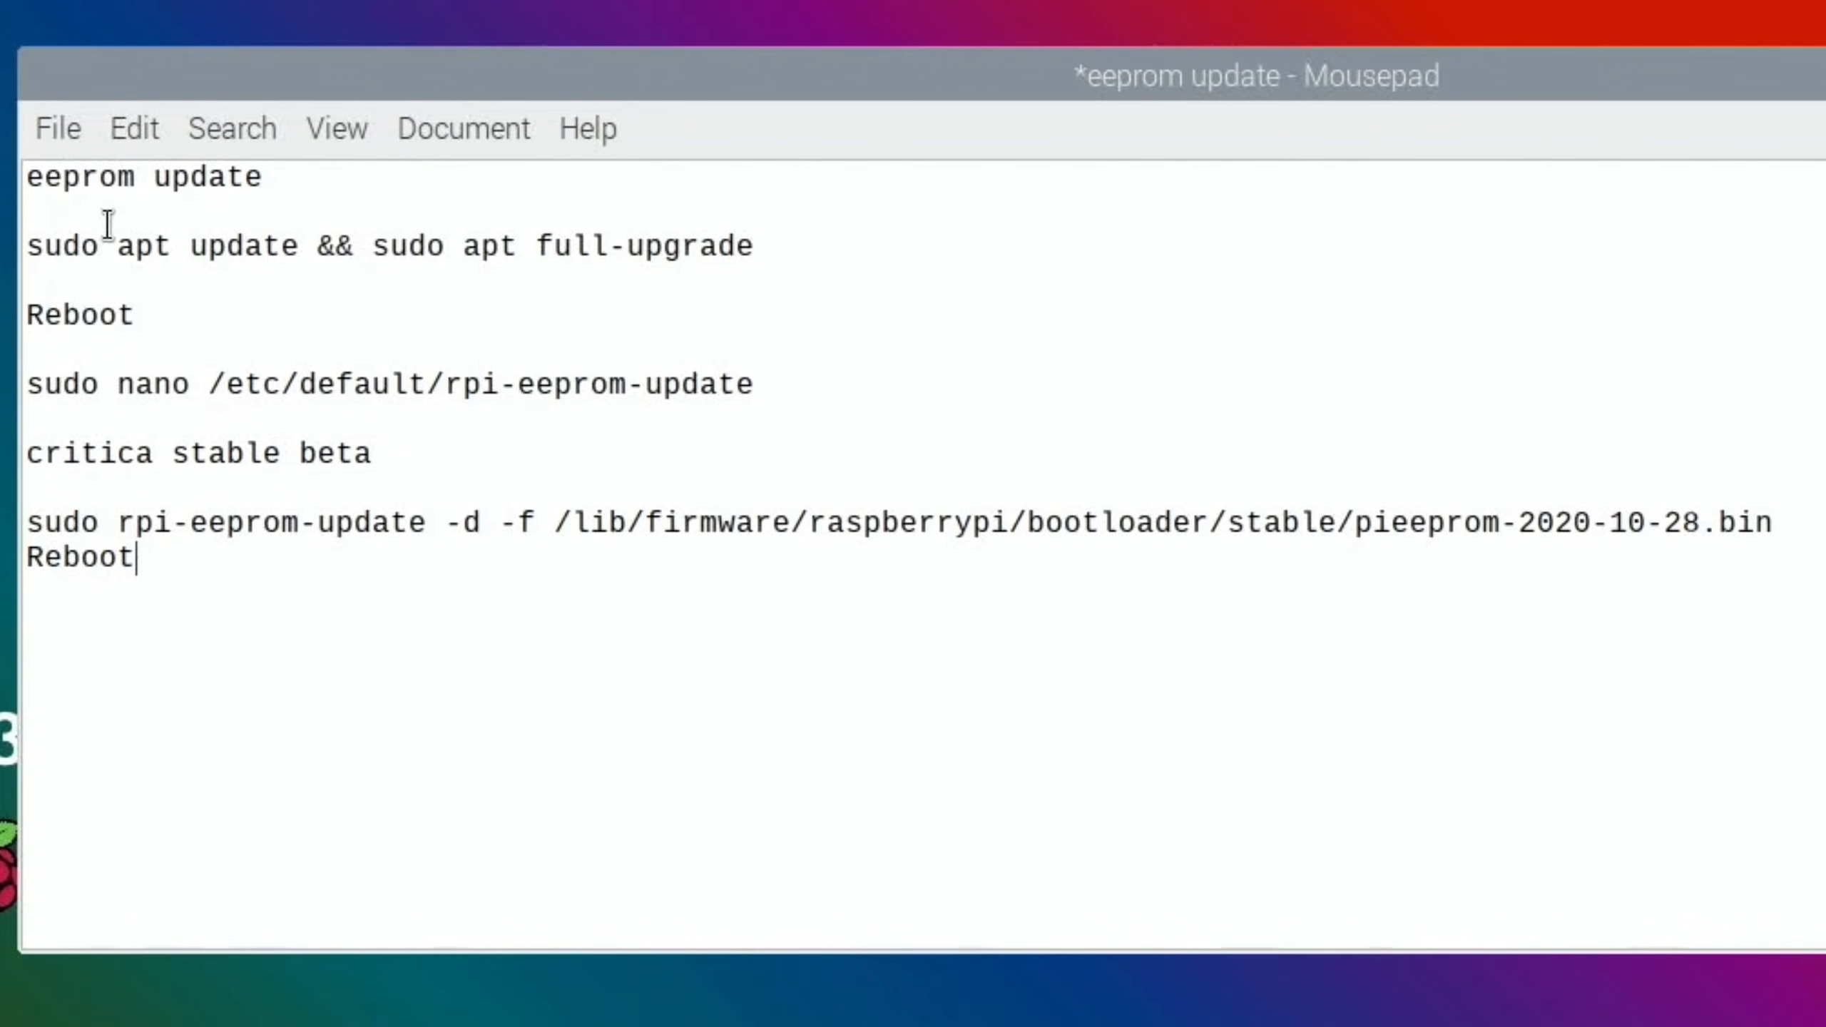
{"action": "mouse_move", "coordinate": [314, 245]}
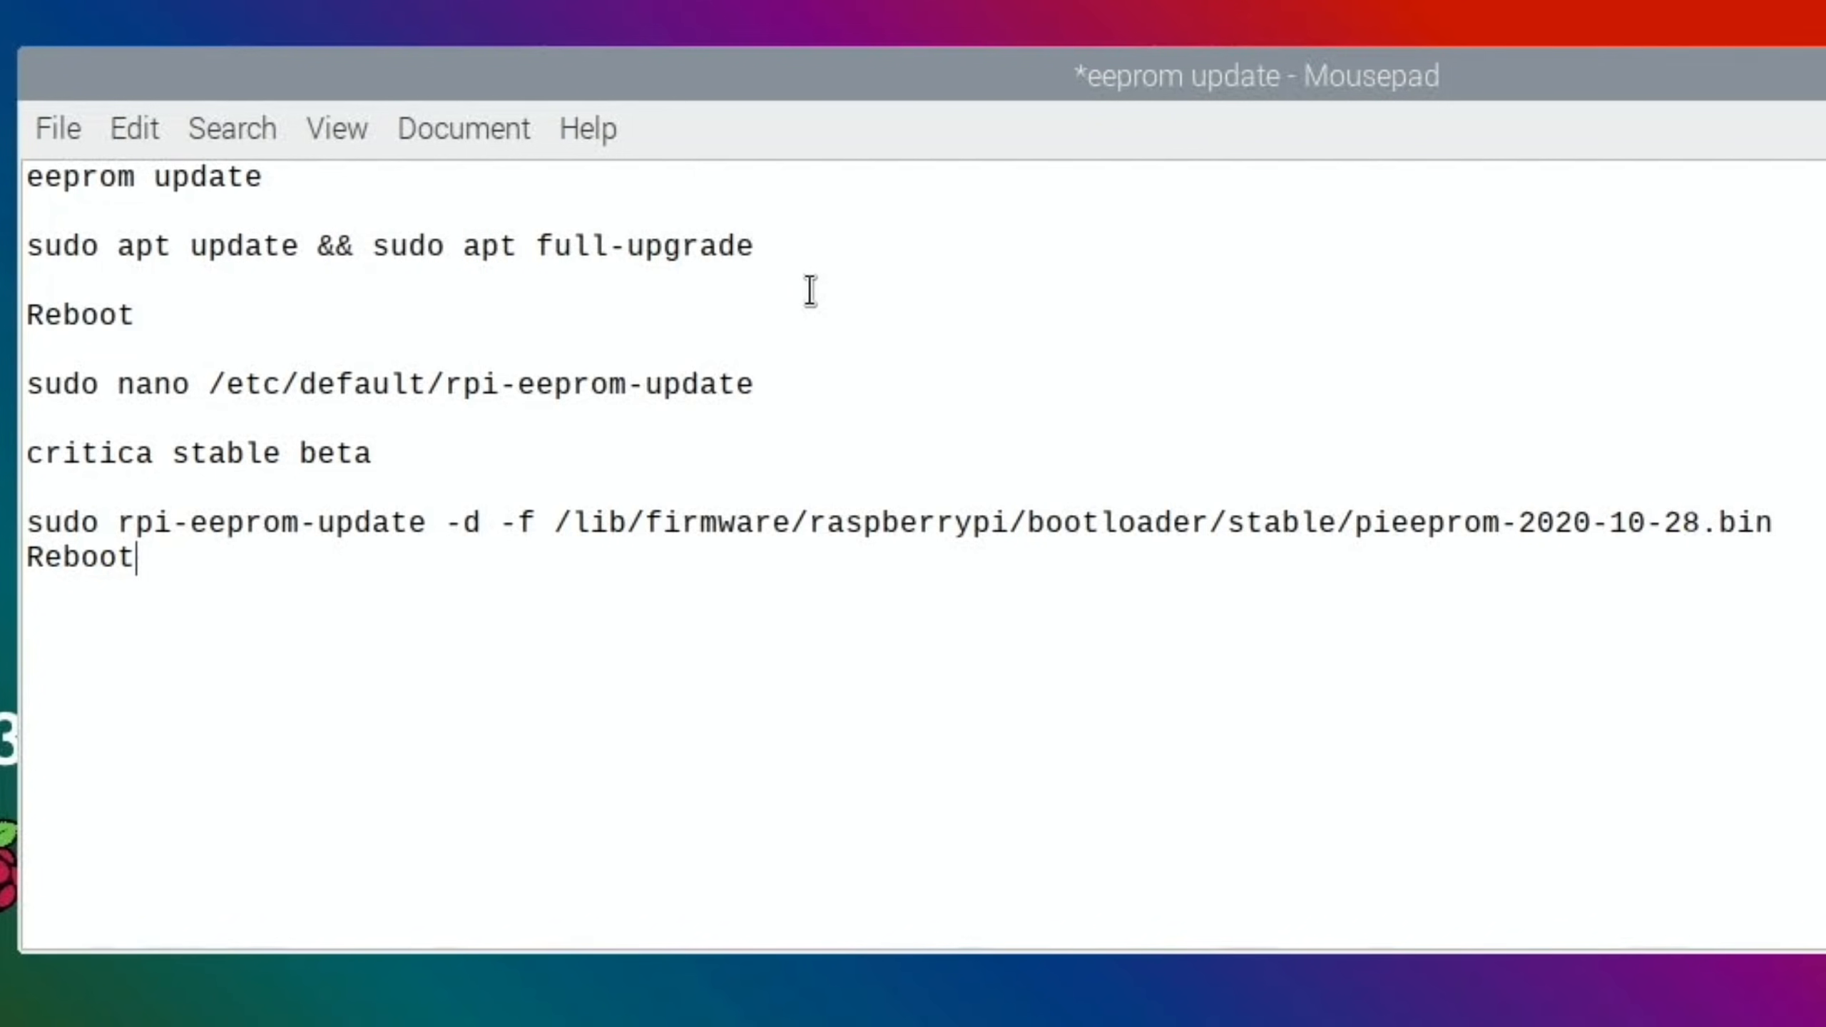
{"action": "mouse_move", "coordinate": [228, 385]}
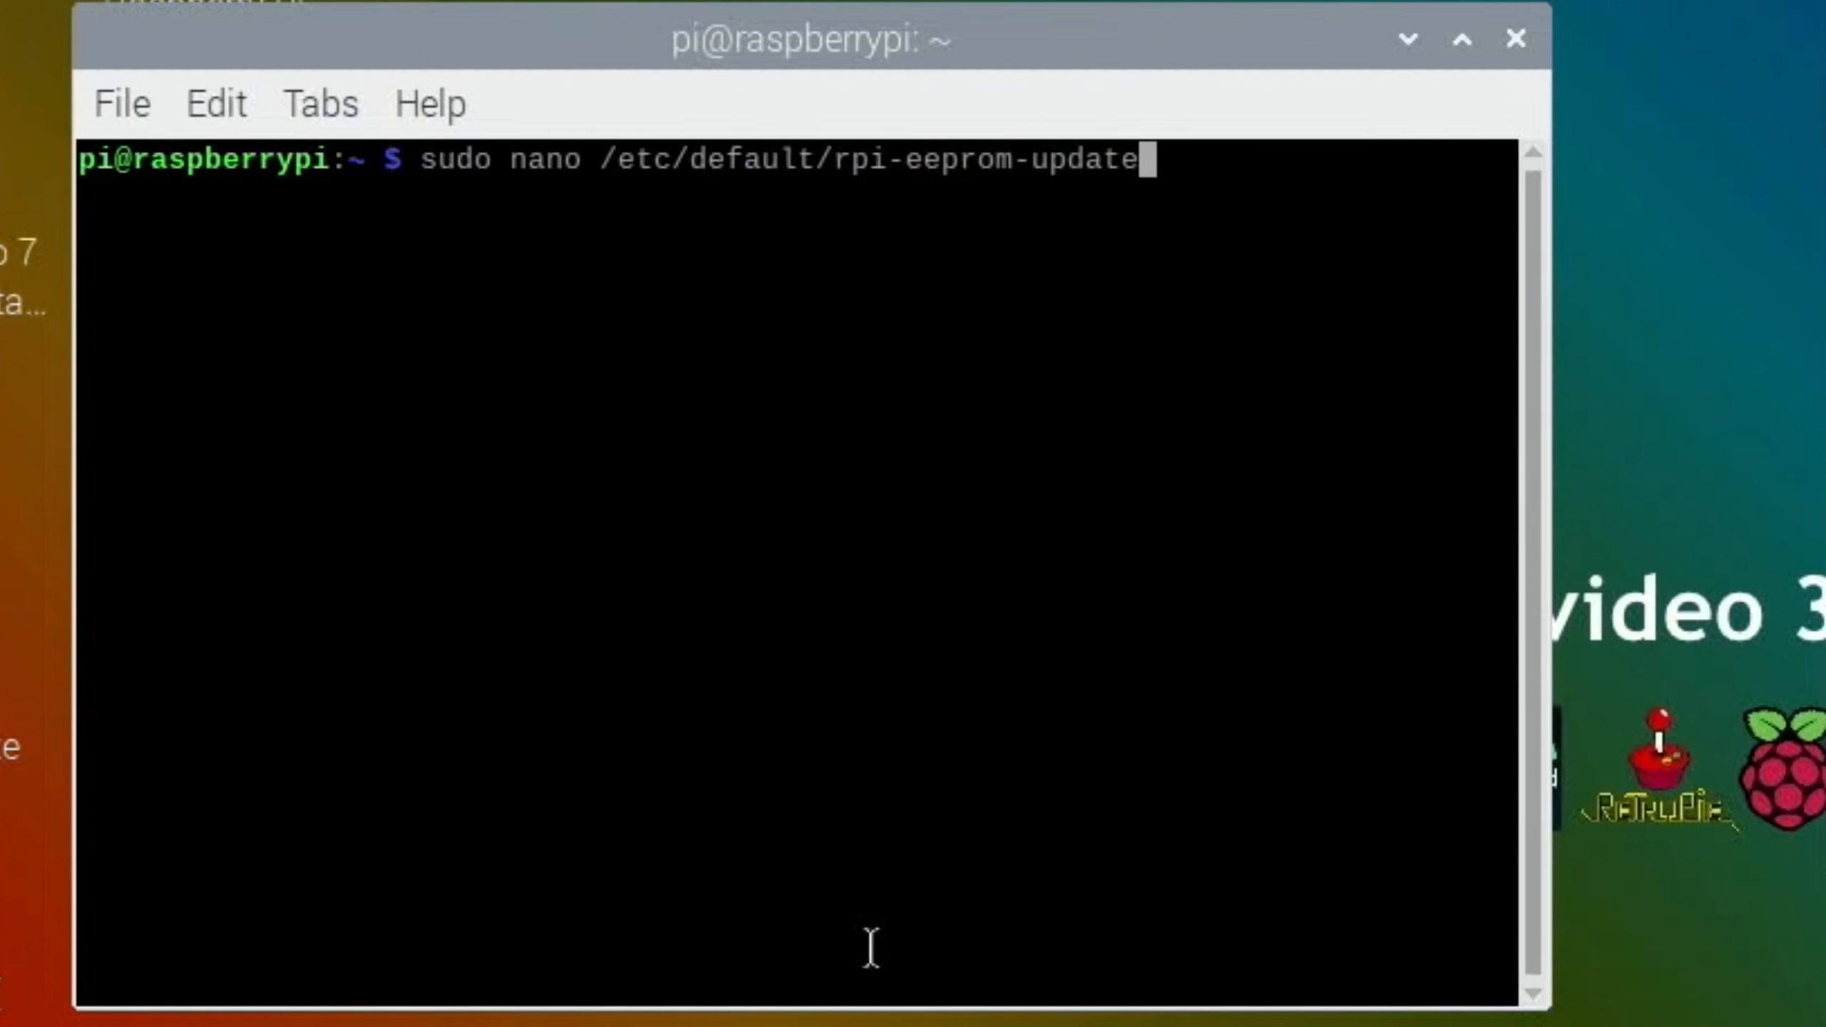
- Set FIRMWARE_RELEASE_STATUS to "beta" in nano, save, and exit to the shell
{"action": "key", "text": "Return"}
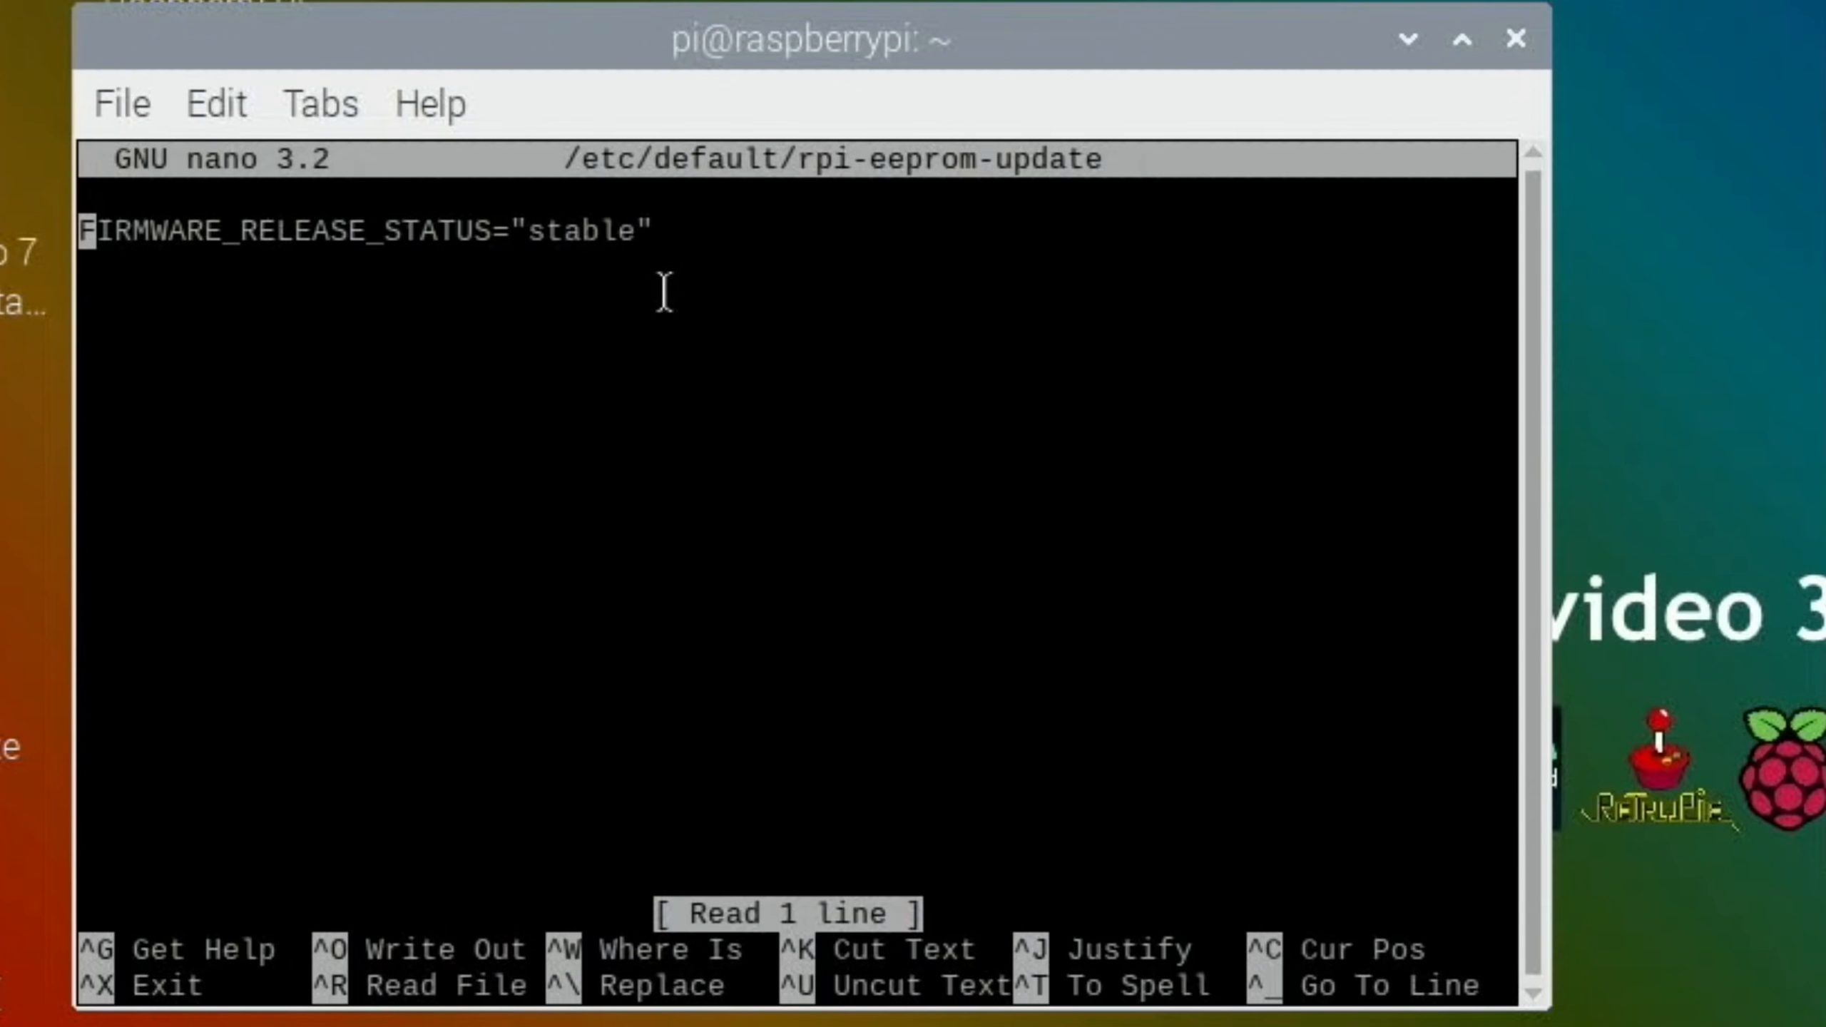
{"action": "mouse_move", "coordinate": [553, 231]}
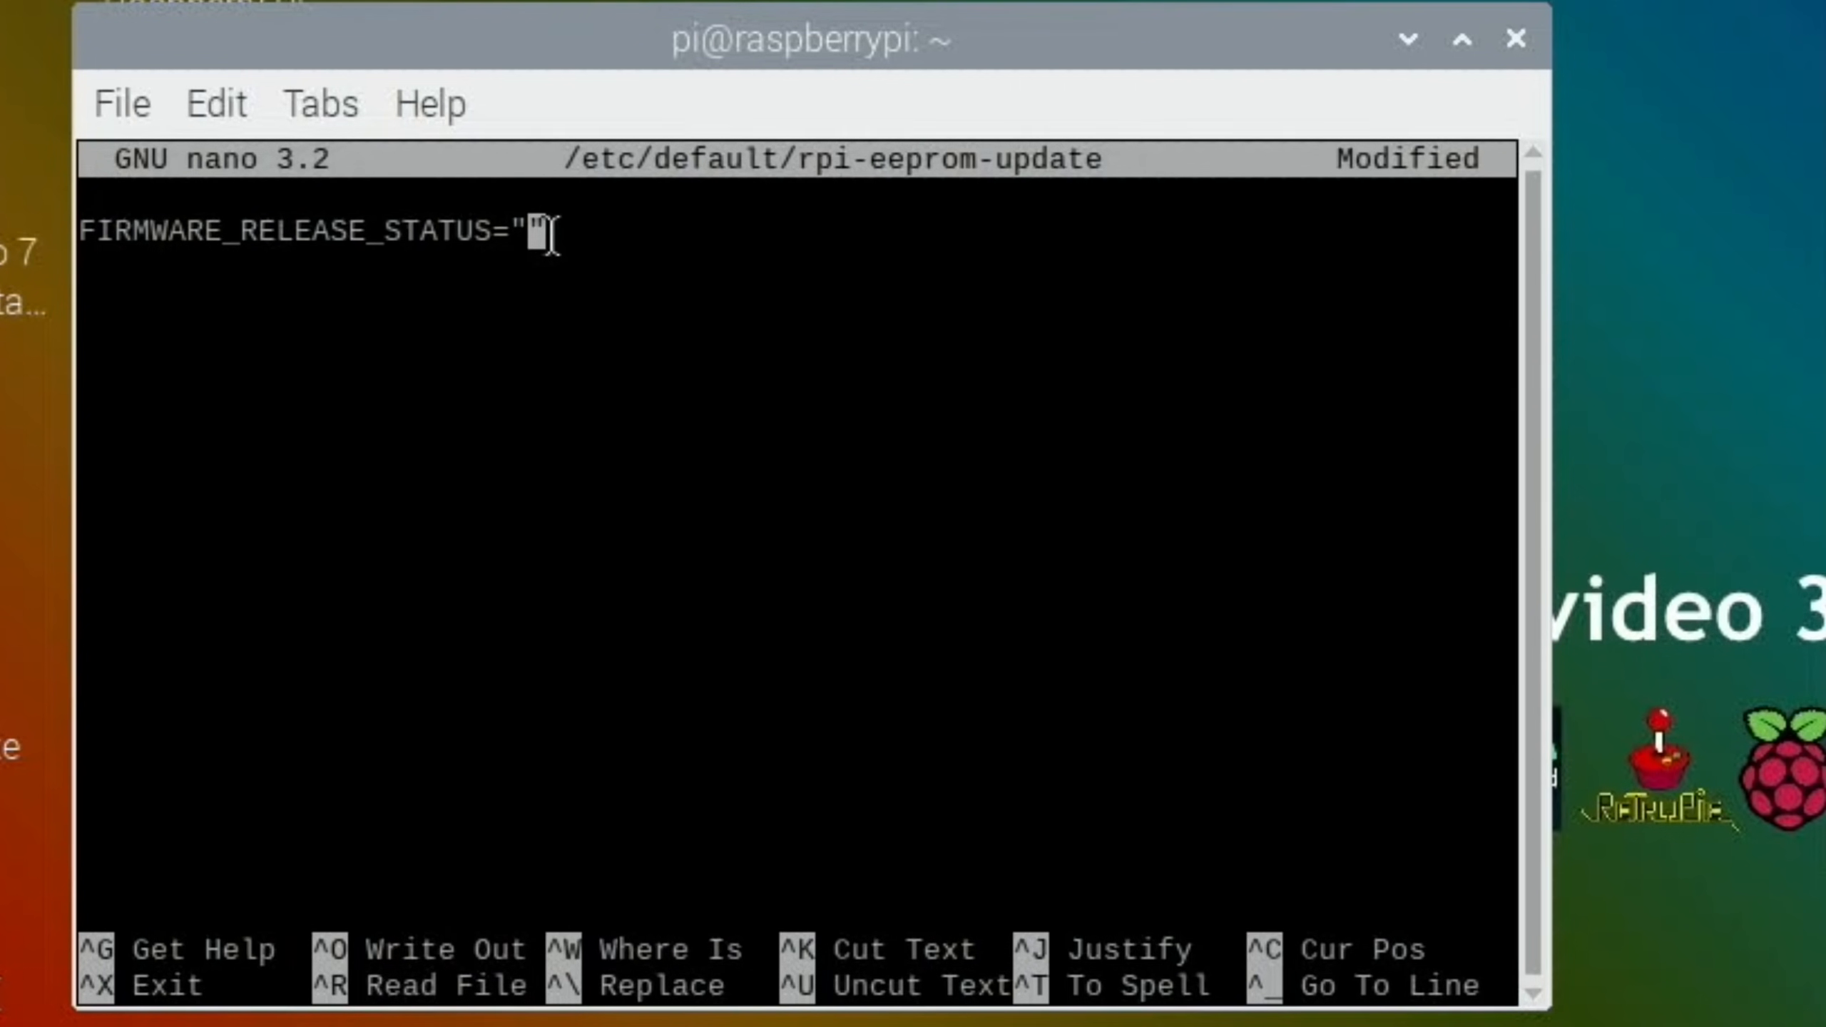
{"action": "type", "text": "beta"}
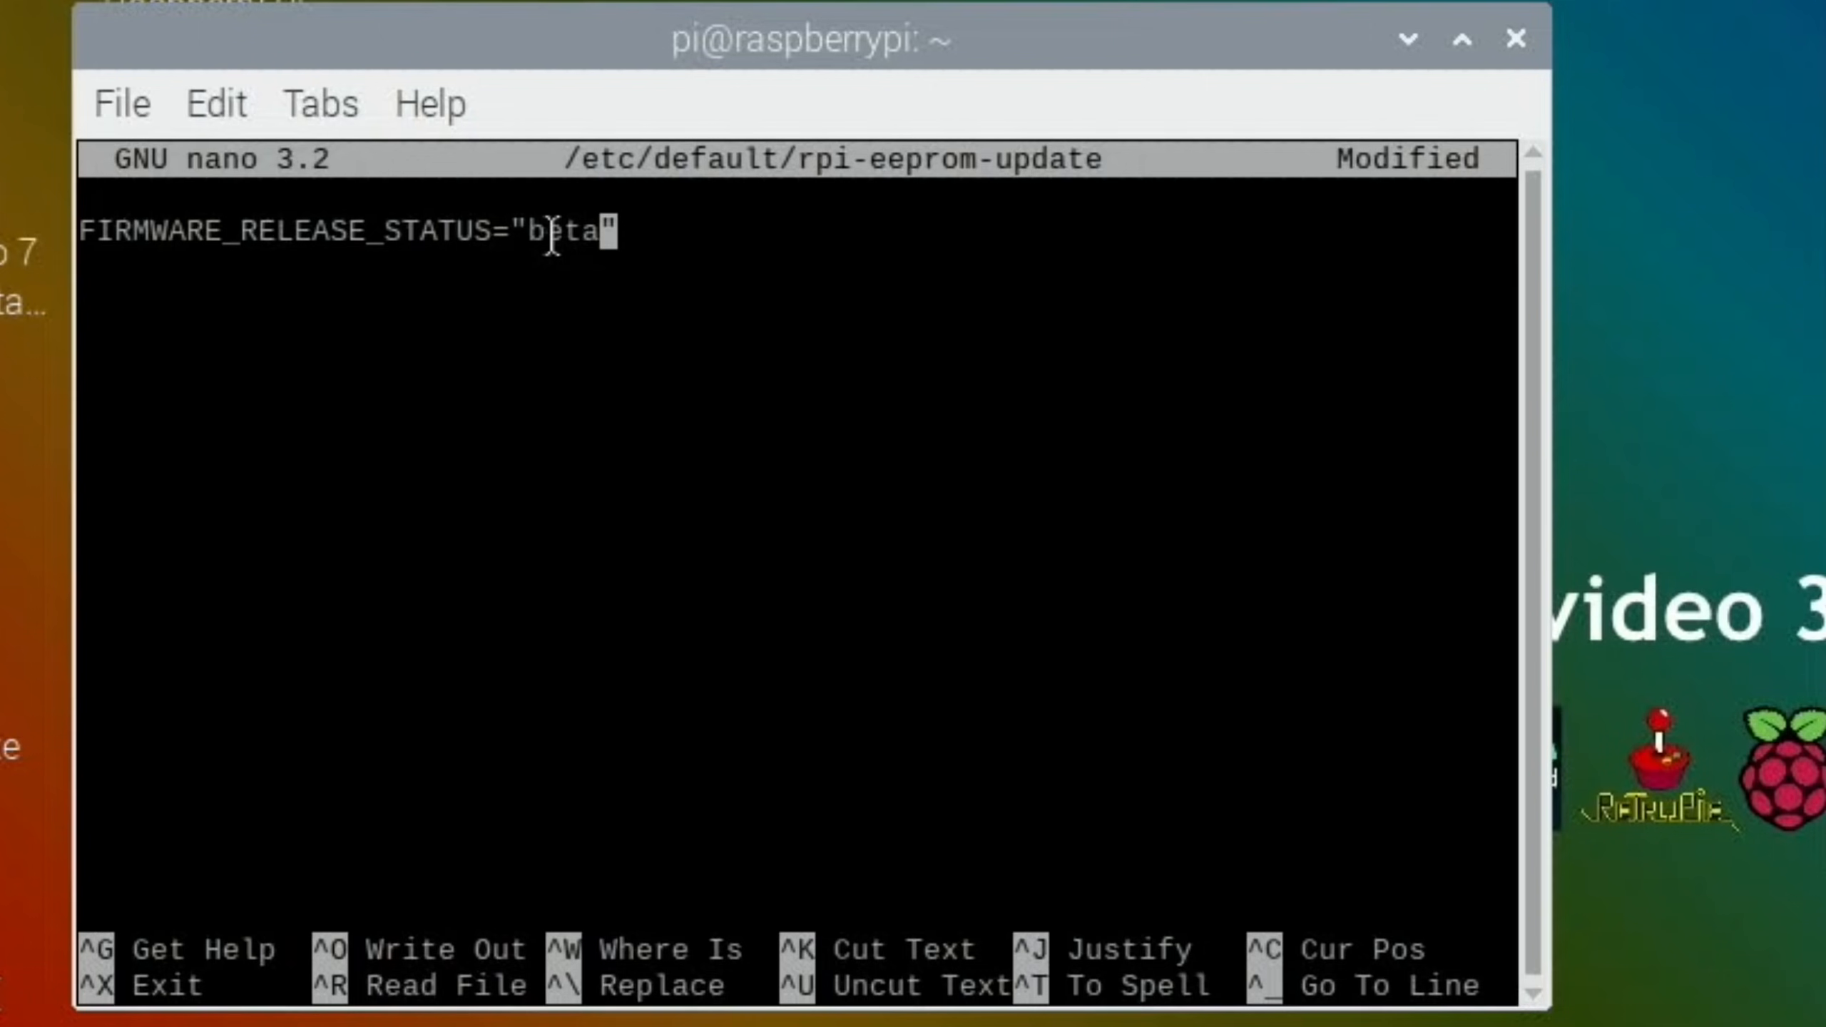
{"action": "key", "text": "ctrl+o"}
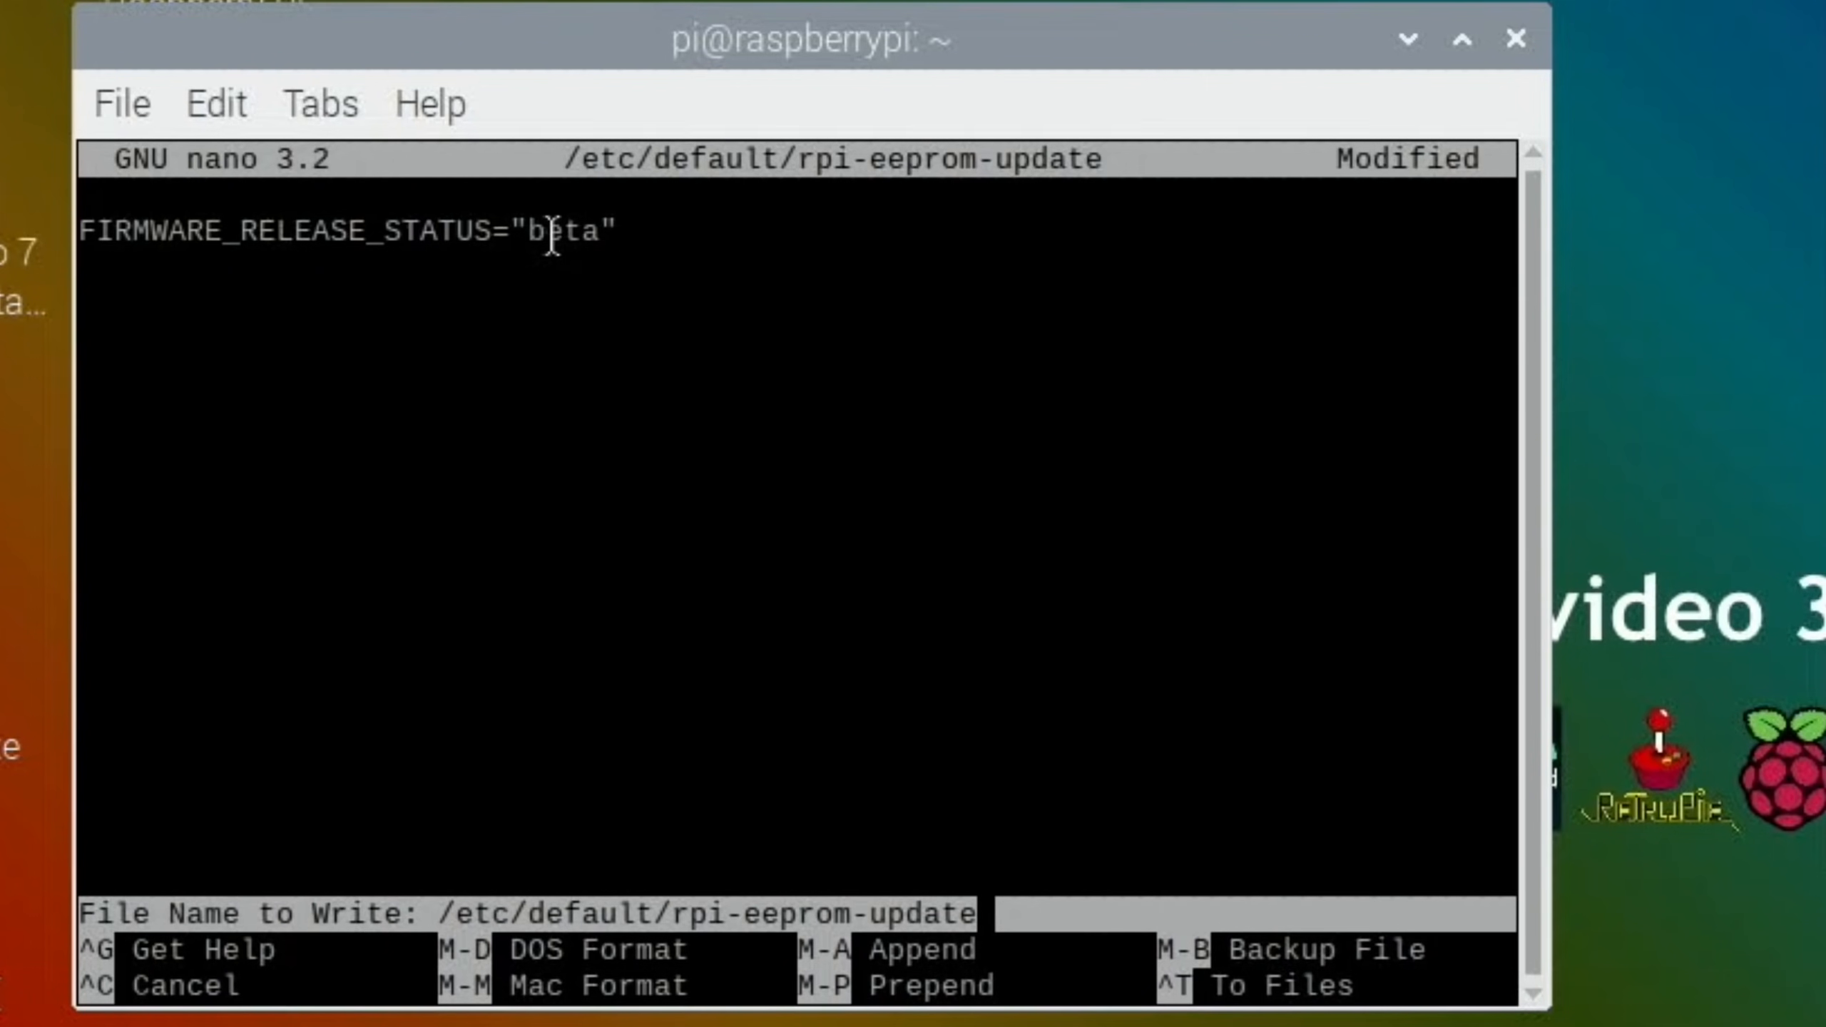
{"action": "key", "text": "Return"}
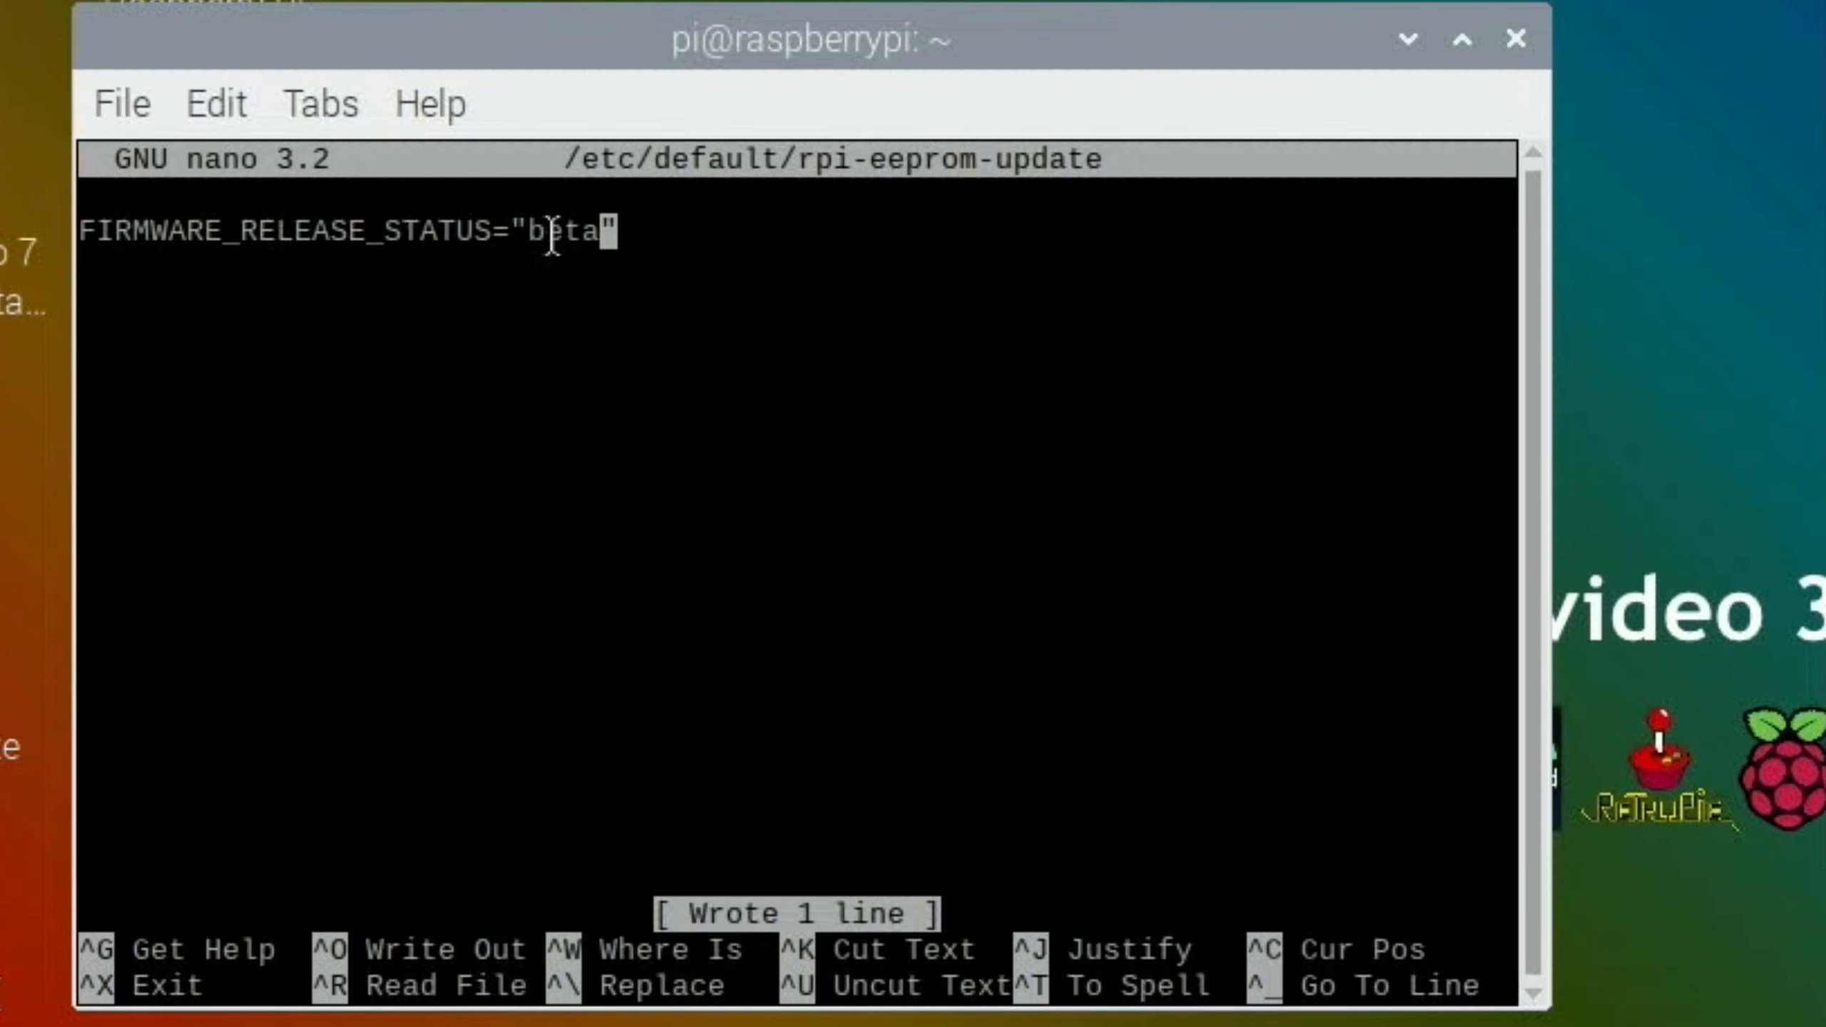
{"action": "key", "text": "ctrl+x"}
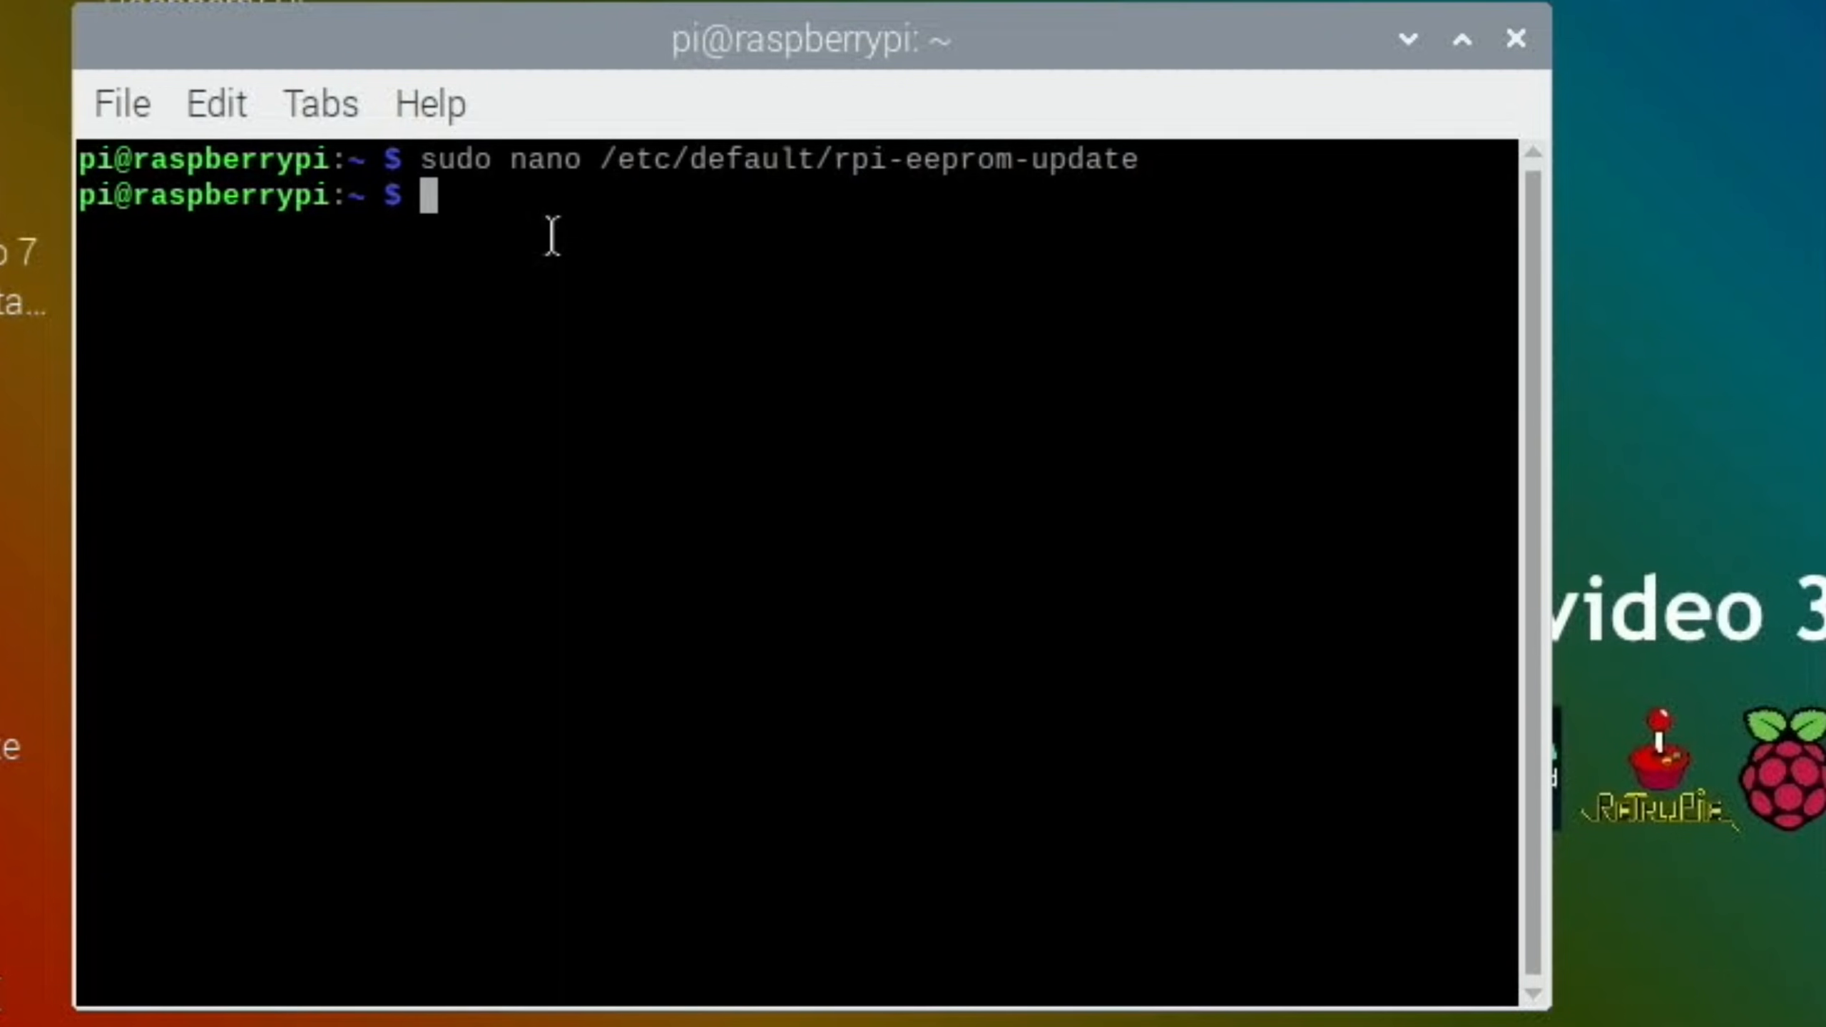
{"action": "key", "text": "Return"}
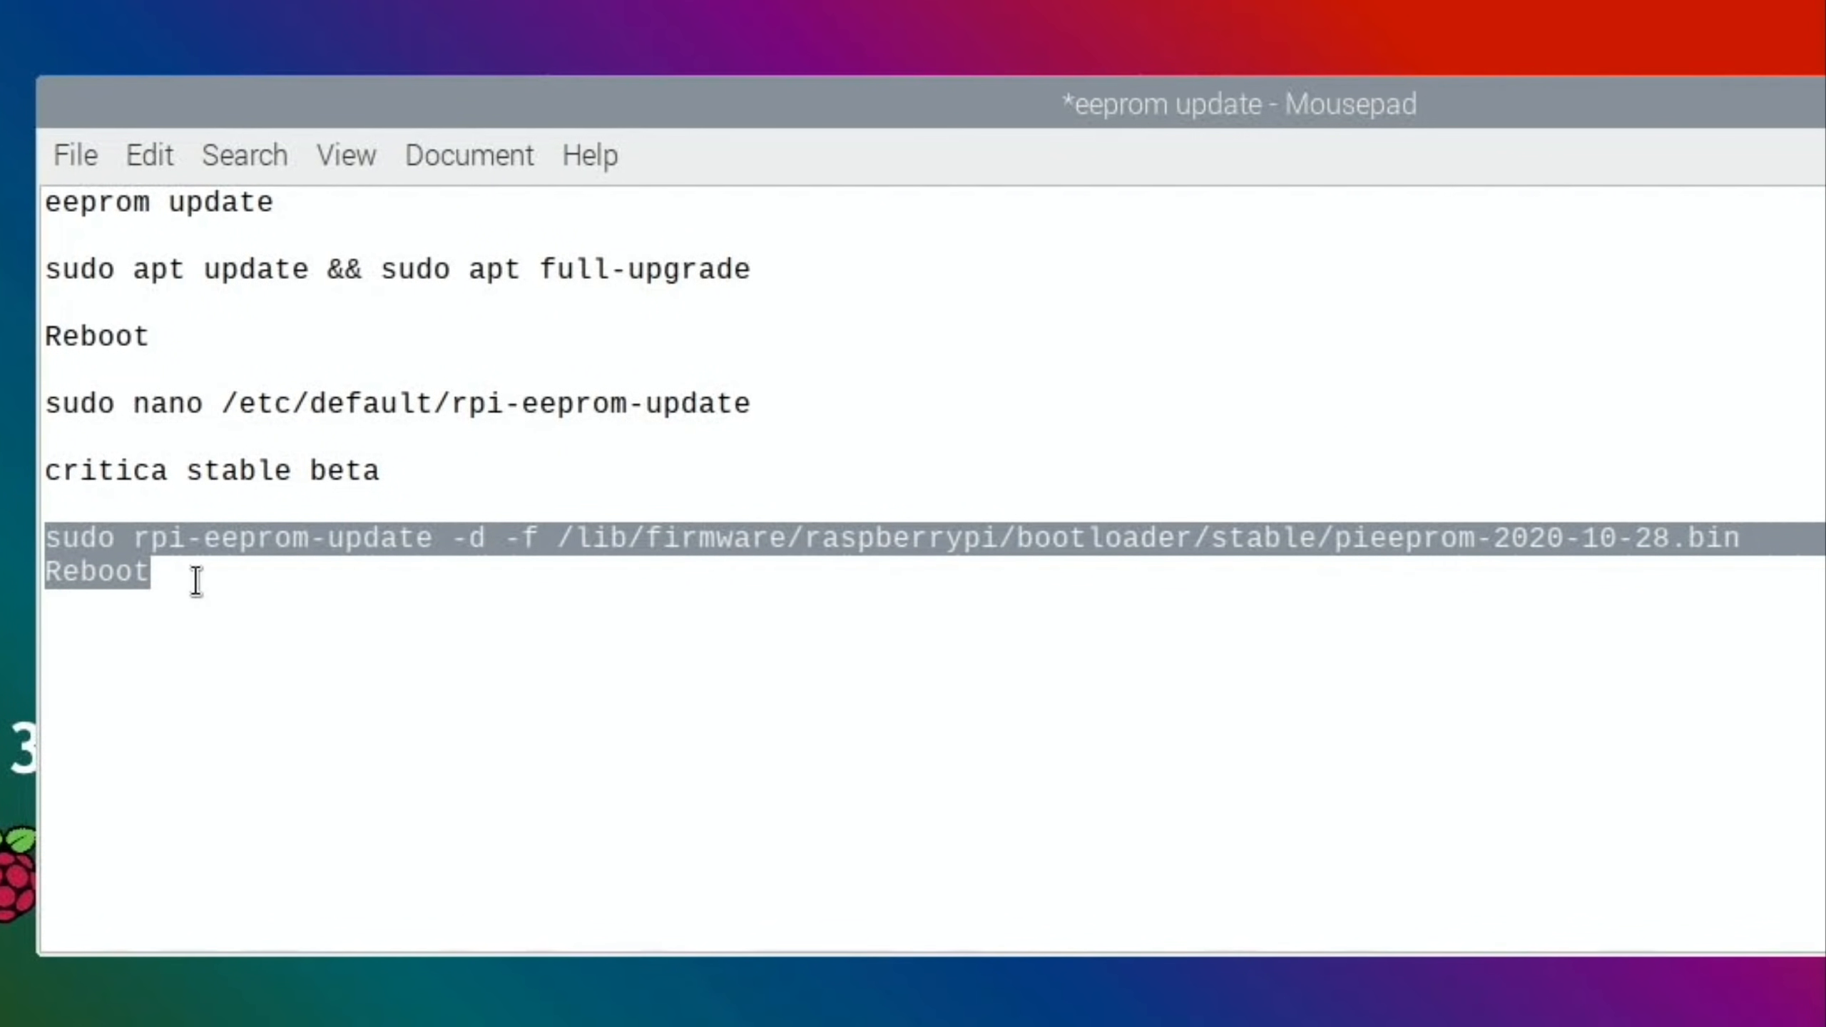
{"action": "mouse_move", "coordinate": [1275, 535]}
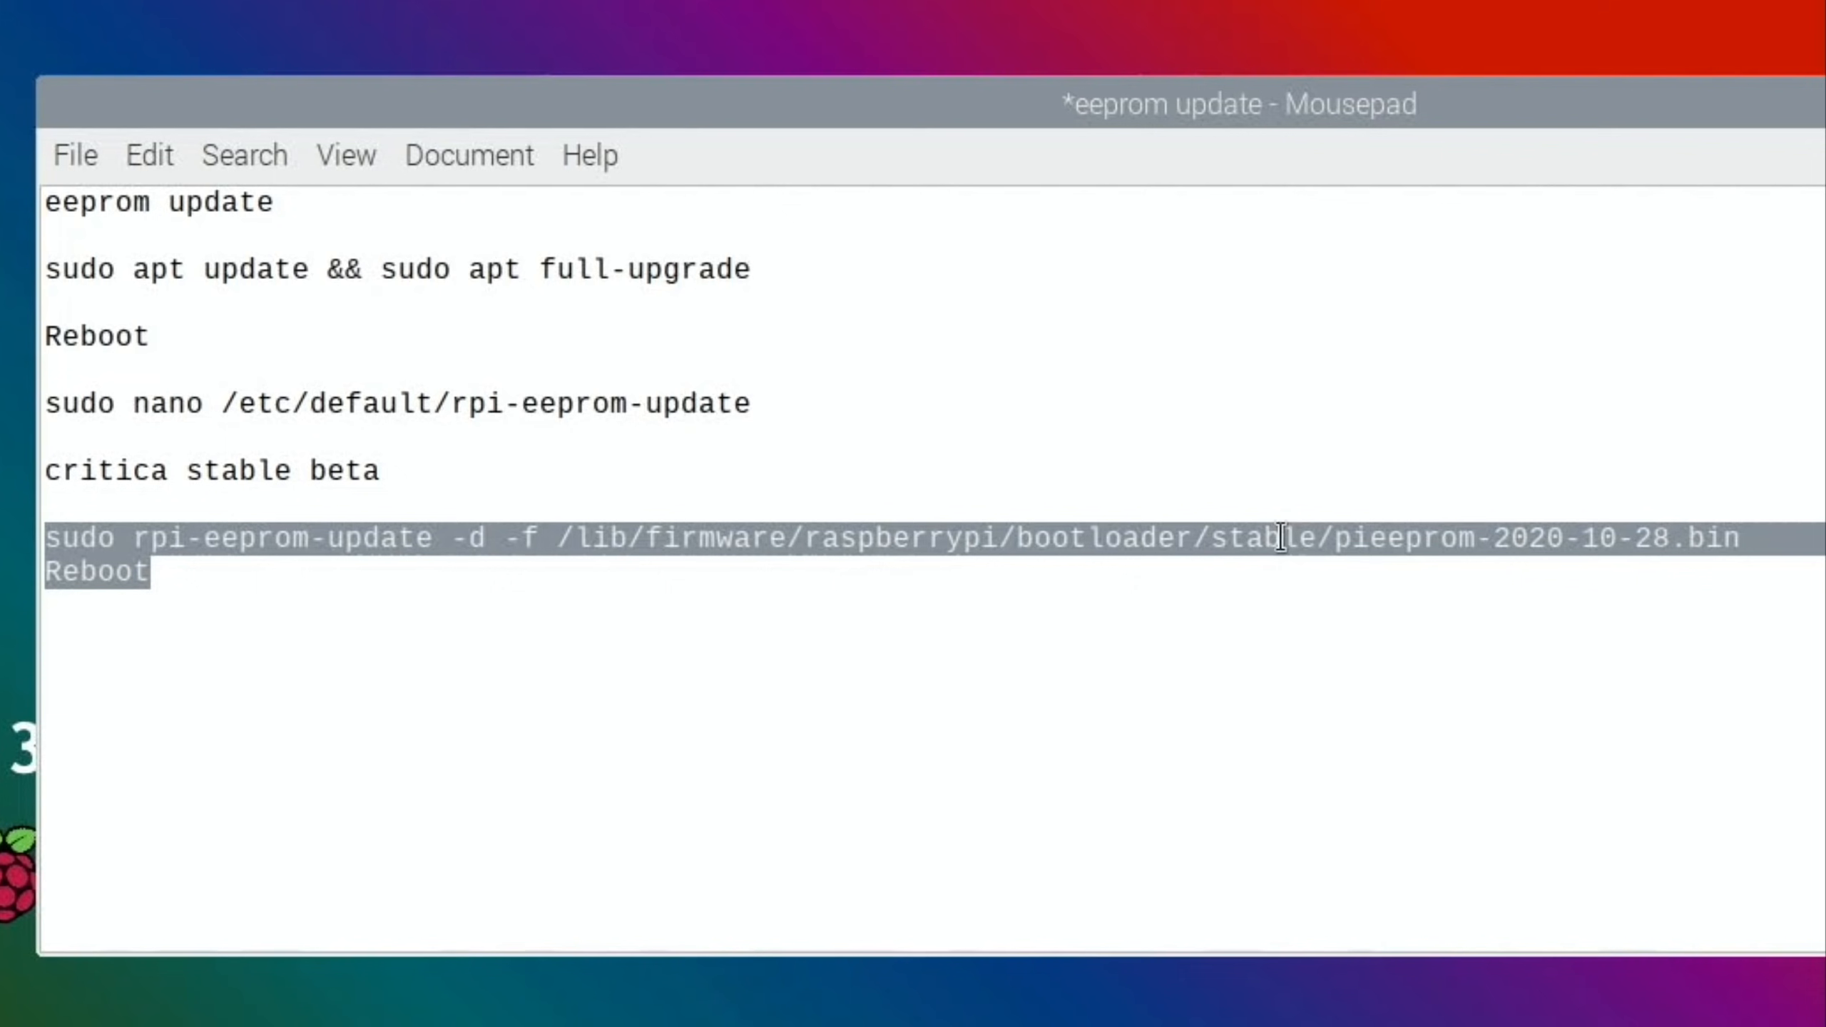
{"action": "mouse_move", "coordinate": [1376, 525]}
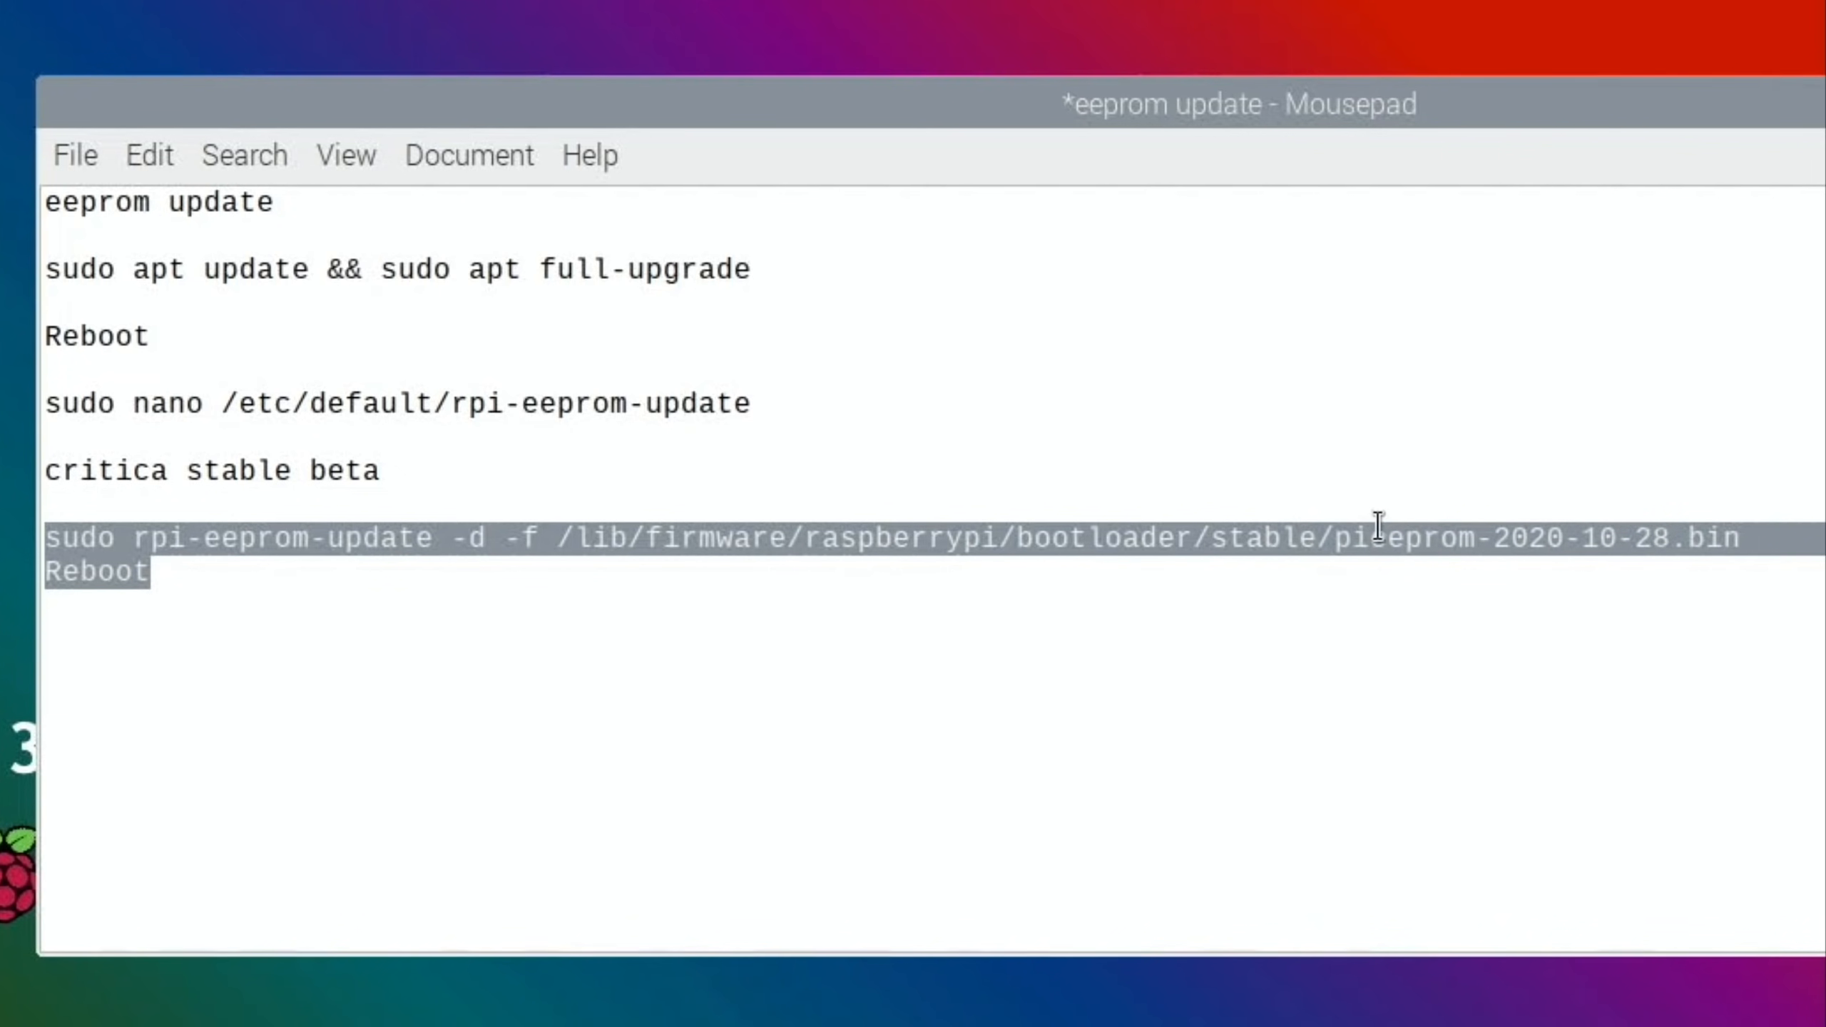
- Point the notes' firmware path to the beta folder, save, and copy the command lines
{"action": "left_click", "coordinate": [1304, 538]}
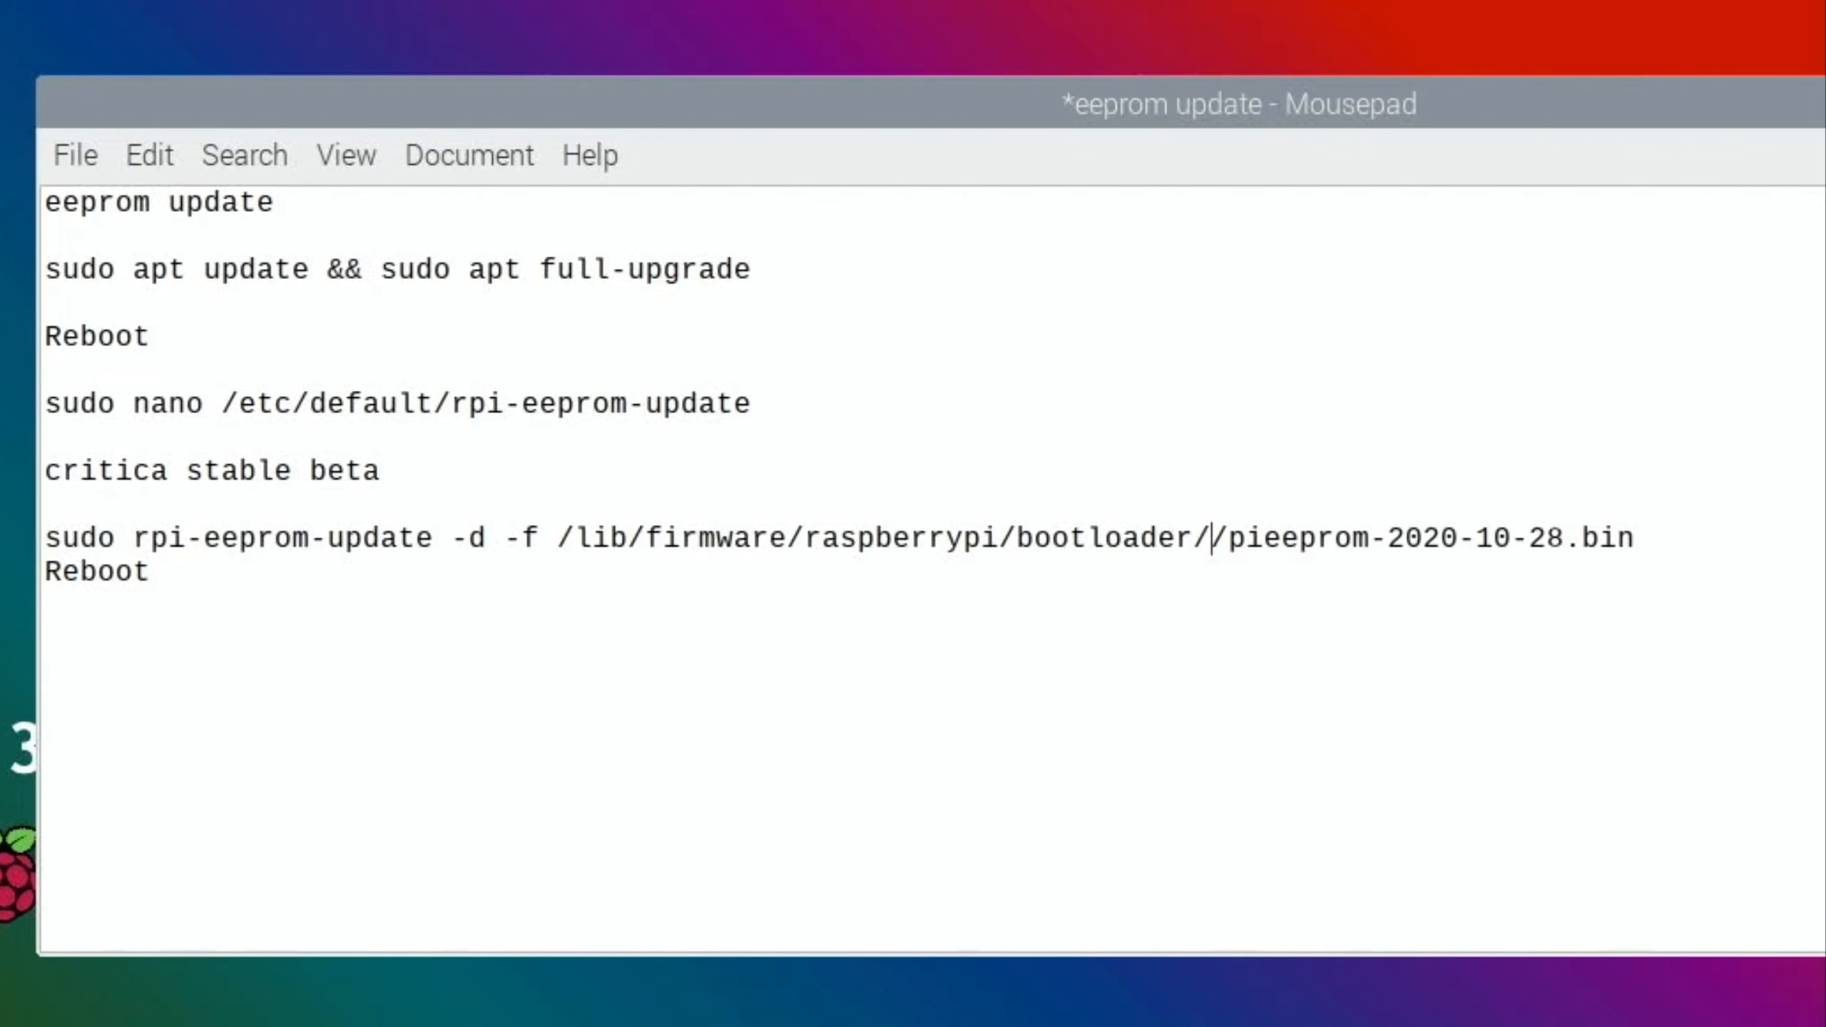
{"action": "type", "text": "beta"}
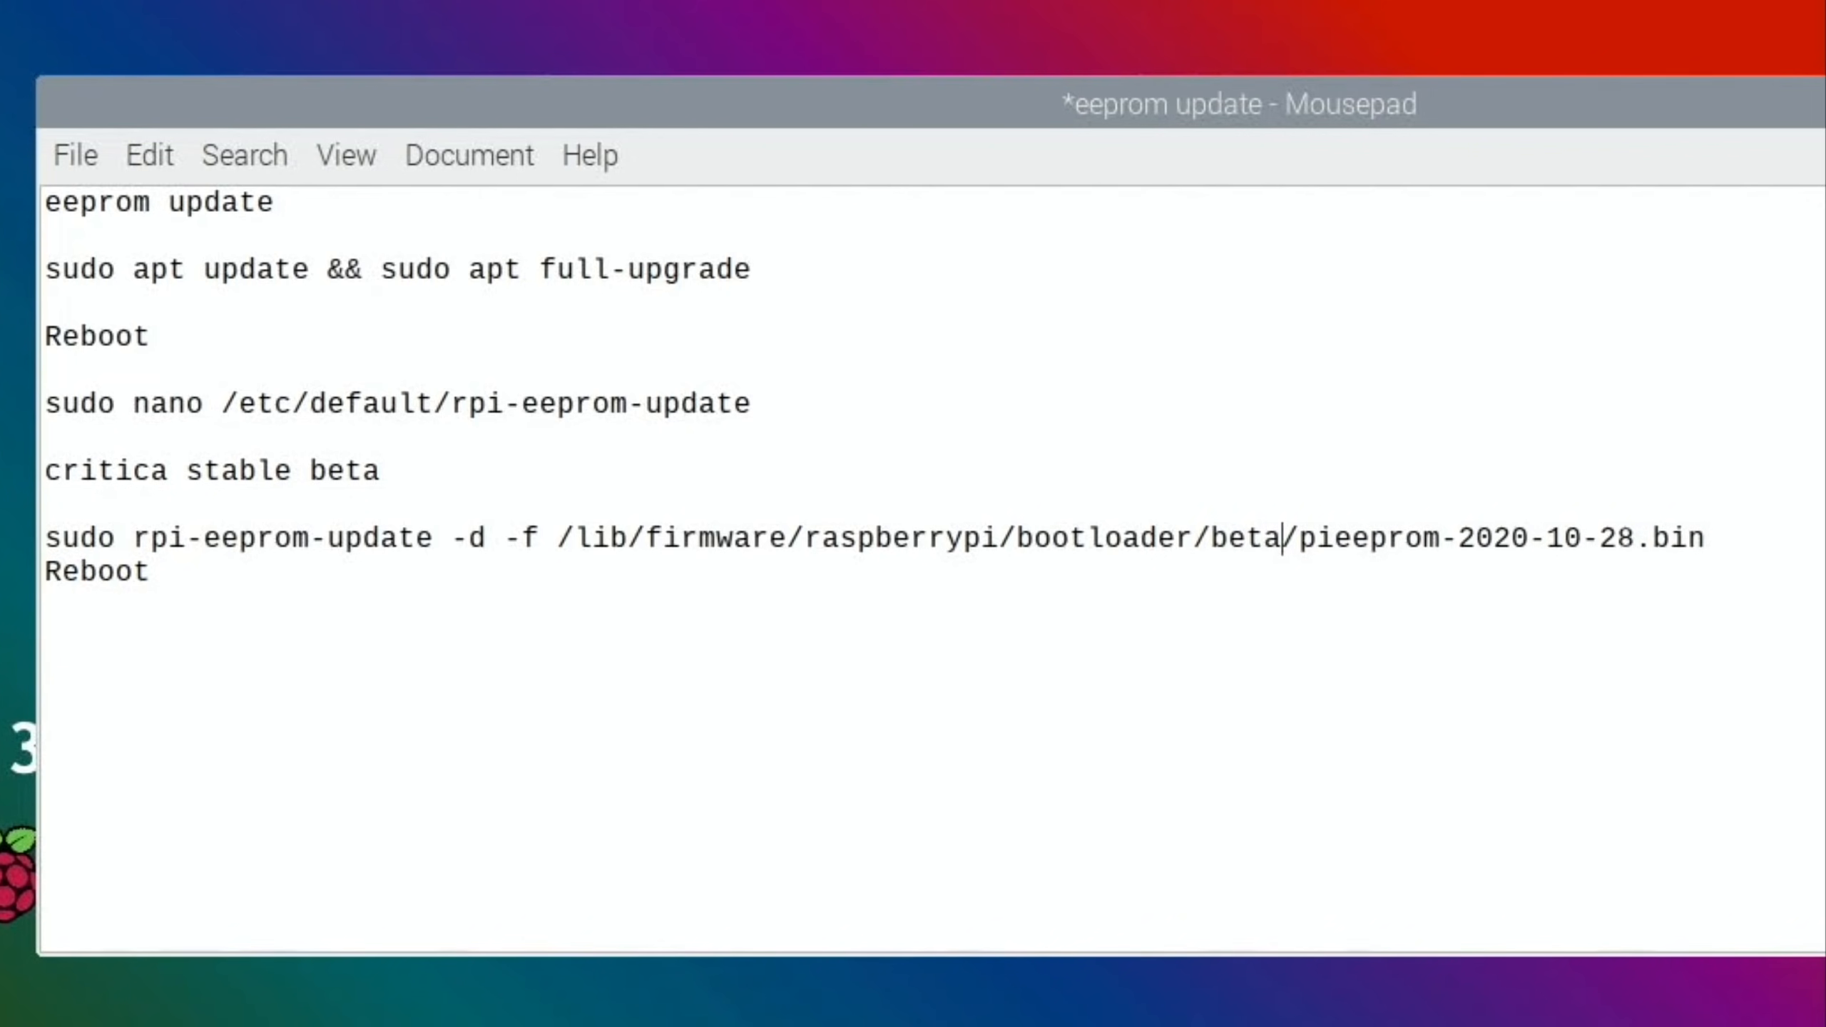
{"action": "mouse_move", "coordinate": [87, 195]}
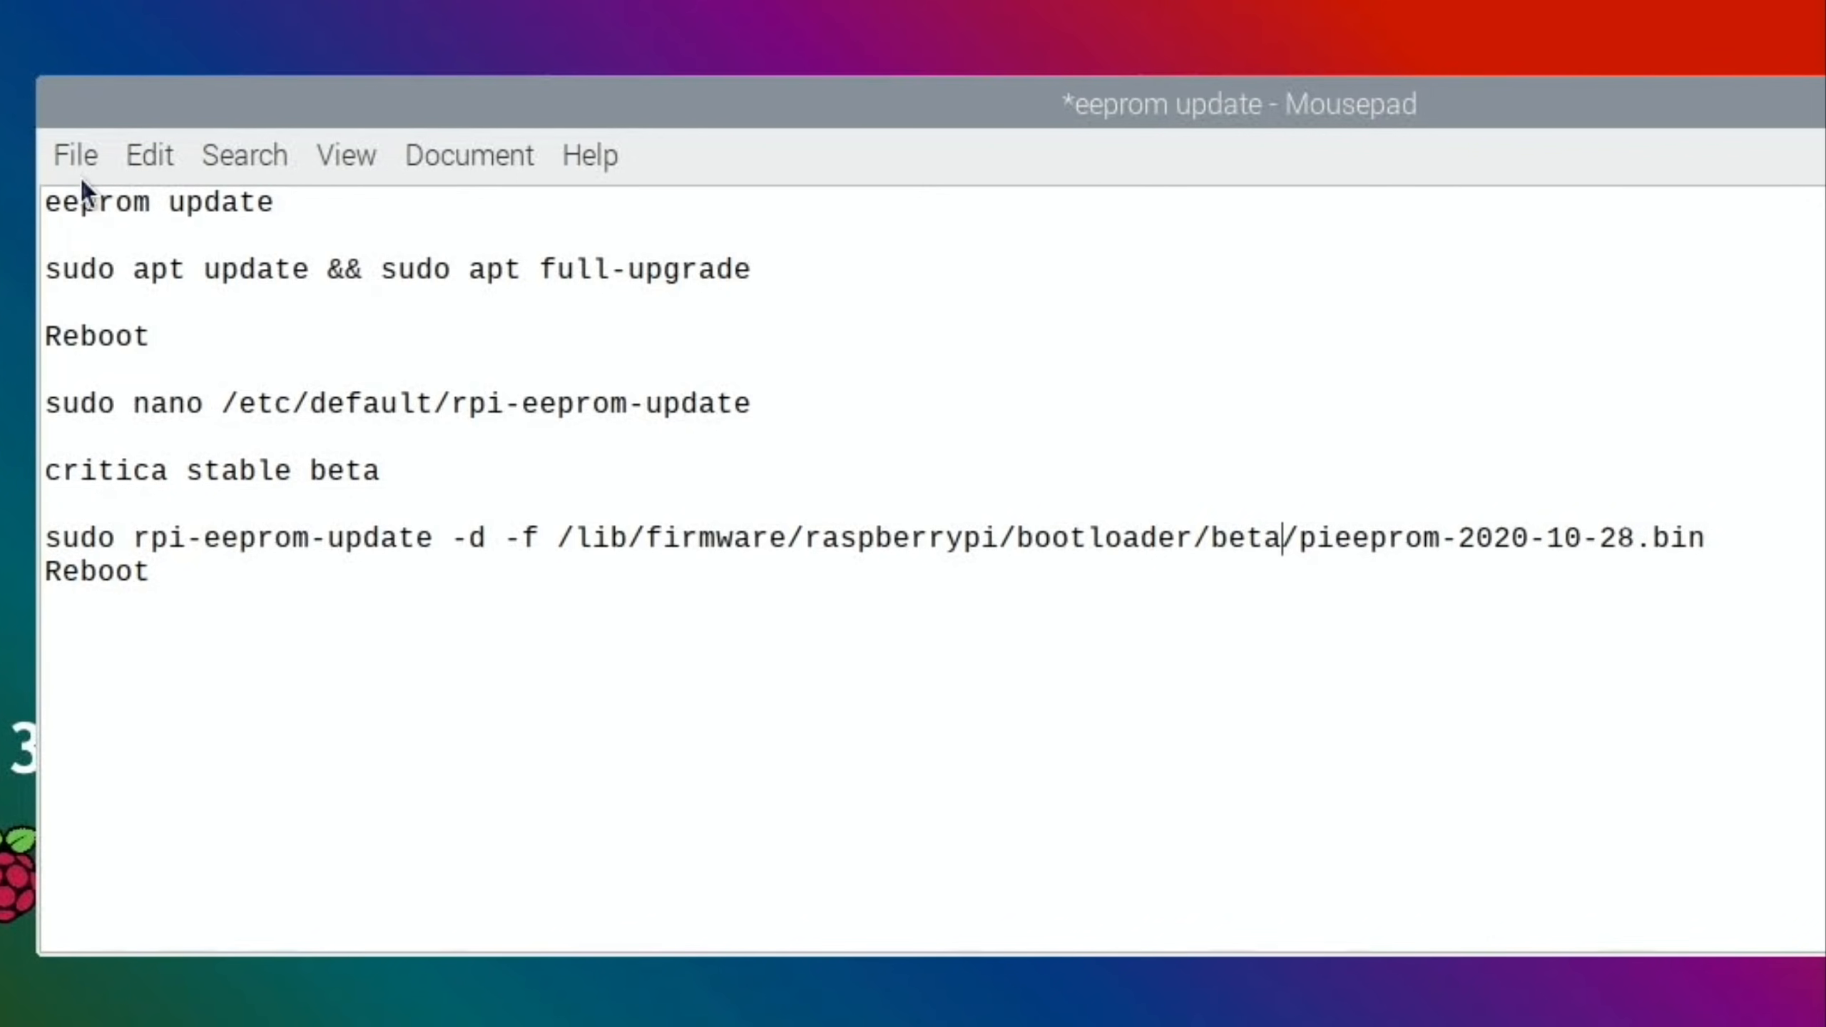
{"action": "key", "text": "ctrl+s"}
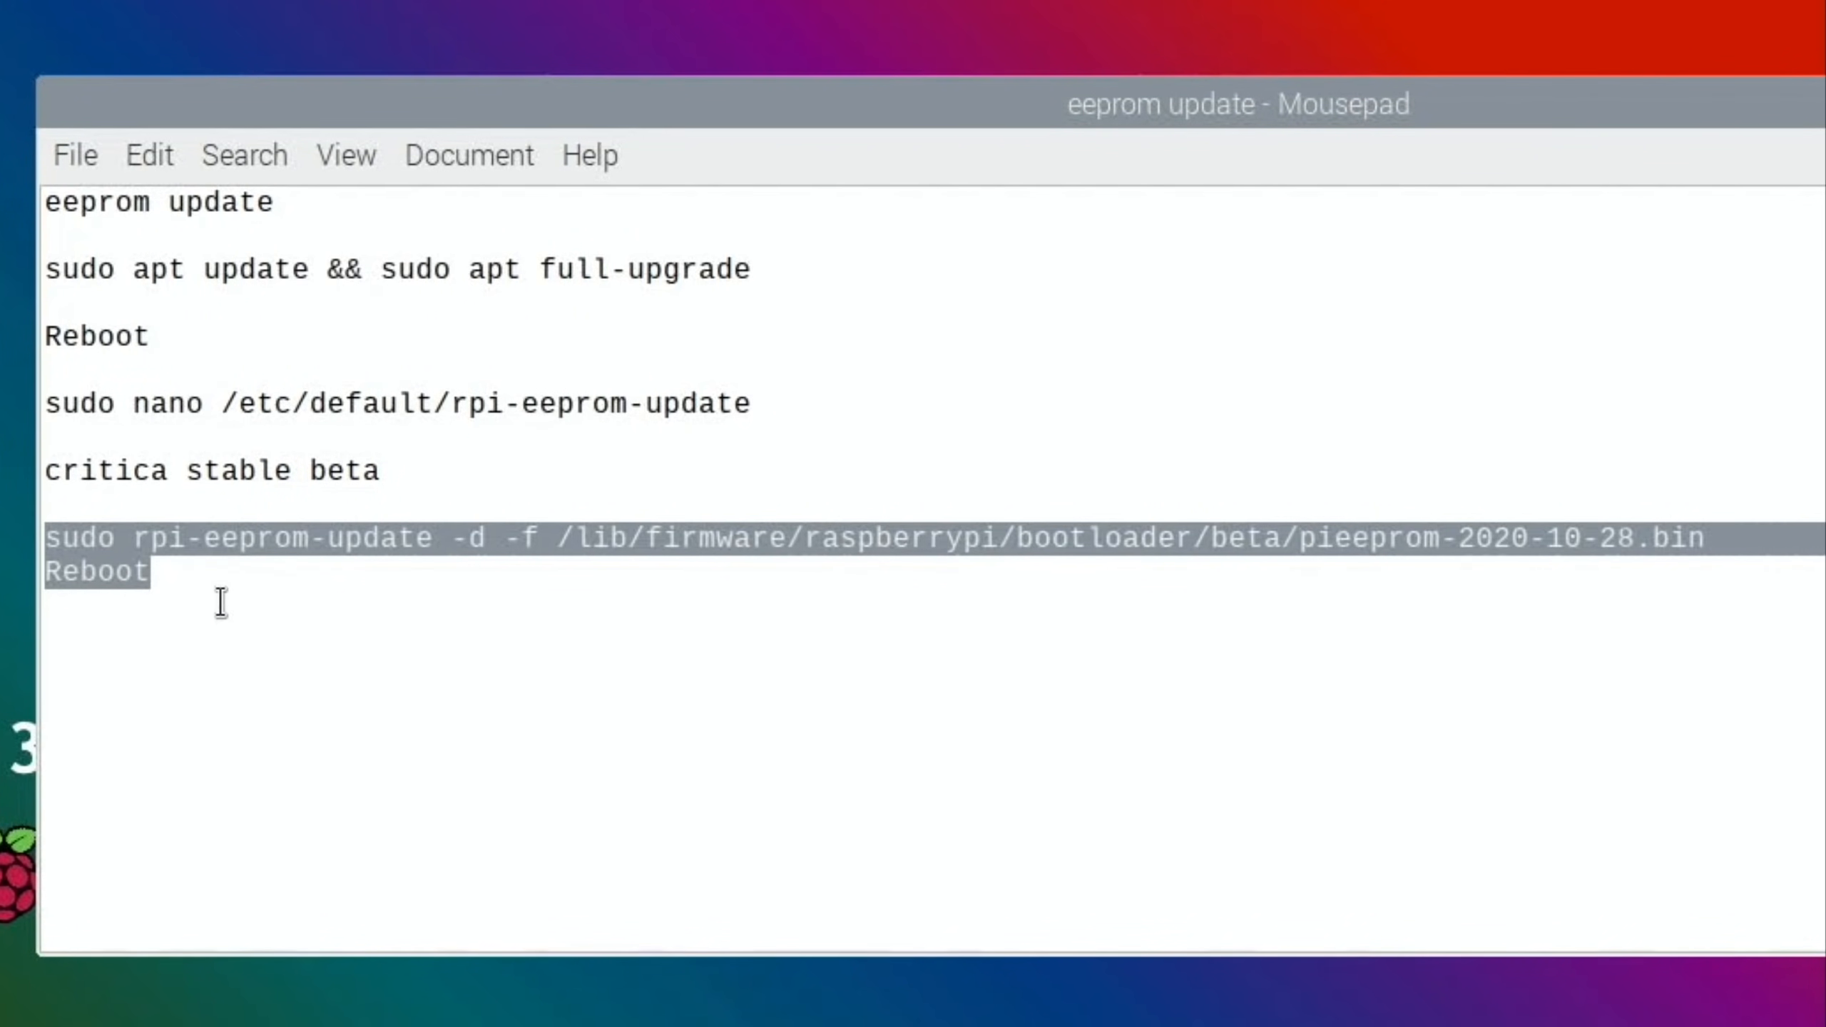
{"action": "right_click", "coordinate": [221, 600]}
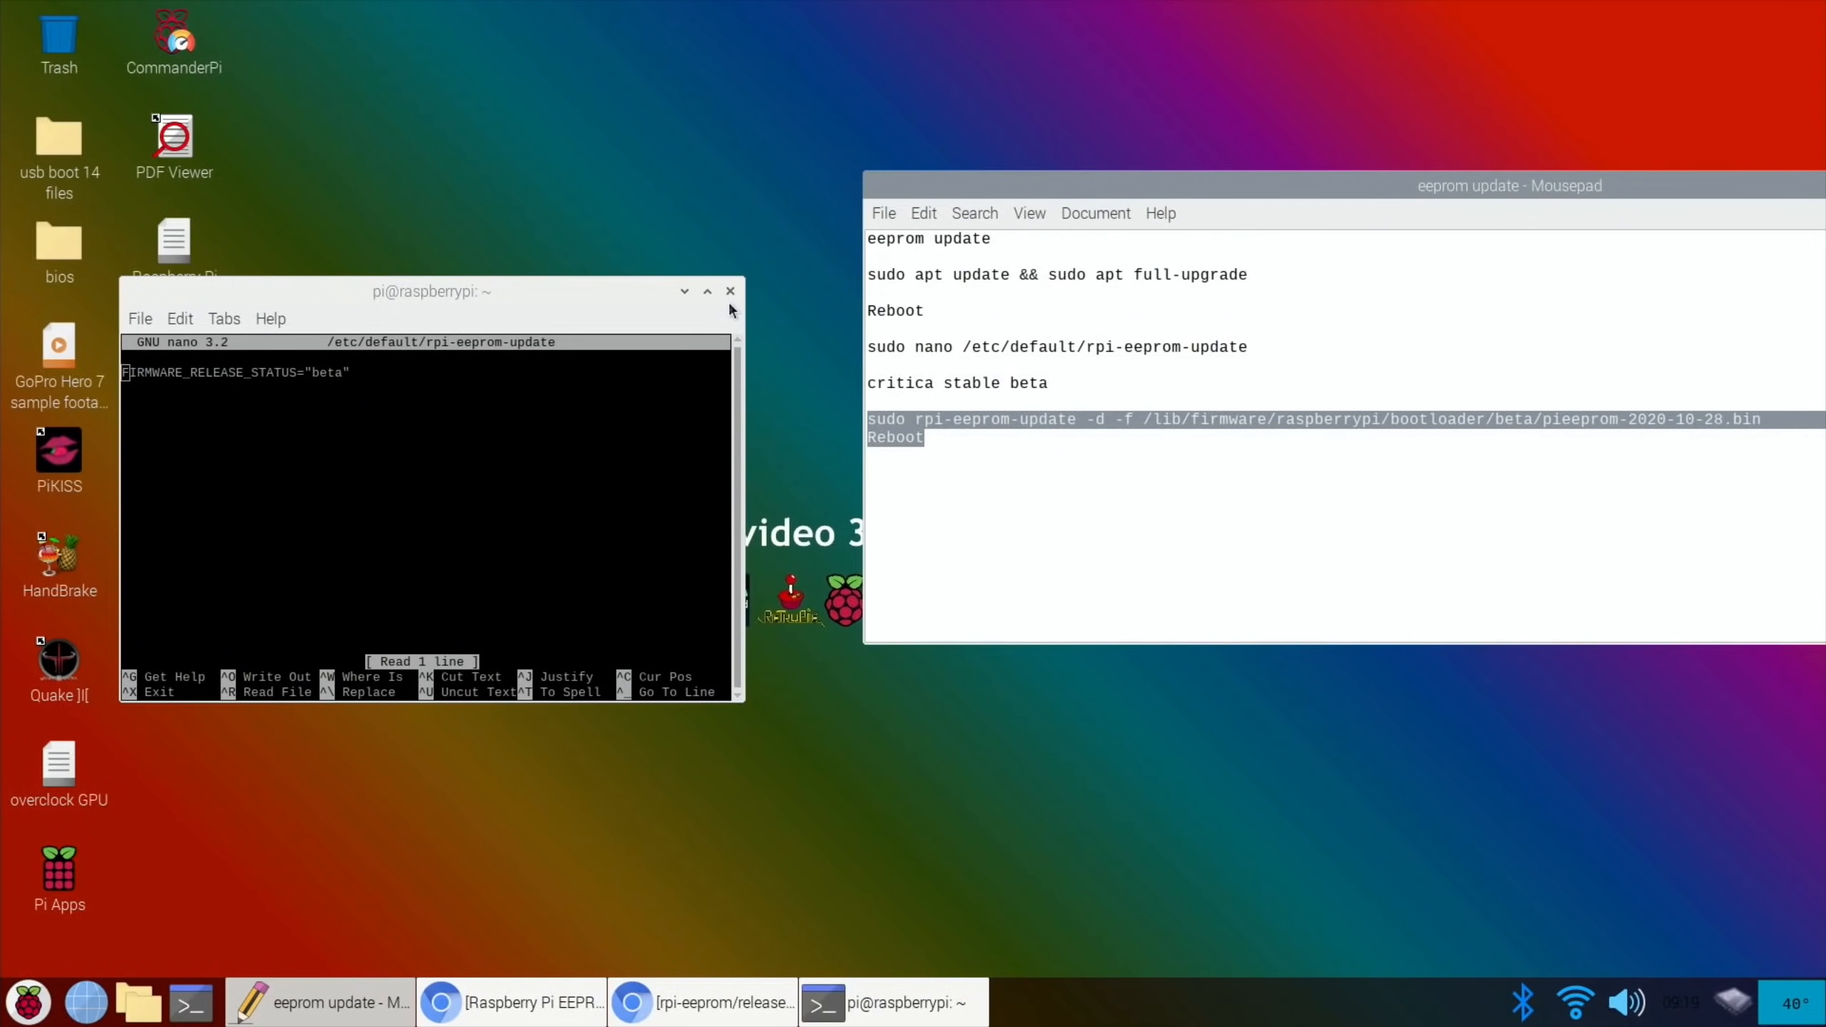
- Flash the beta pieeprom-2020-10-28.bin image and type 'Reboot' at the prompt
{"action": "key", "text": "ctrl+x"}
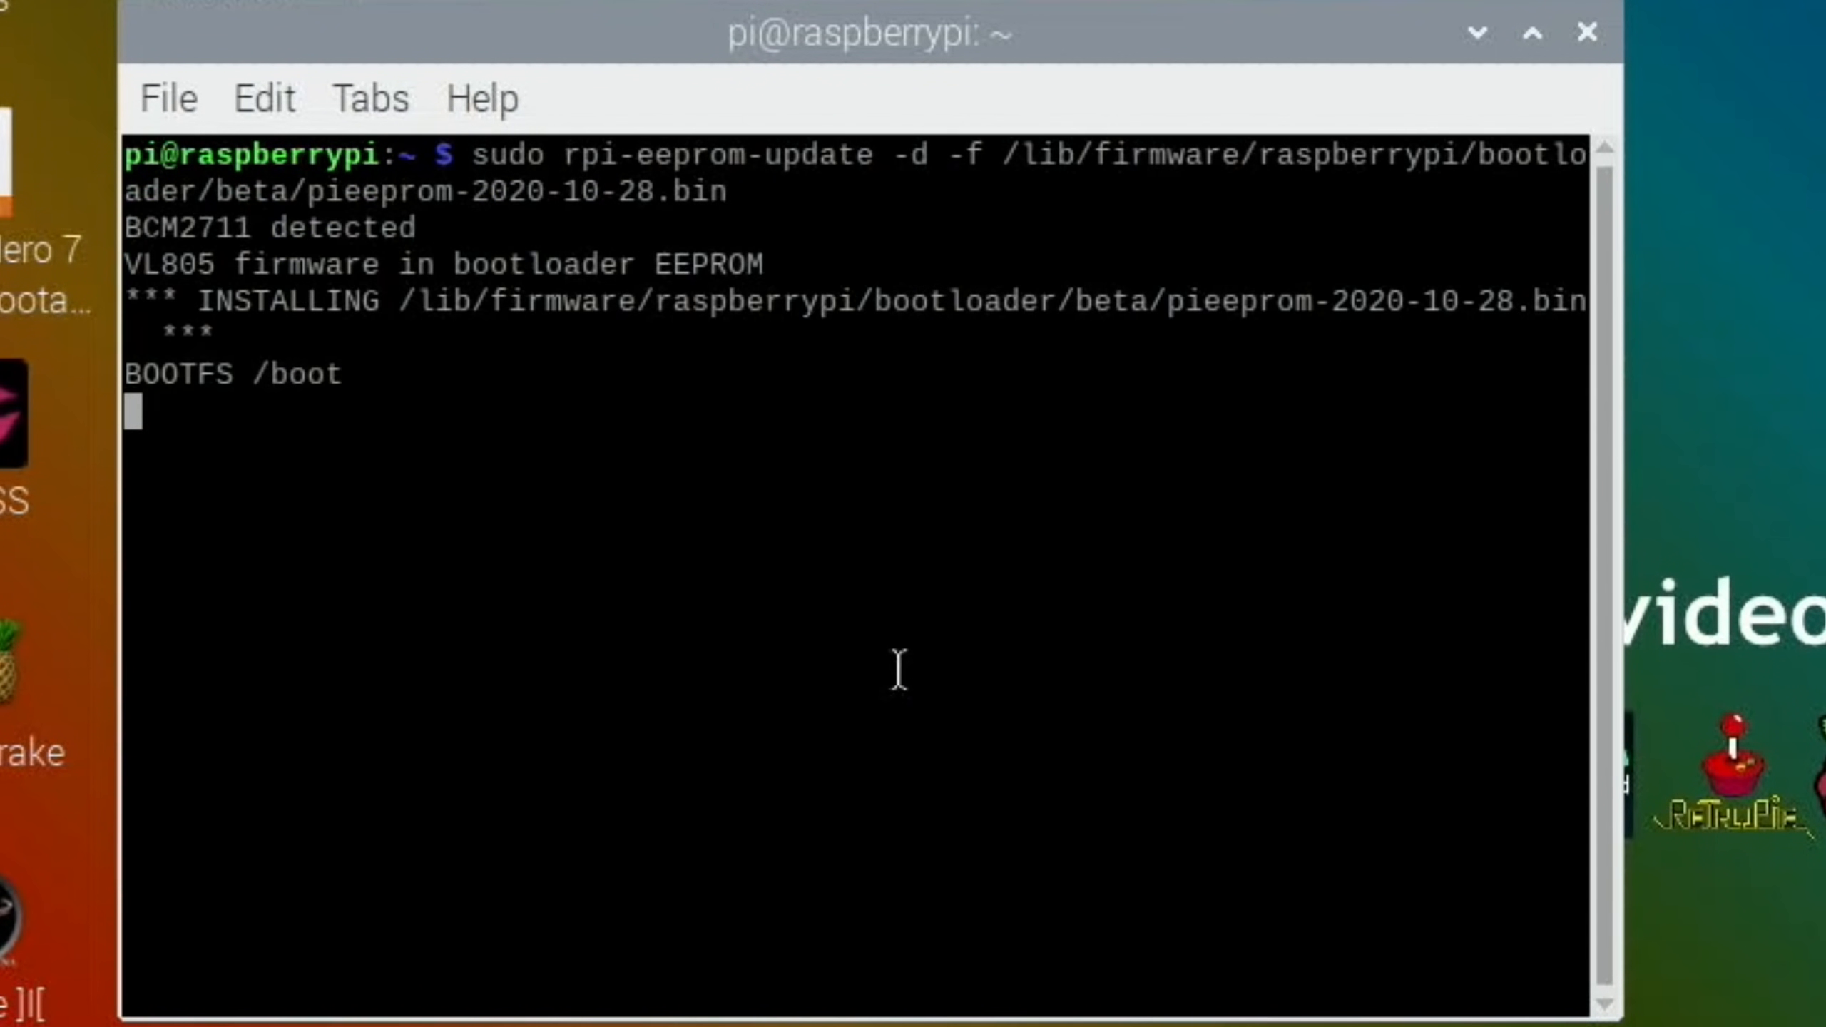
{"action": "type", "text": "Reboot"}
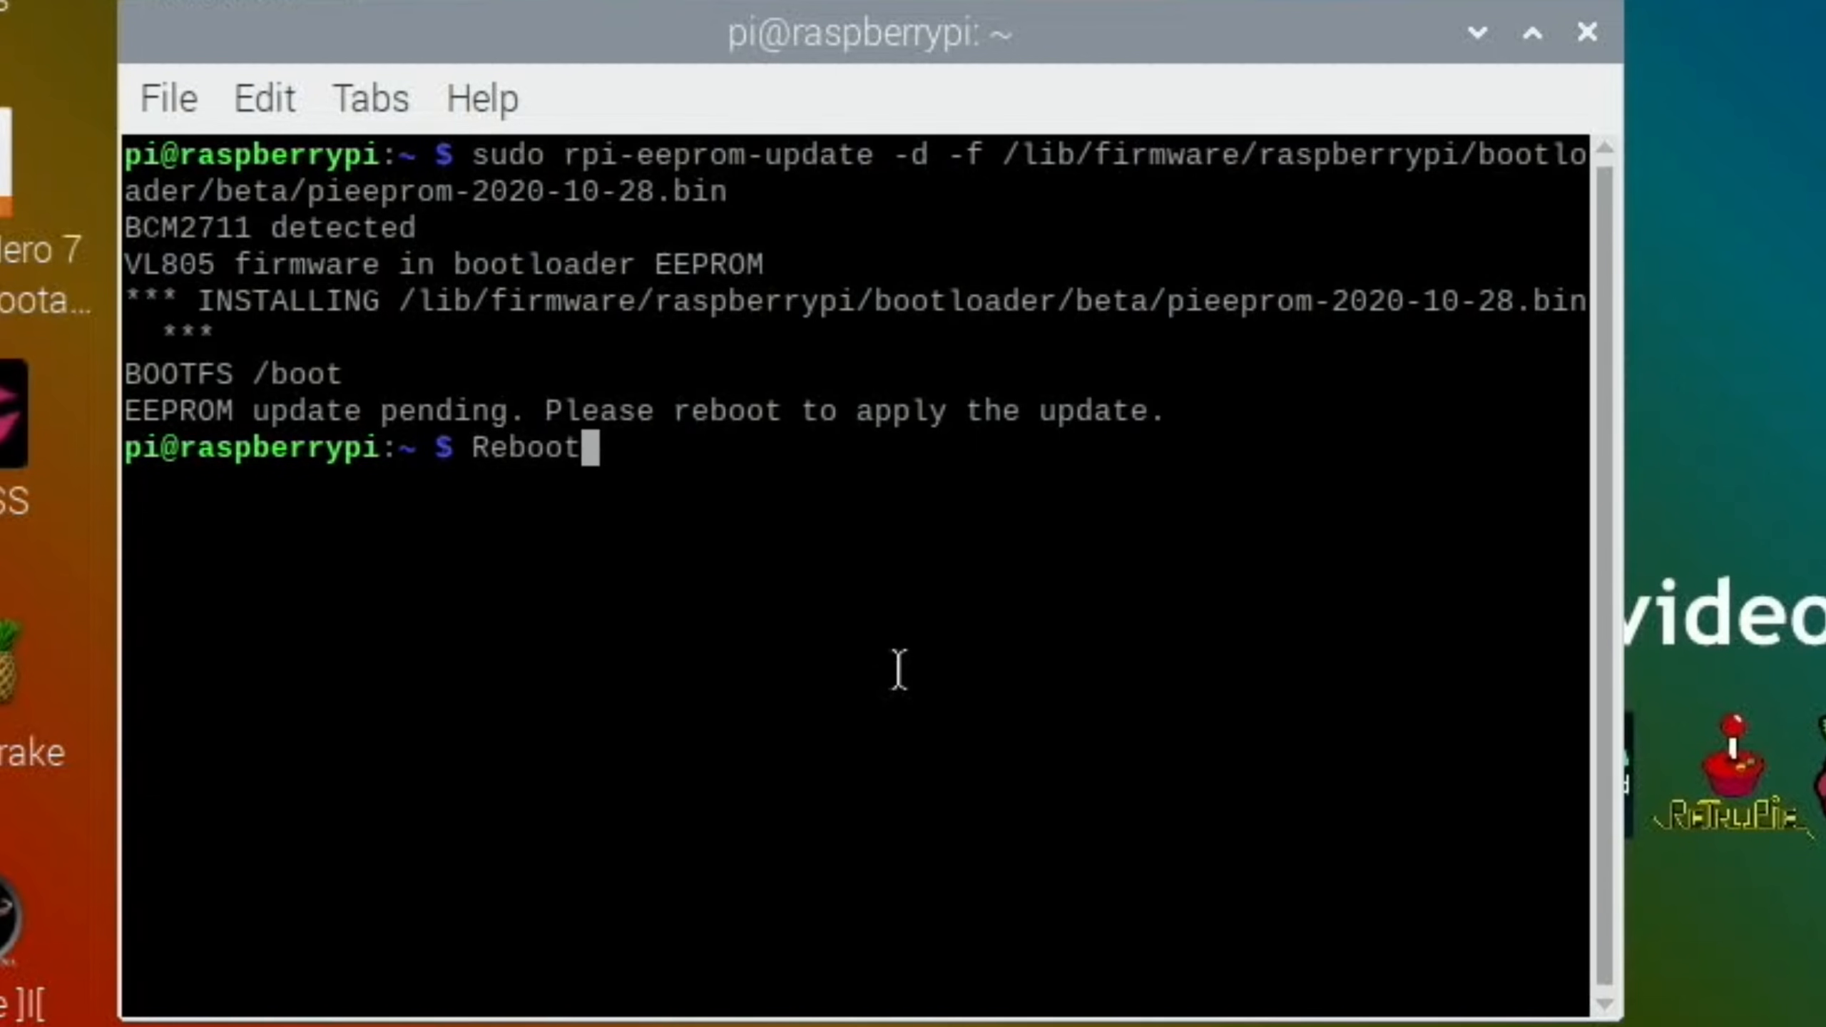
- Submit 'Reboot', which fails, then type 'sudo reboot' instead
{"action": "key", "text": "Return"}
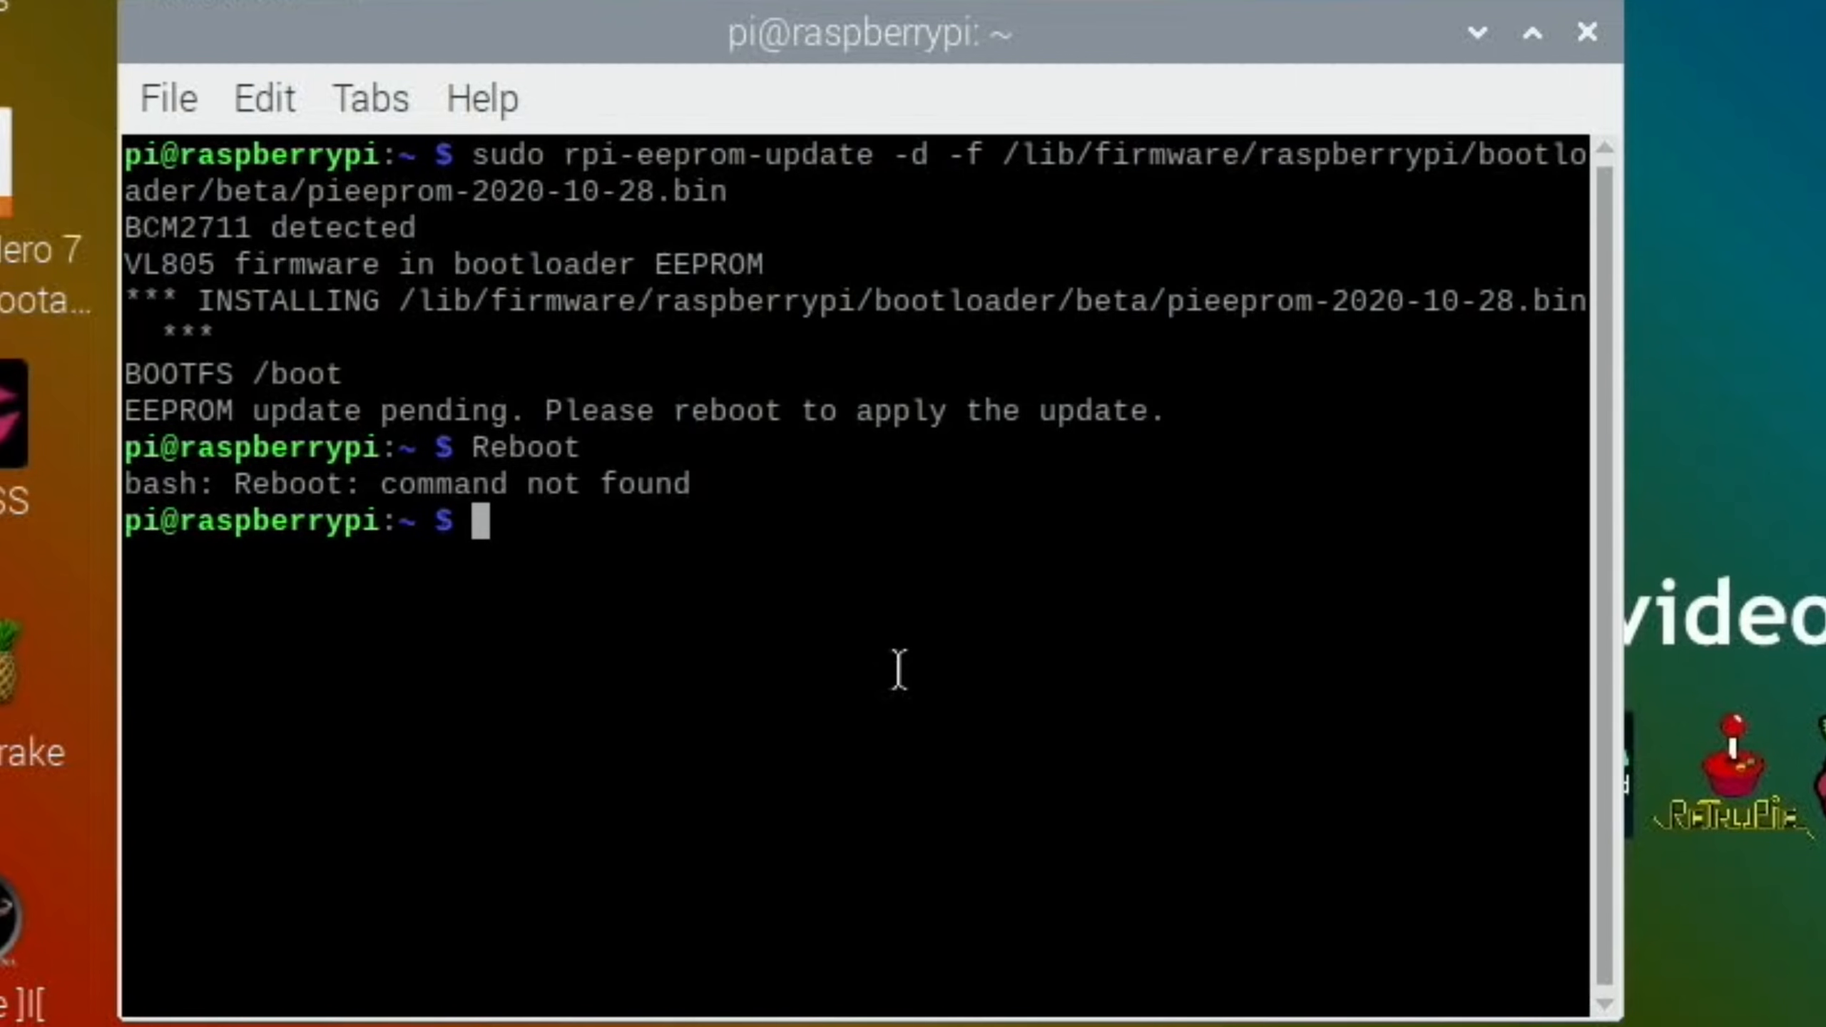
{"action": "type", "text": "sudo"}
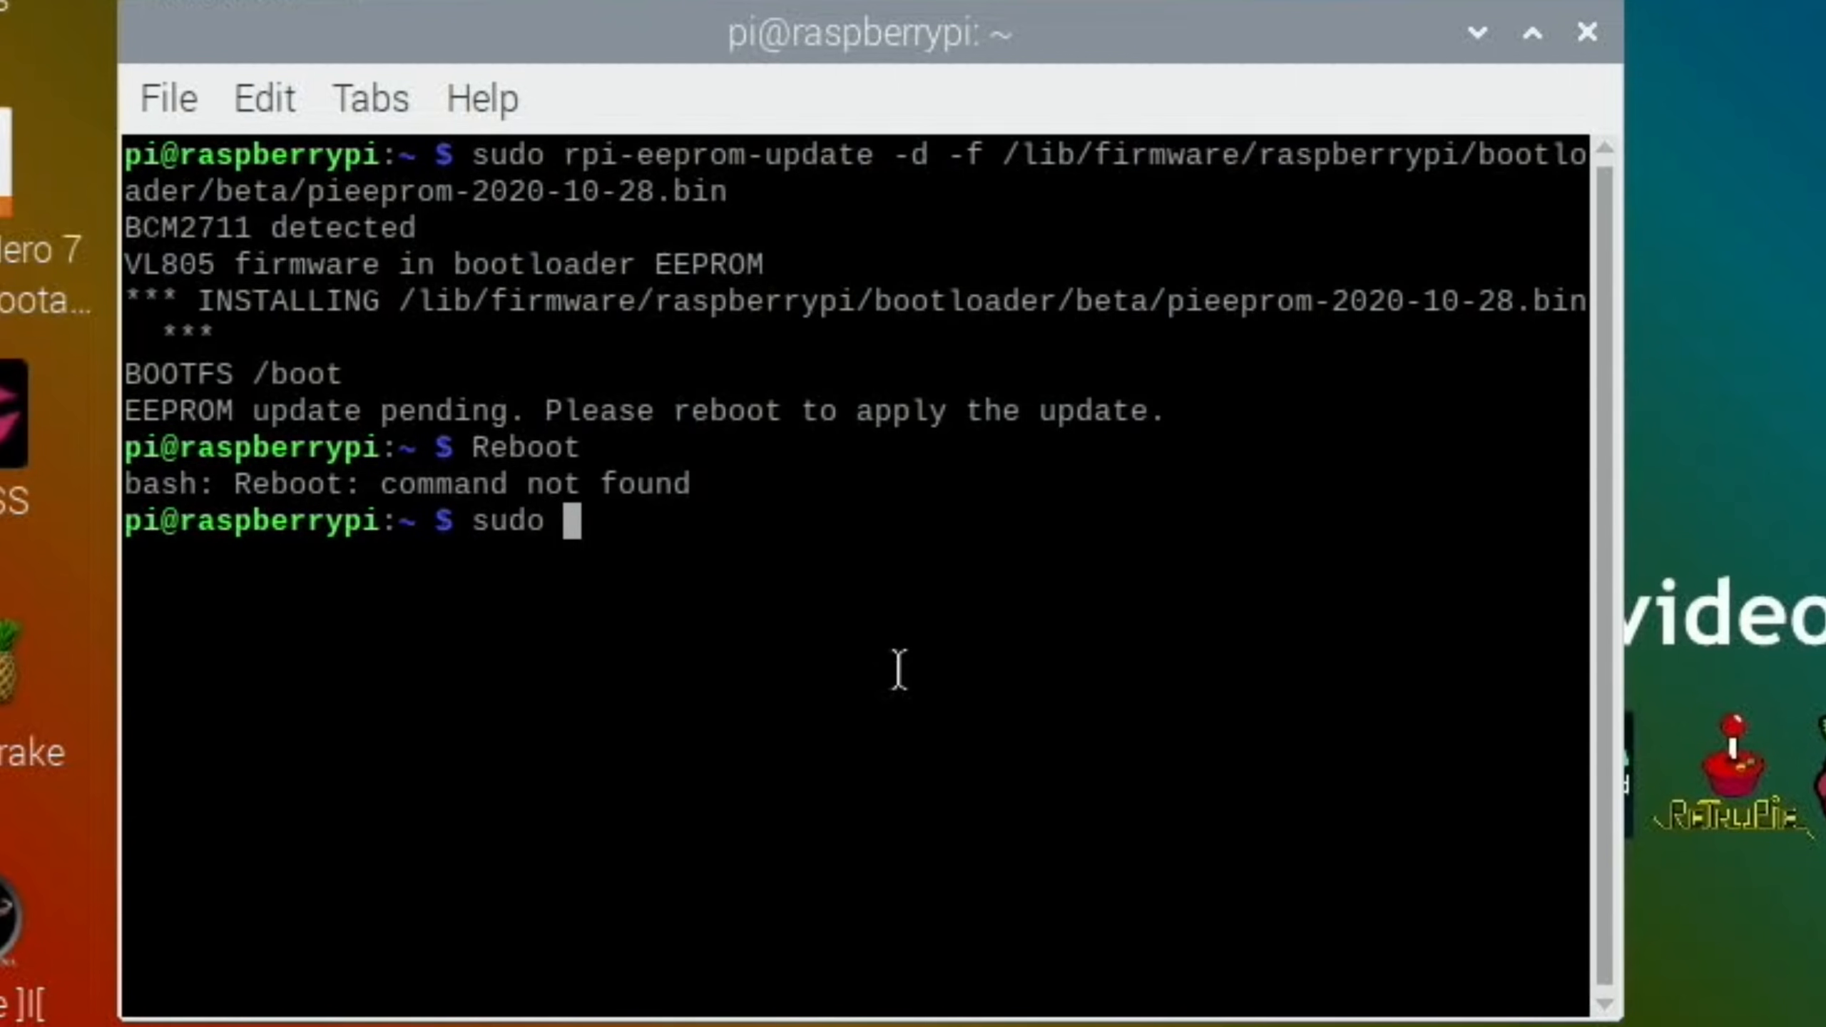
{"action": "type", "text": "reboot"}
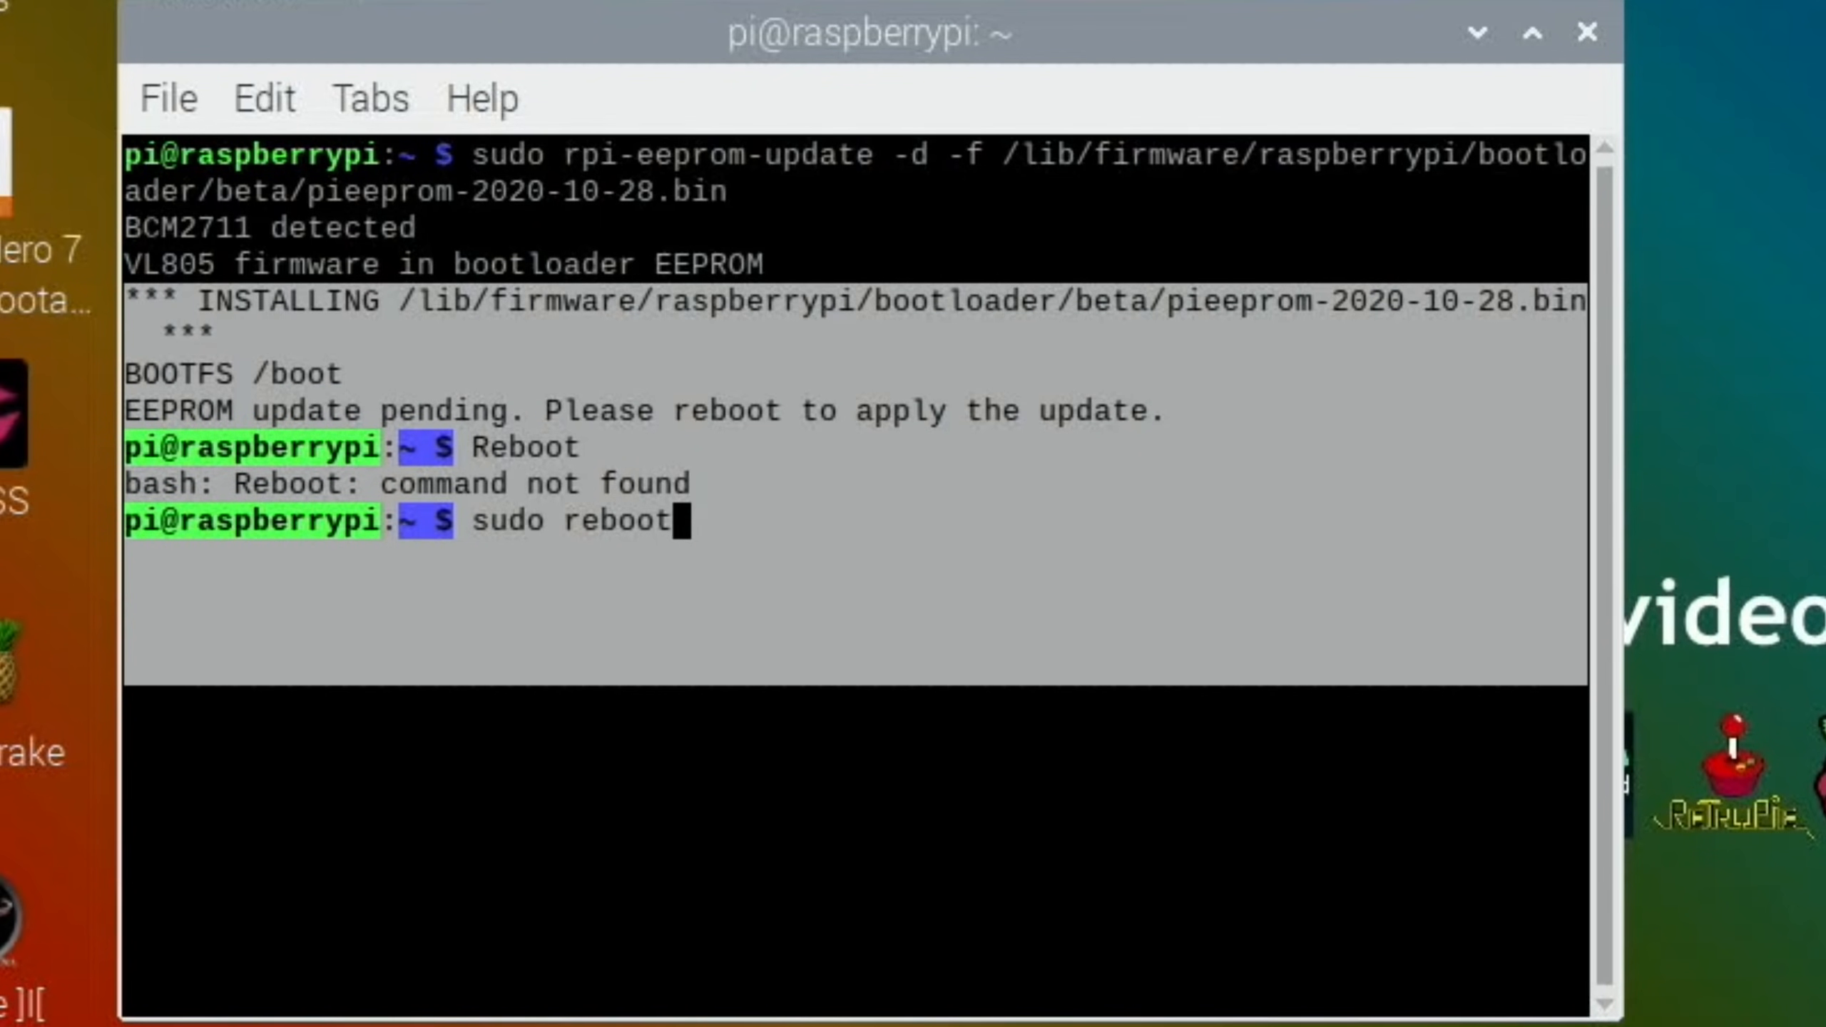
{"action": "mouse_move", "coordinate": [669, 786]}
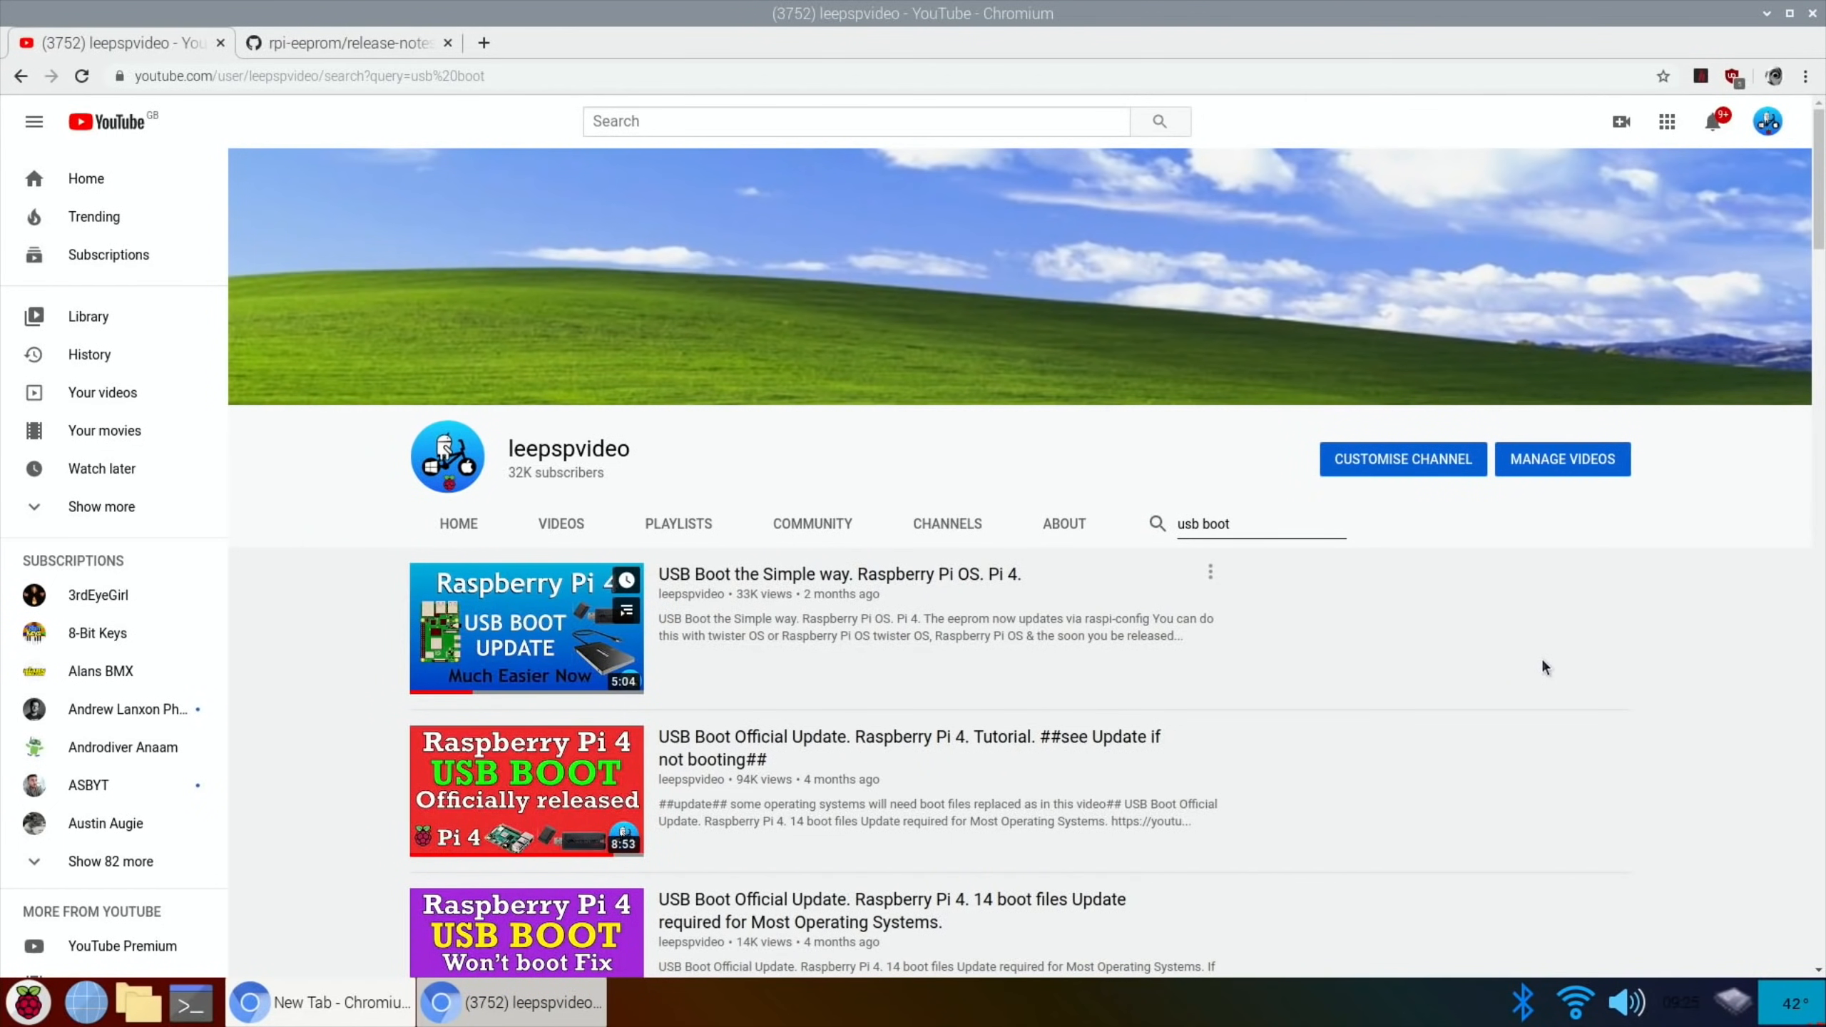
{"action": "mouse_move", "coordinate": [1557, 675]}
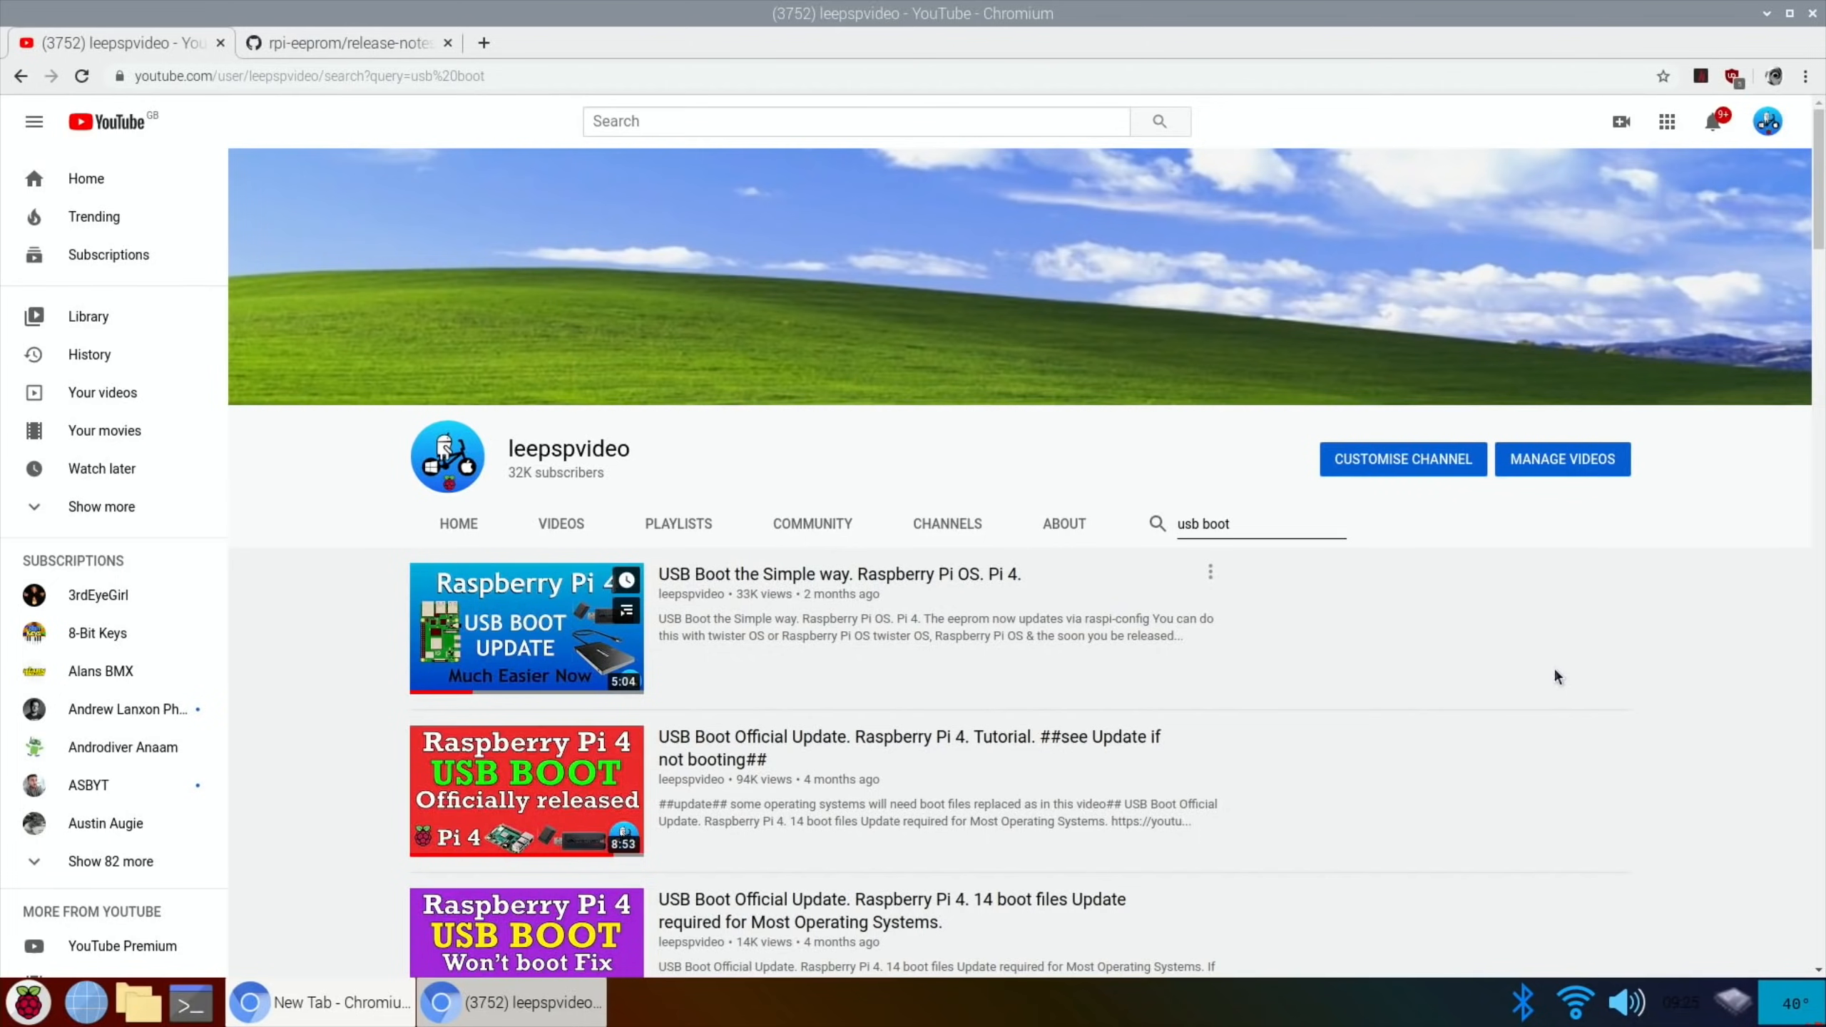
{"action": "scroll", "scroll_direction": "down", "scroll_amount": 3}
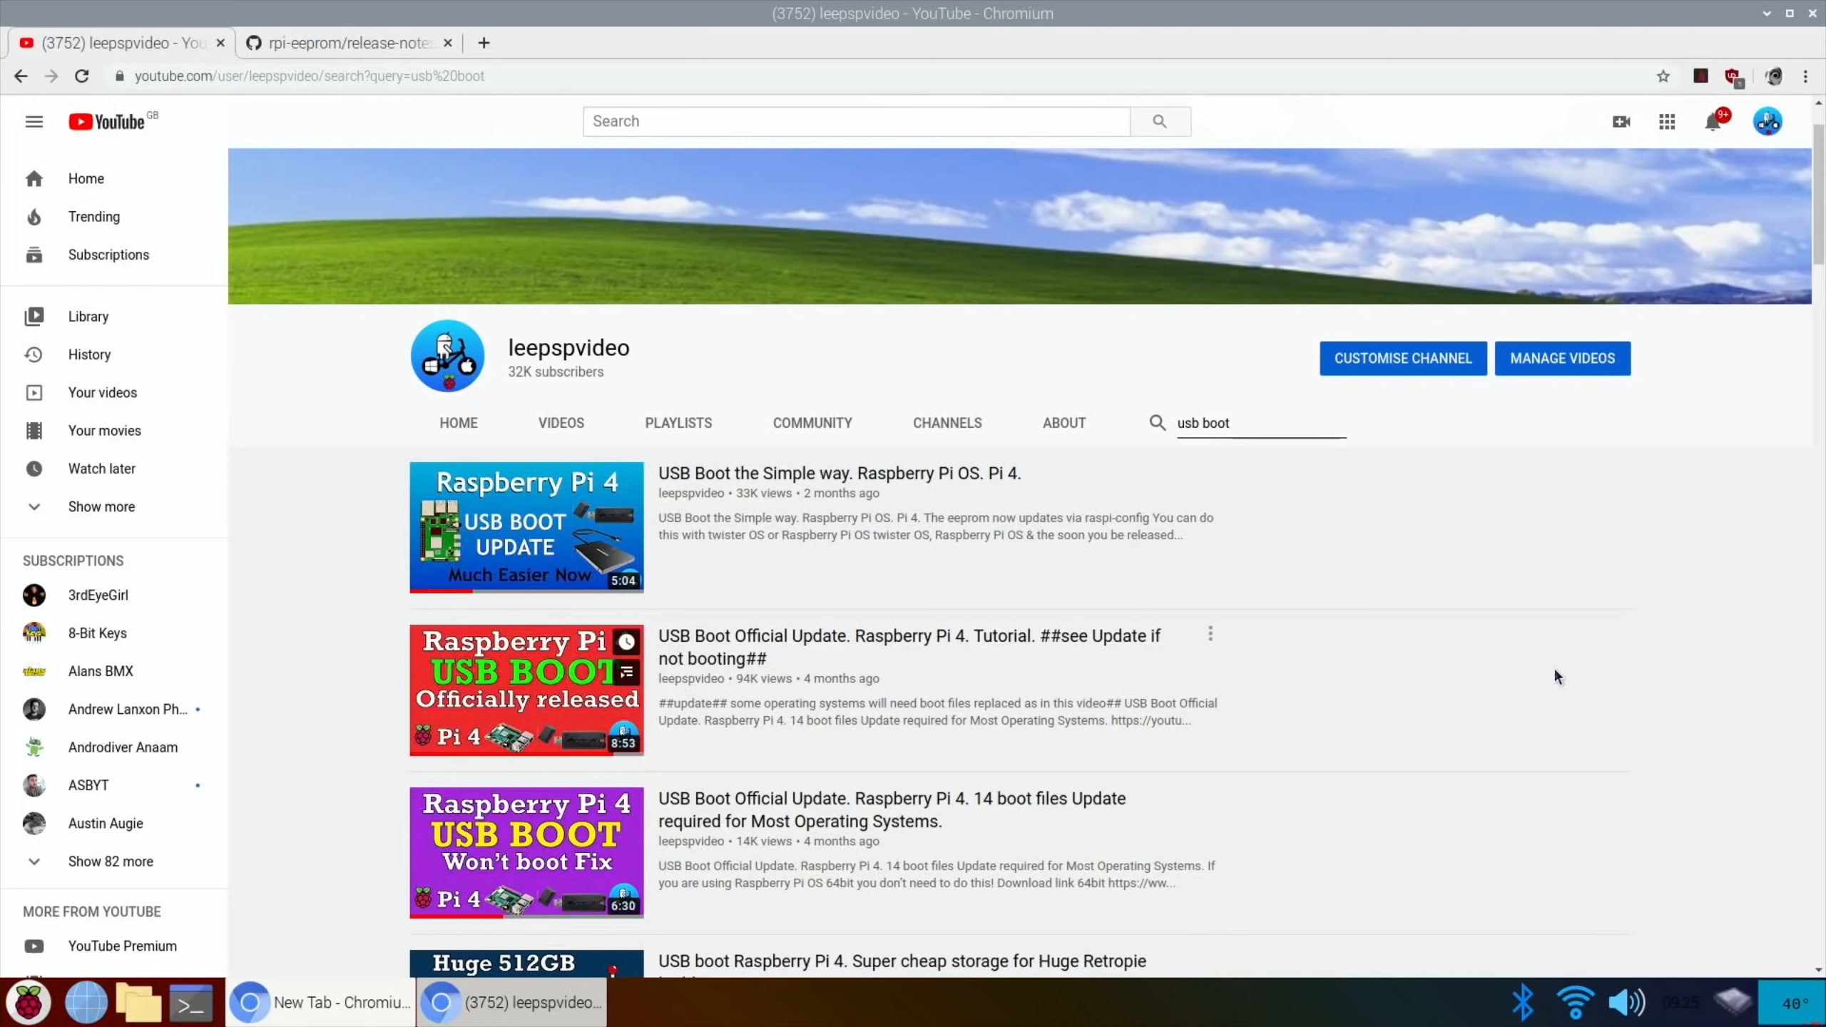
{"action": "mouse_move", "coordinate": [1022, 525]}
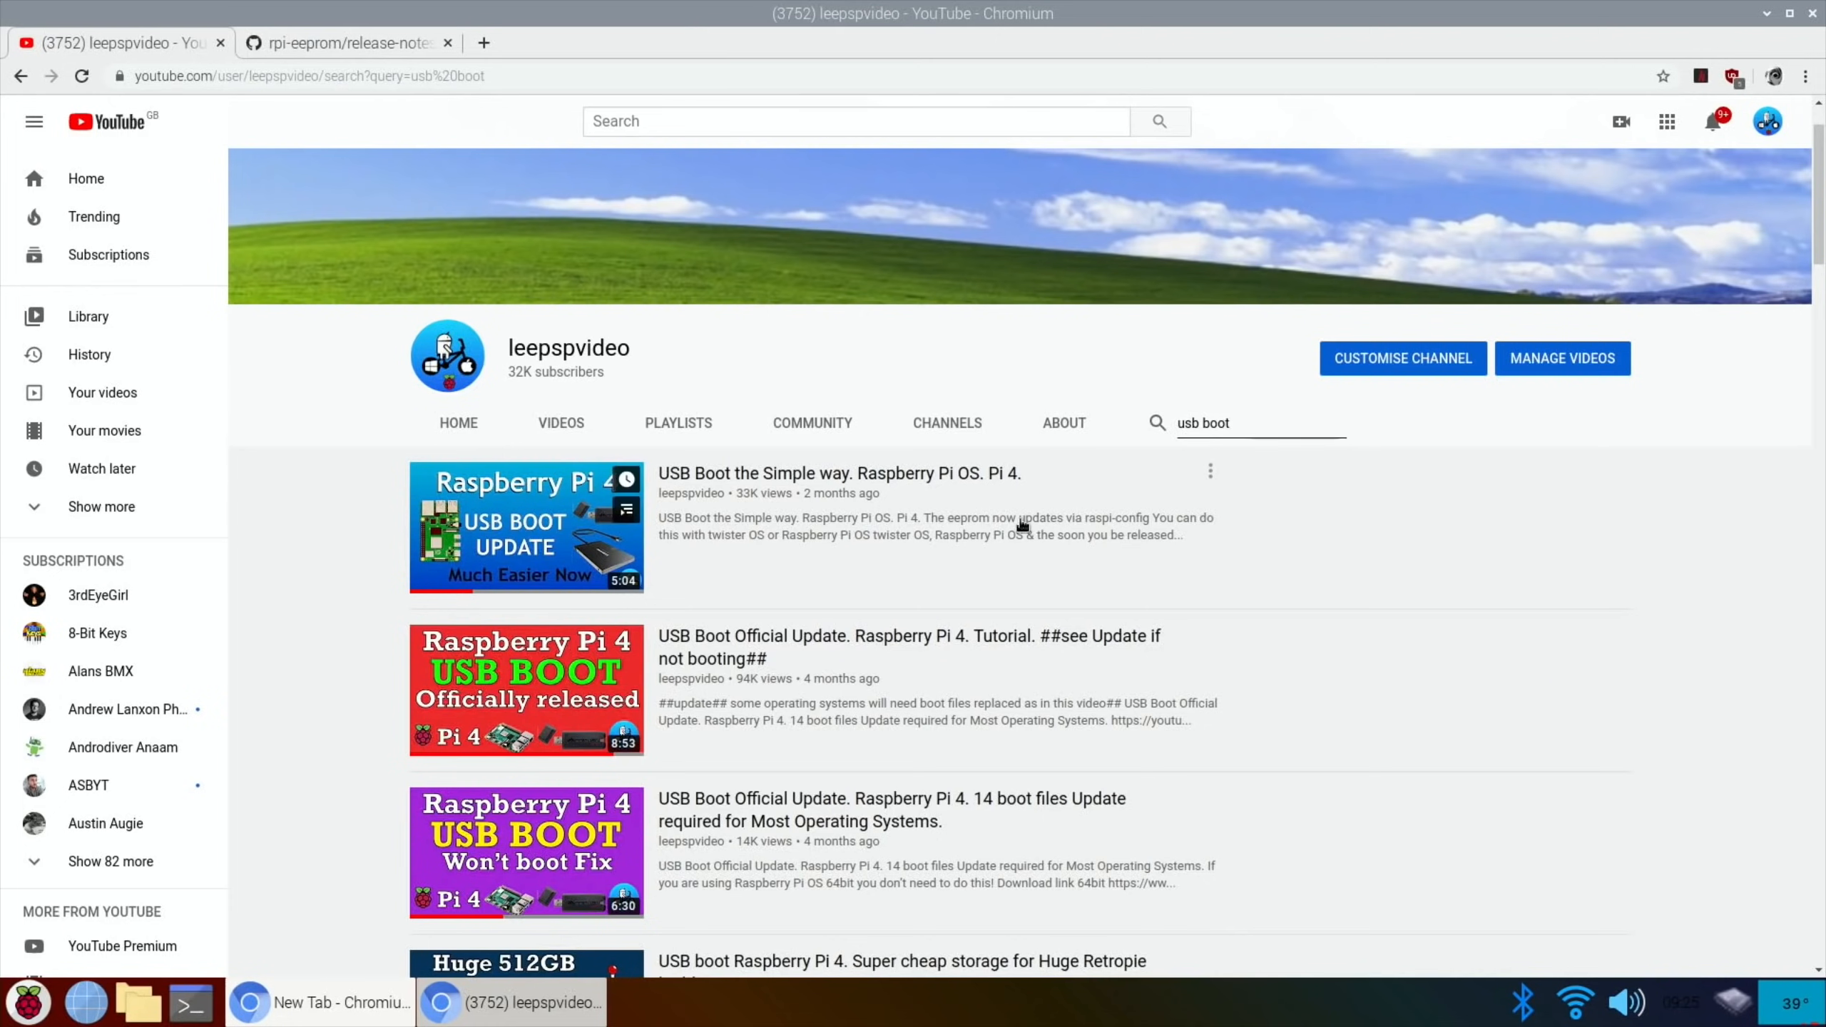
{"action": "mouse_move", "coordinate": [766, 512]}
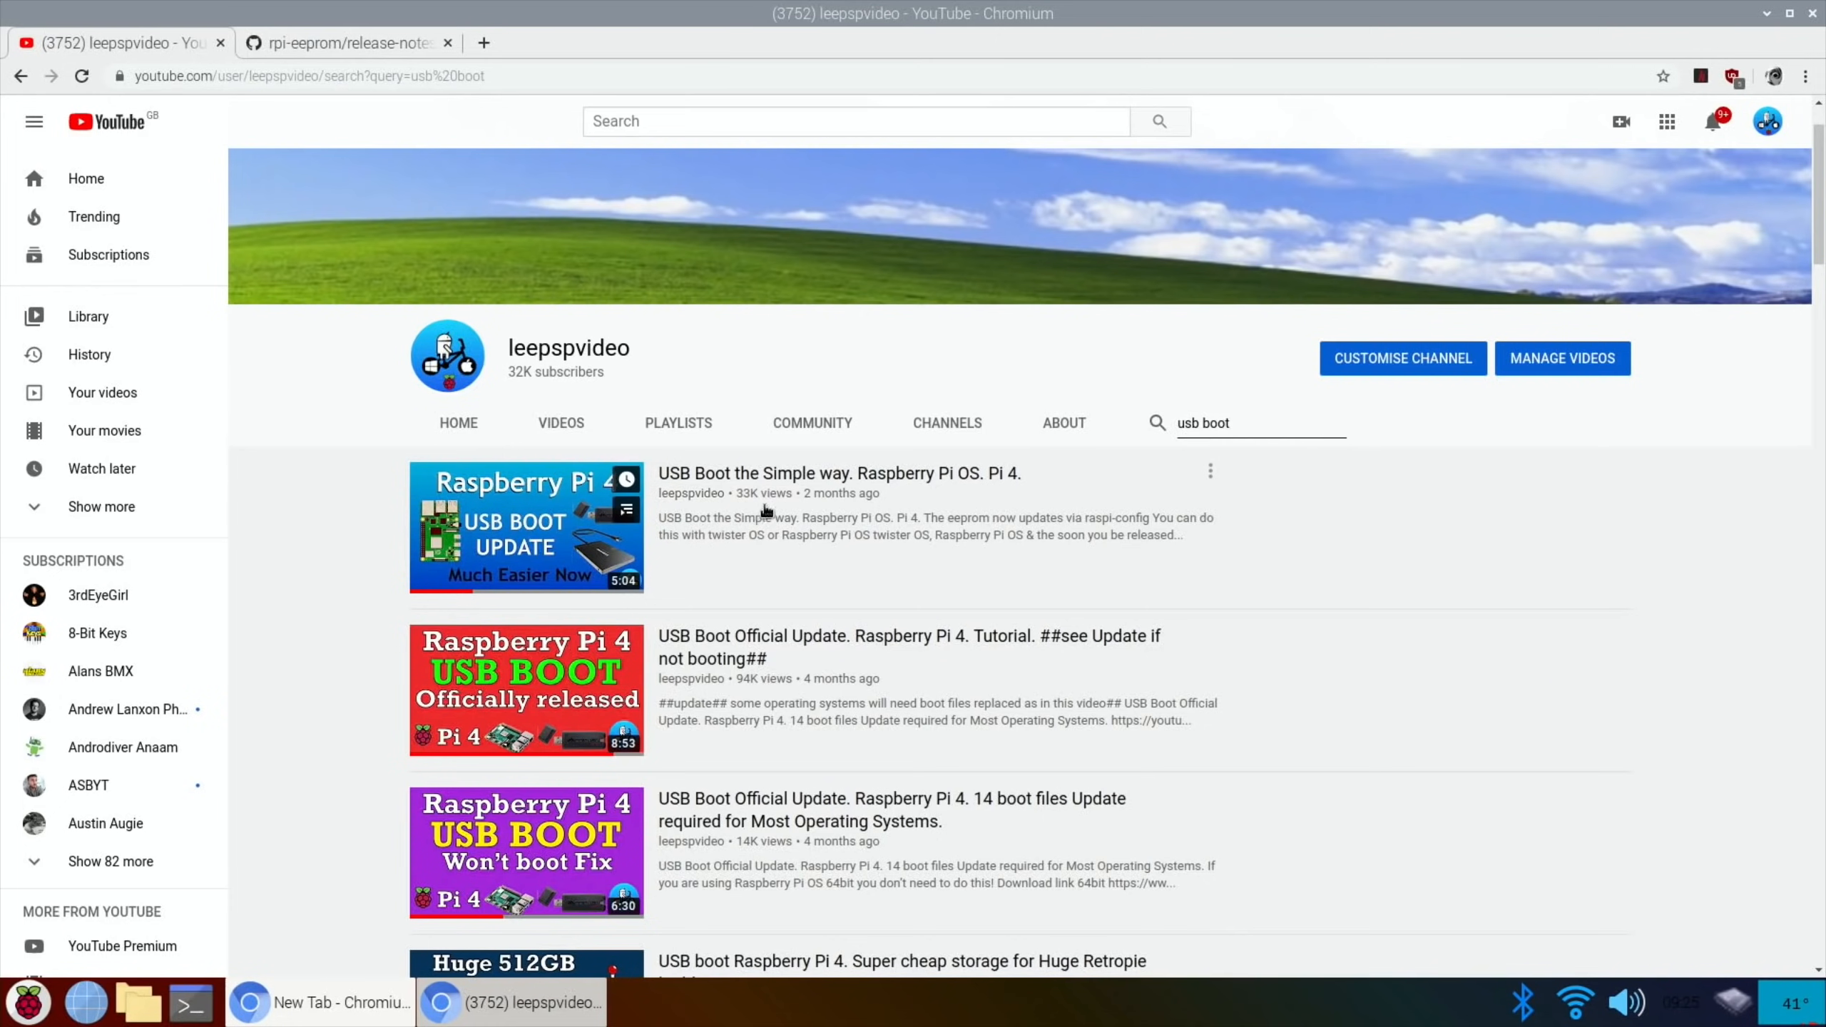
{"action": "mouse_move", "coordinate": [898, 557]}
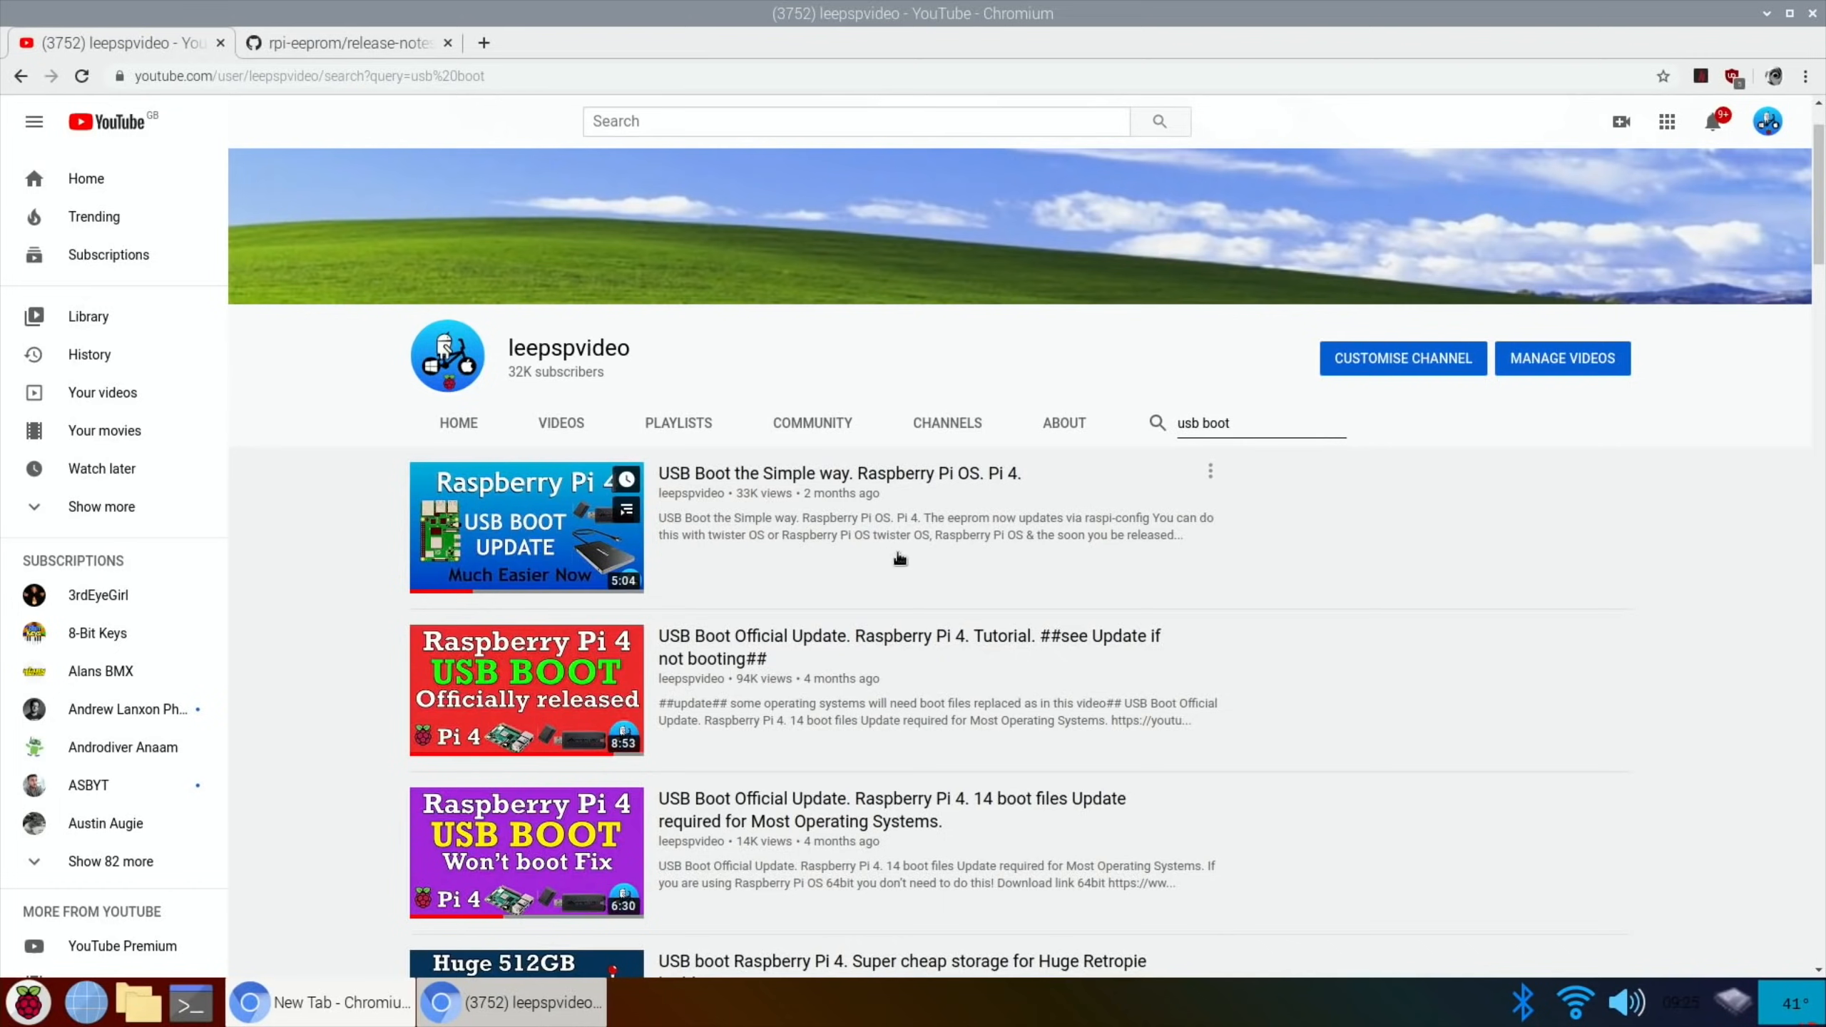
{"action": "scroll", "scroll_direction": "down", "scroll_amount": 3}
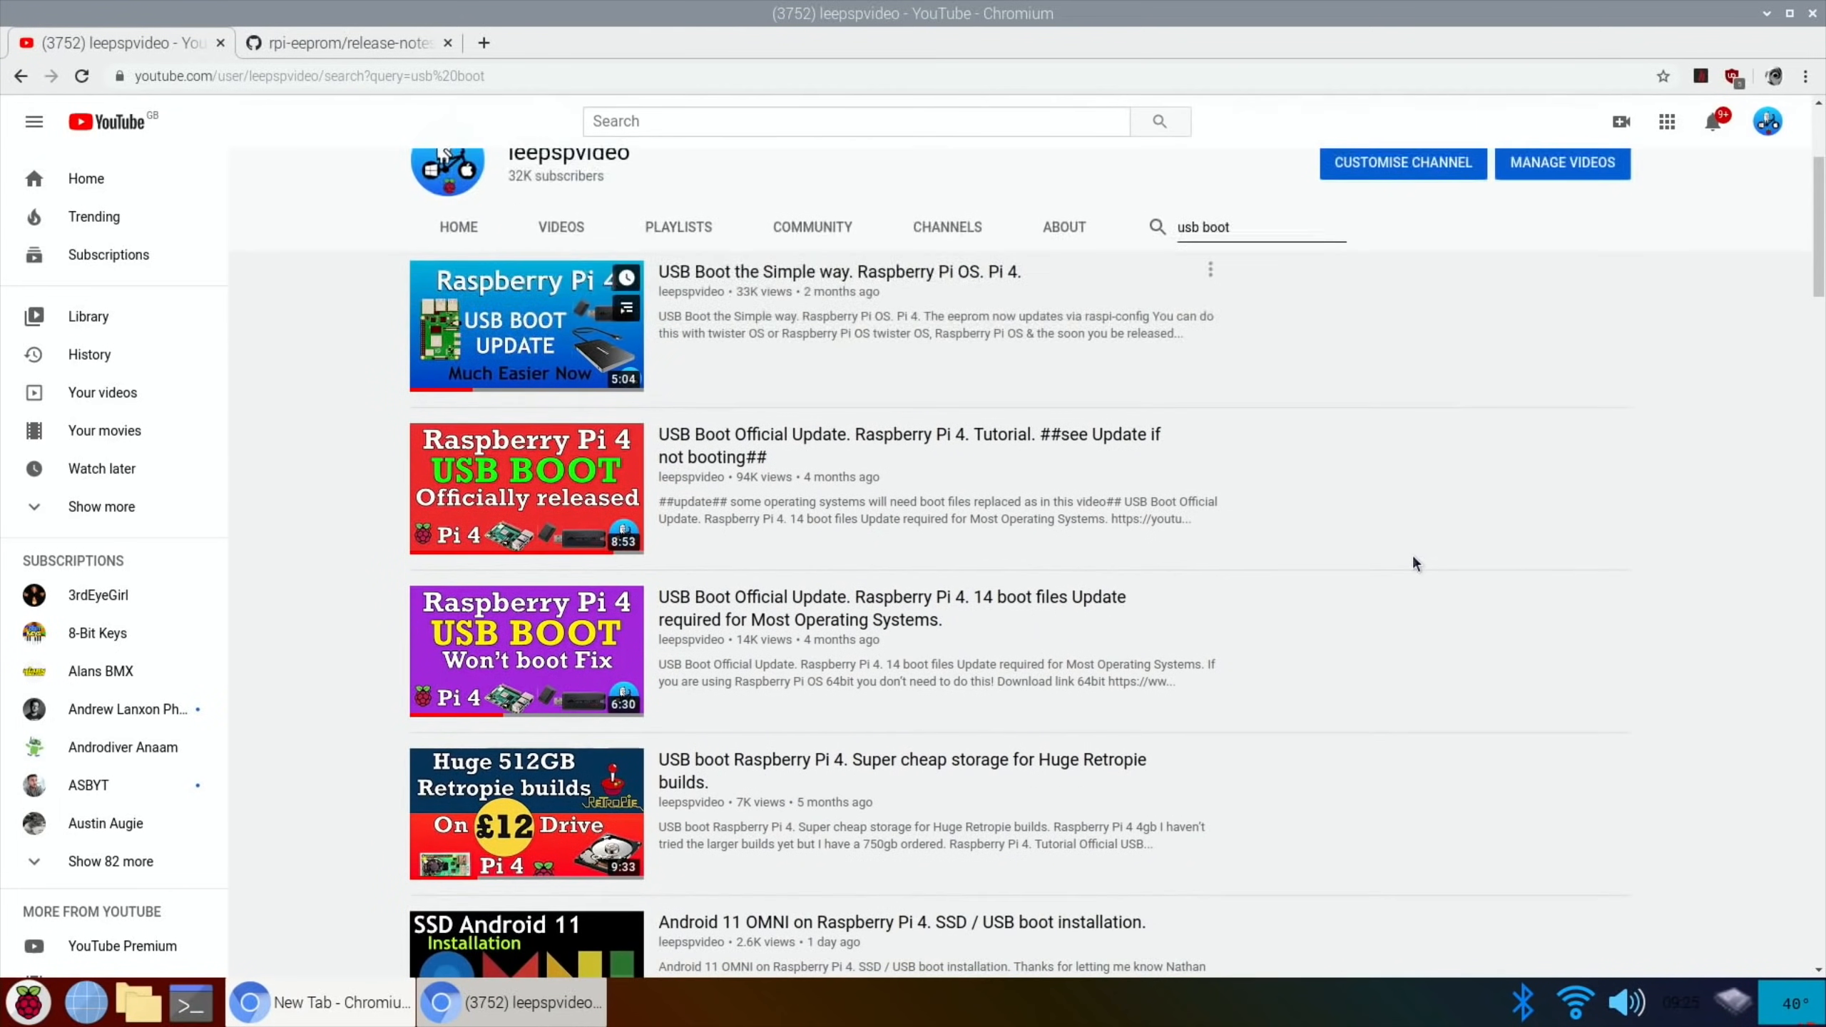
{"action": "scroll", "scroll_direction": "down", "scroll_amount": 3}
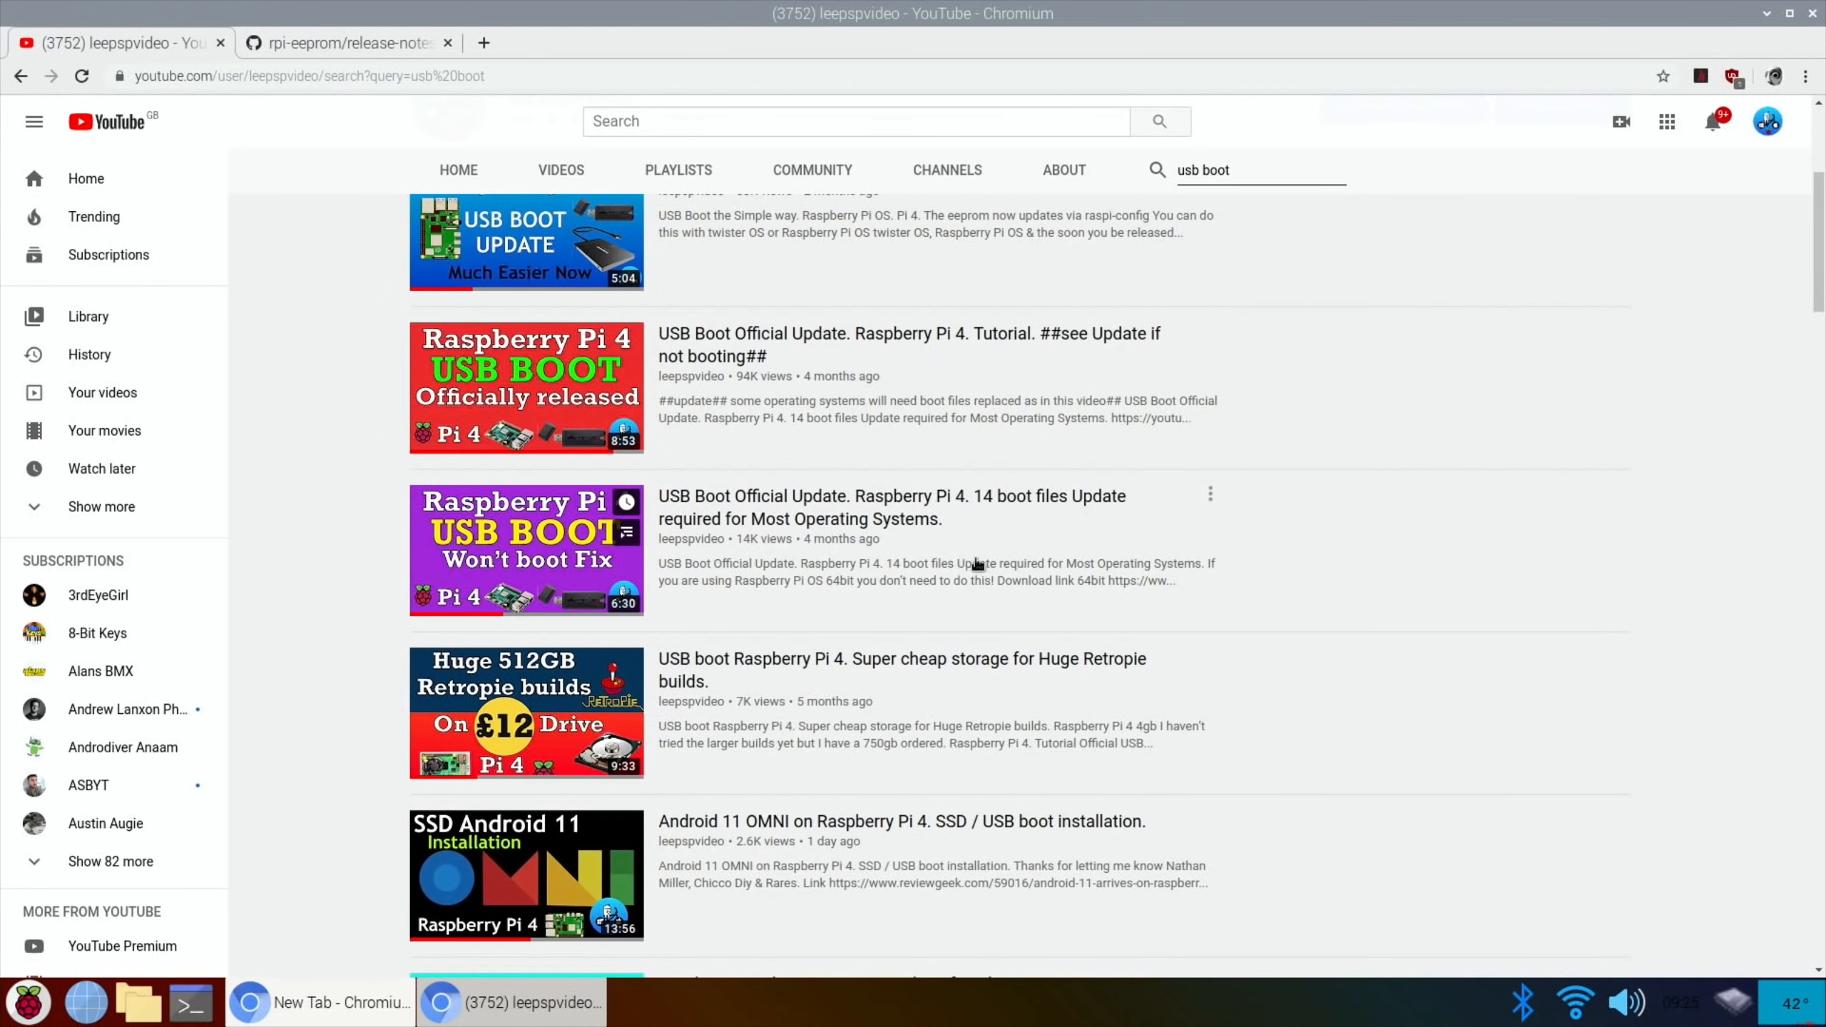
{"action": "mouse_move", "coordinate": [1025, 556]}
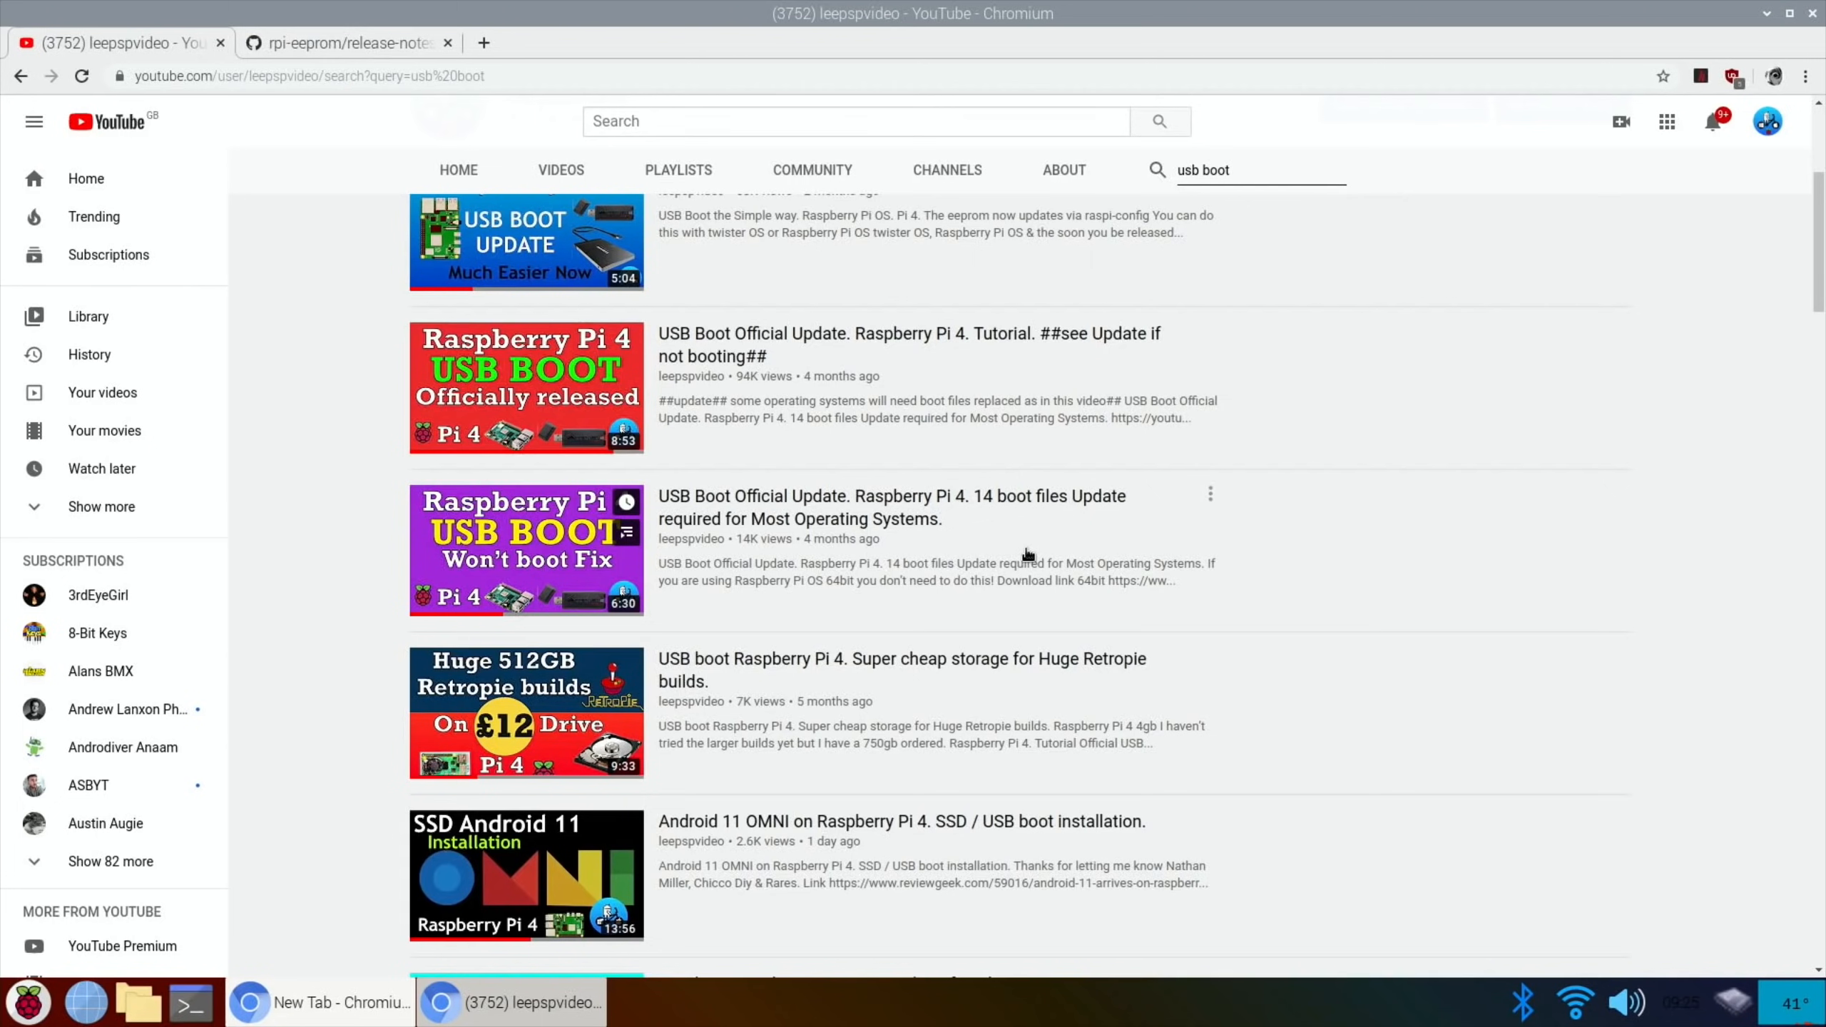
{"action": "mouse_move", "coordinate": [971, 524]}
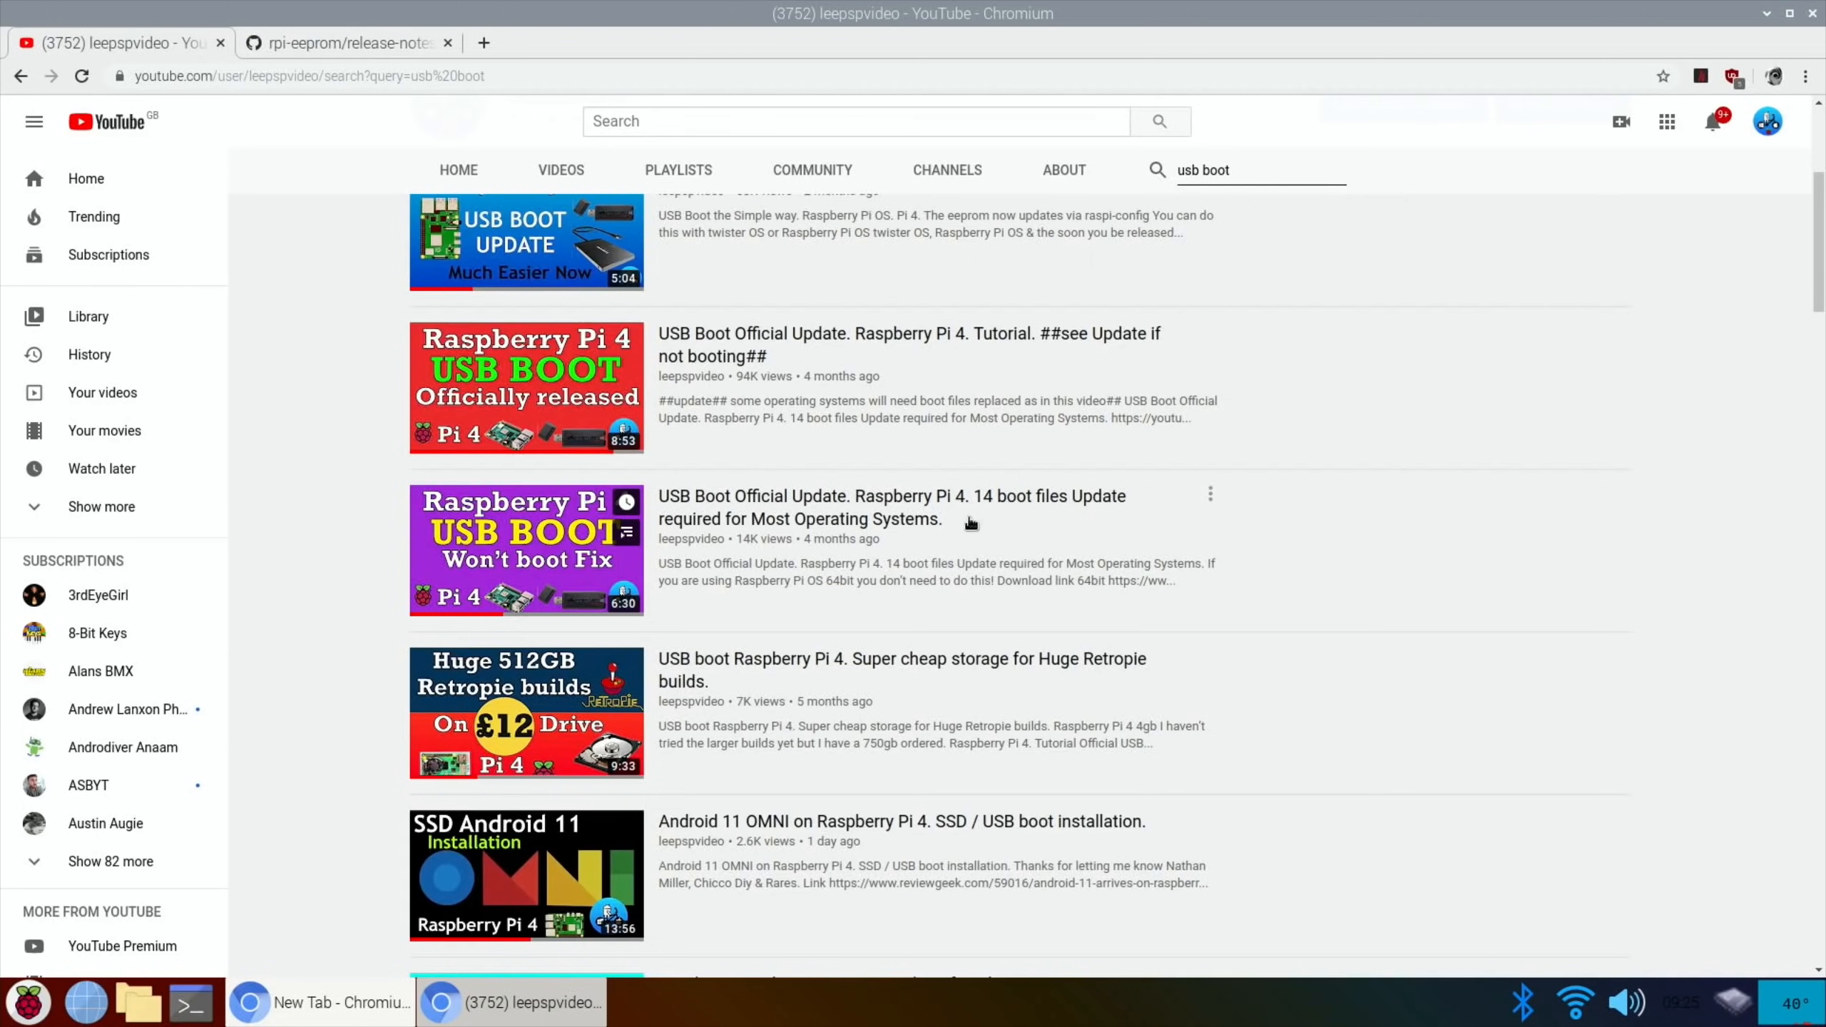
{"action": "mouse_move", "coordinate": [1003, 539]}
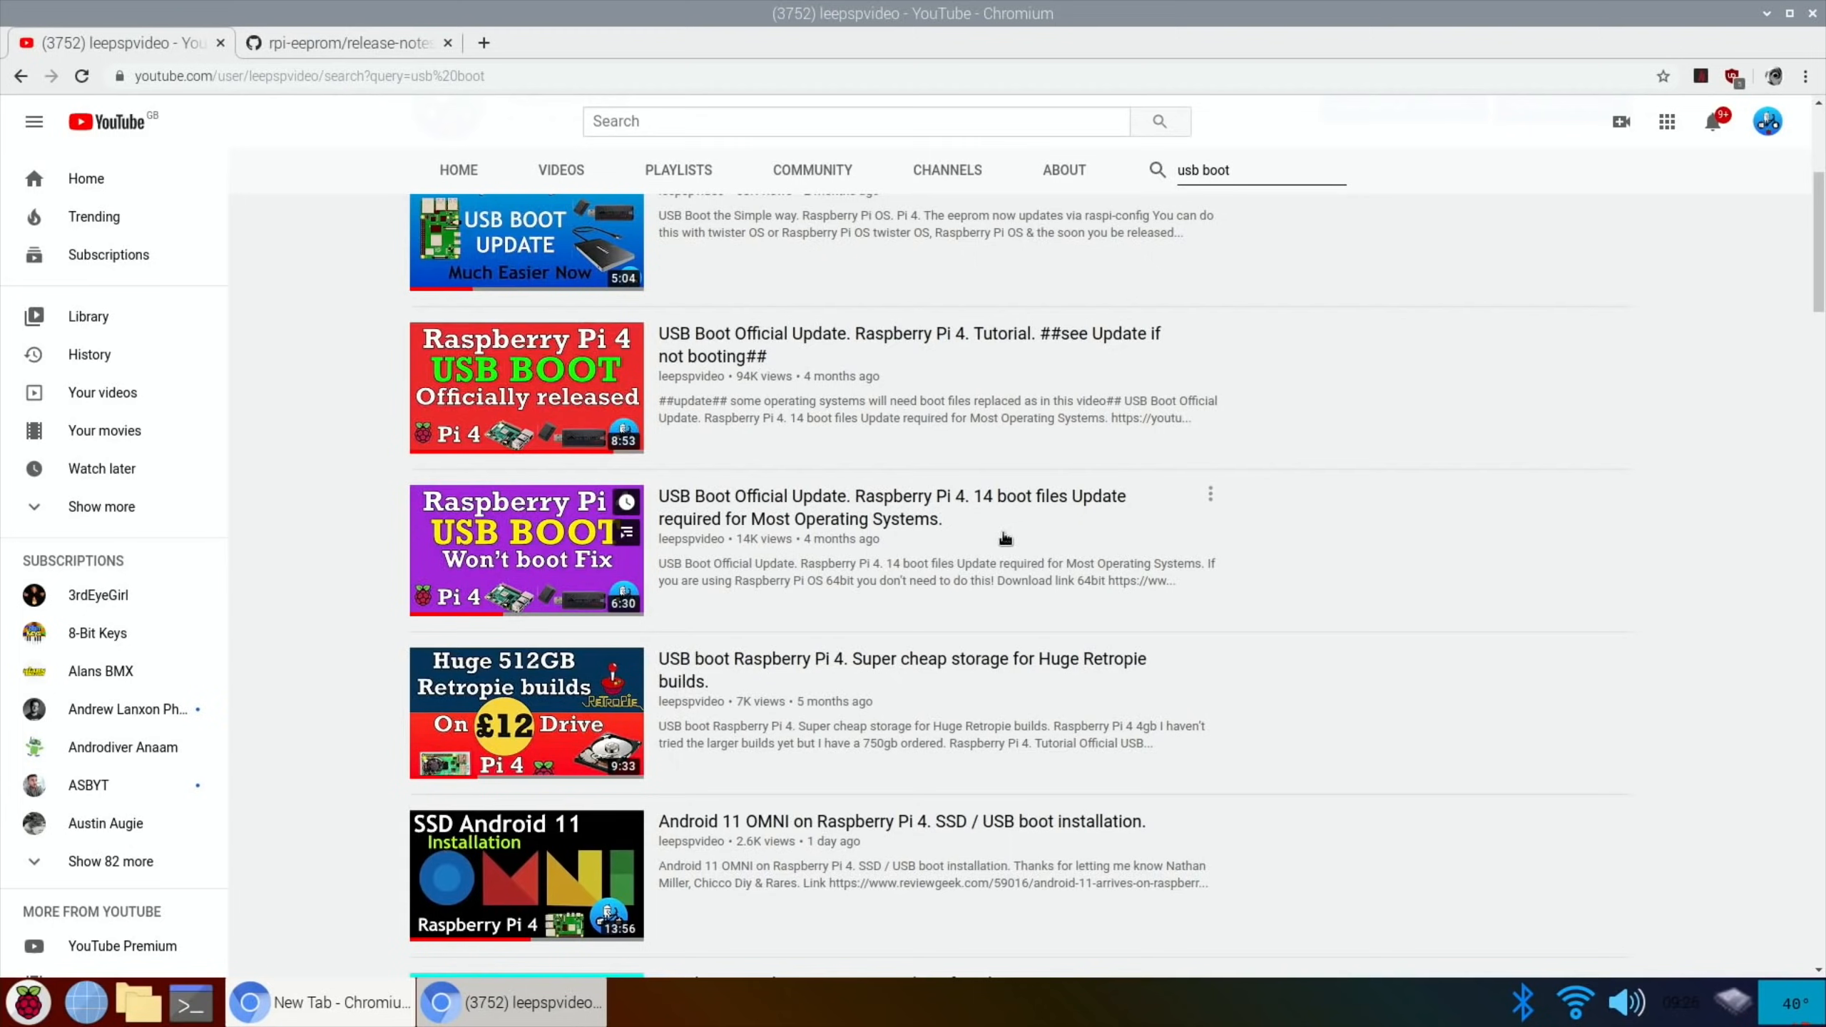
{"action": "scroll", "scroll_direction": "down", "scroll_amount": 3}
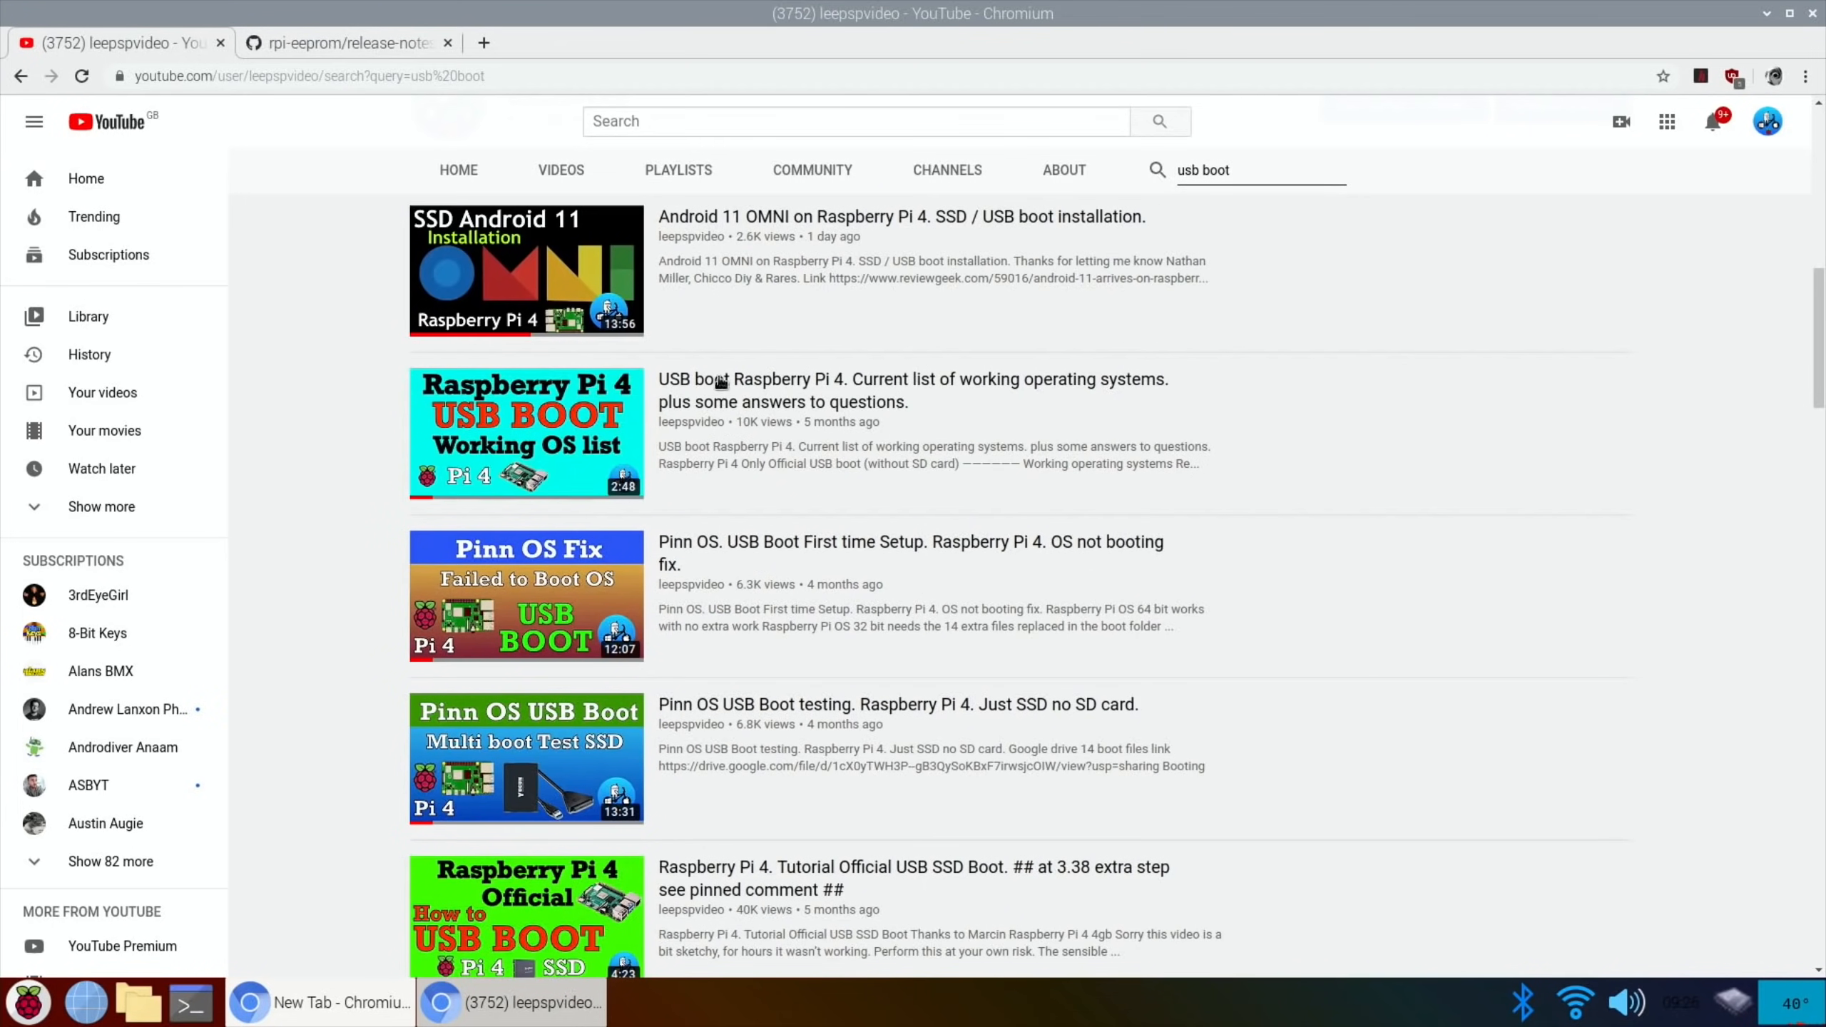
{"action": "mouse_move", "coordinate": [379, 448]}
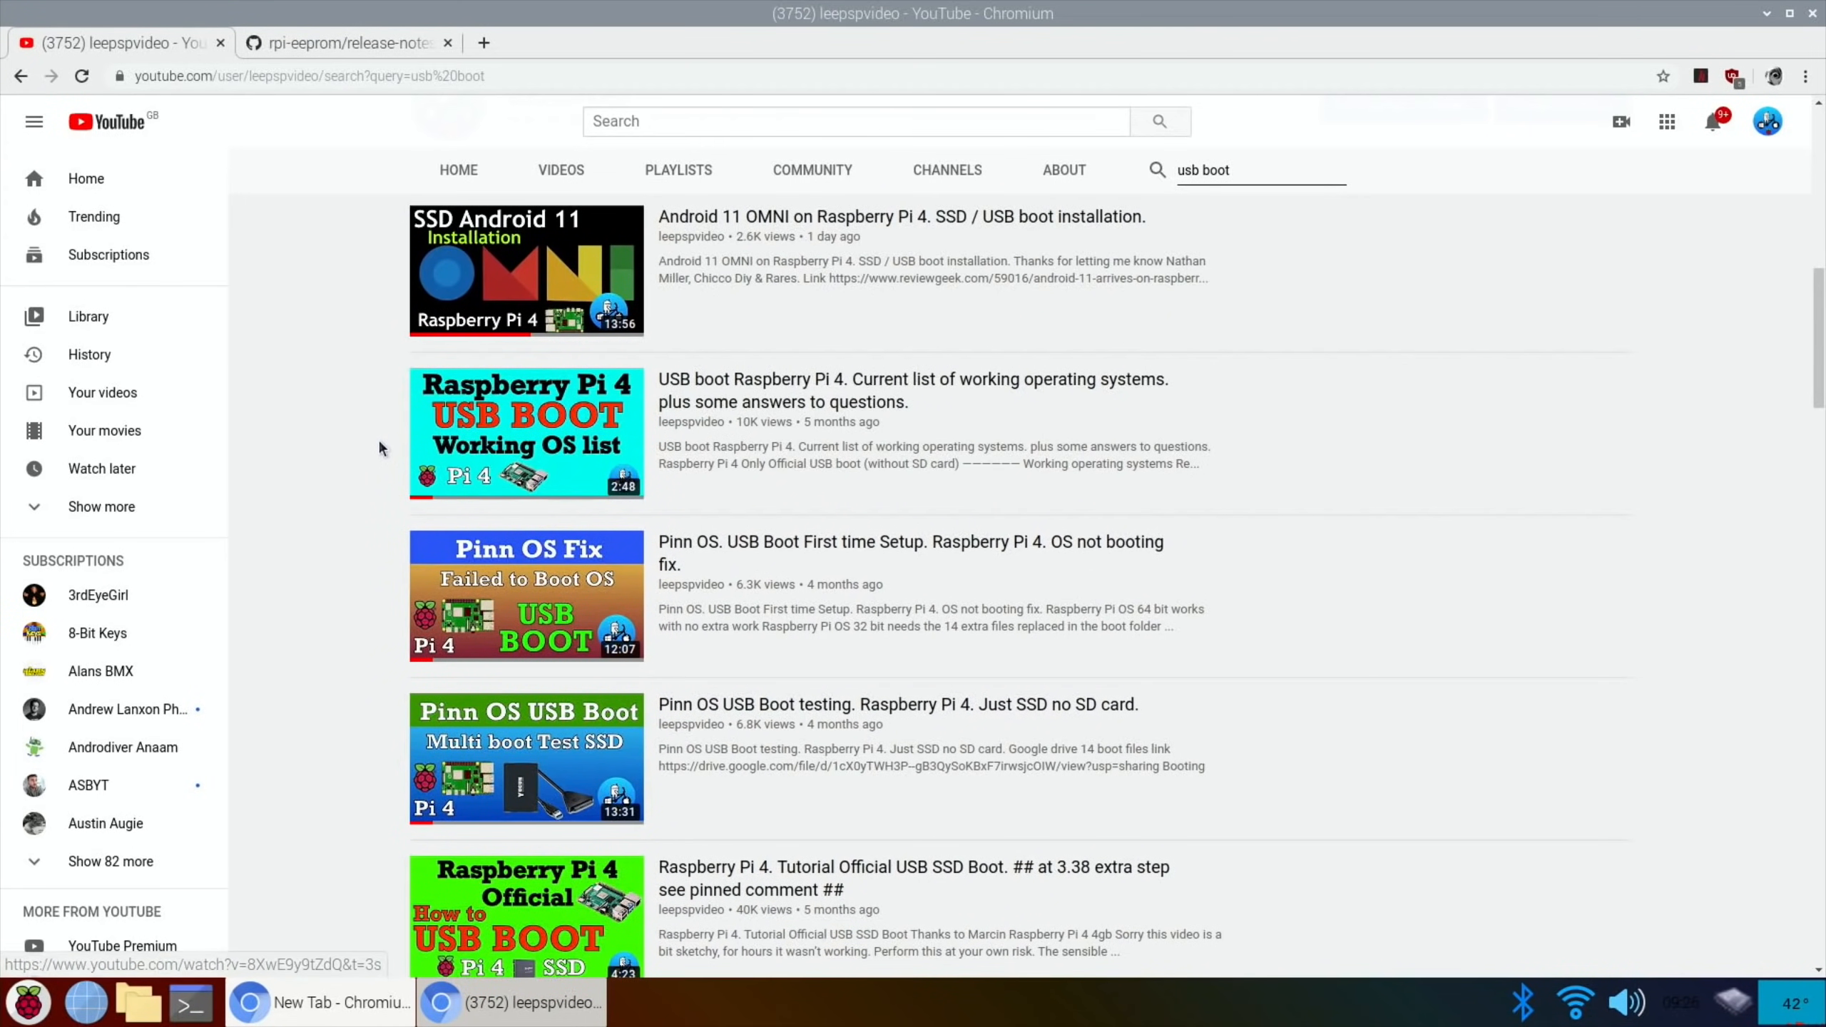
- Open the 'USB boot Raspberry Pi 4' working-OS video and scroll to its description
{"action": "left_click", "coordinate": [527, 432]}
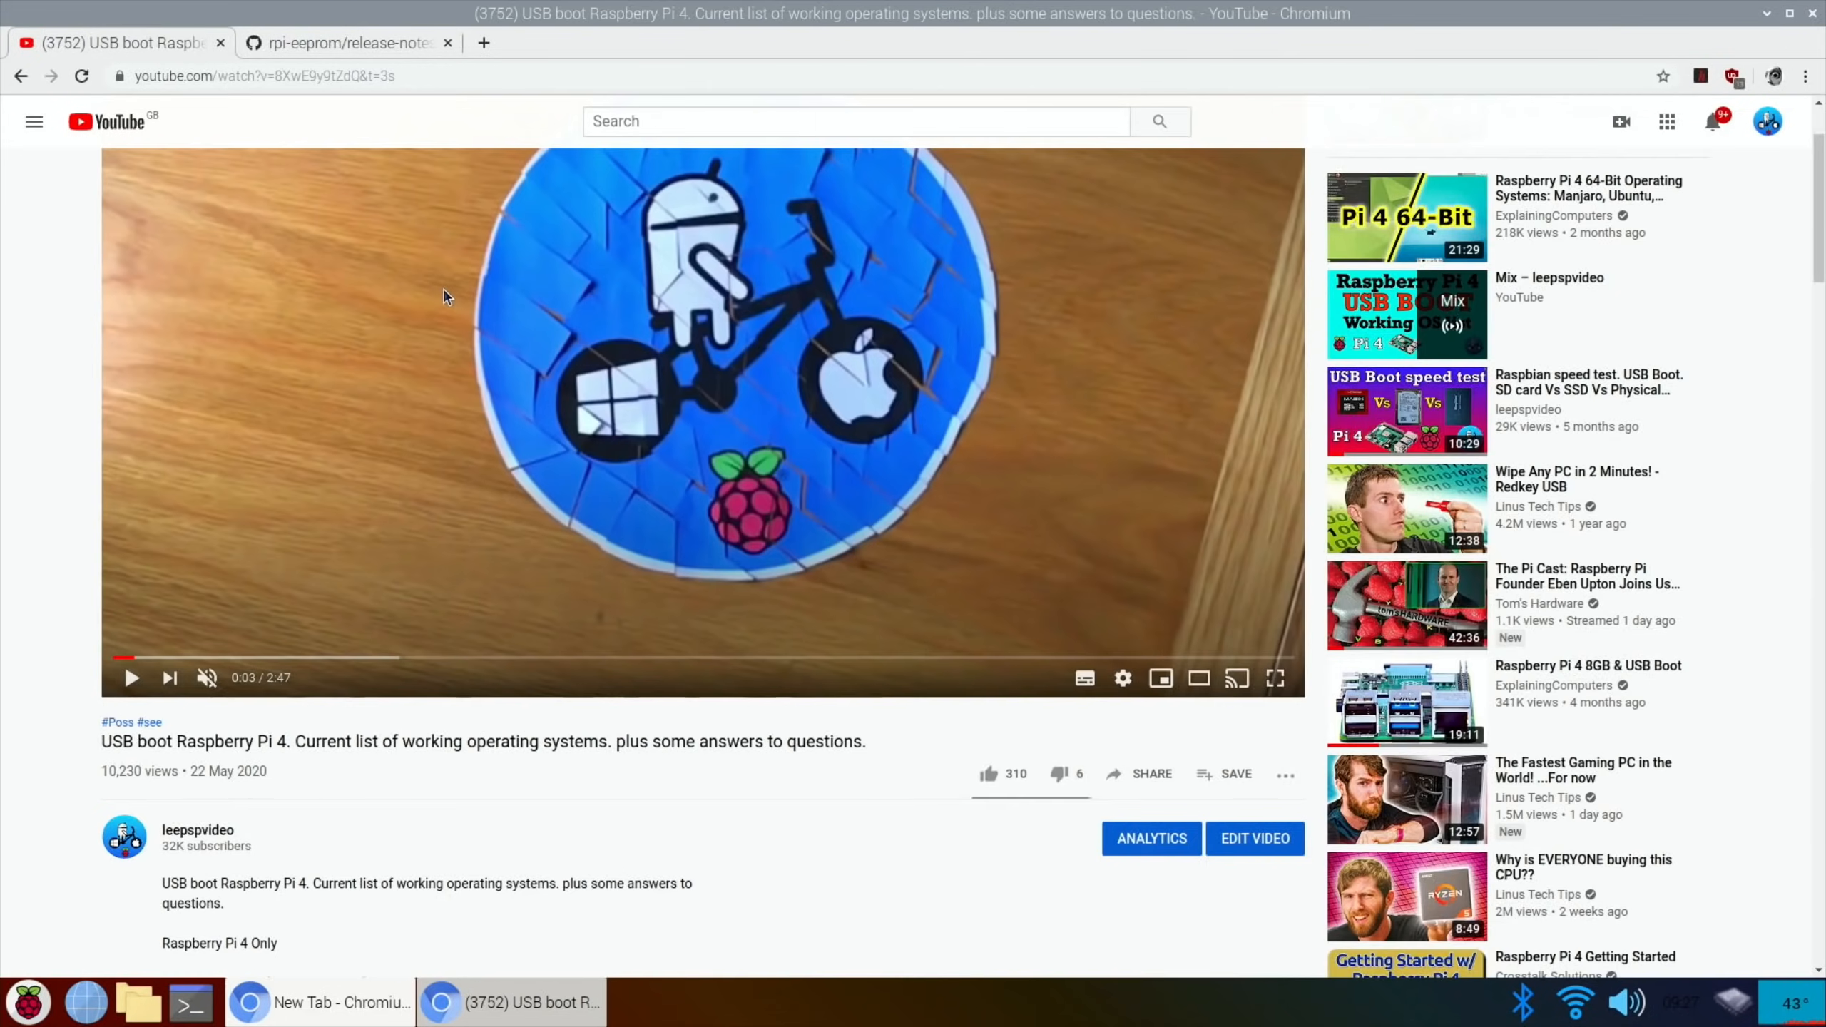
{"action": "scroll", "scroll_direction": "down", "scroll_amount": 3}
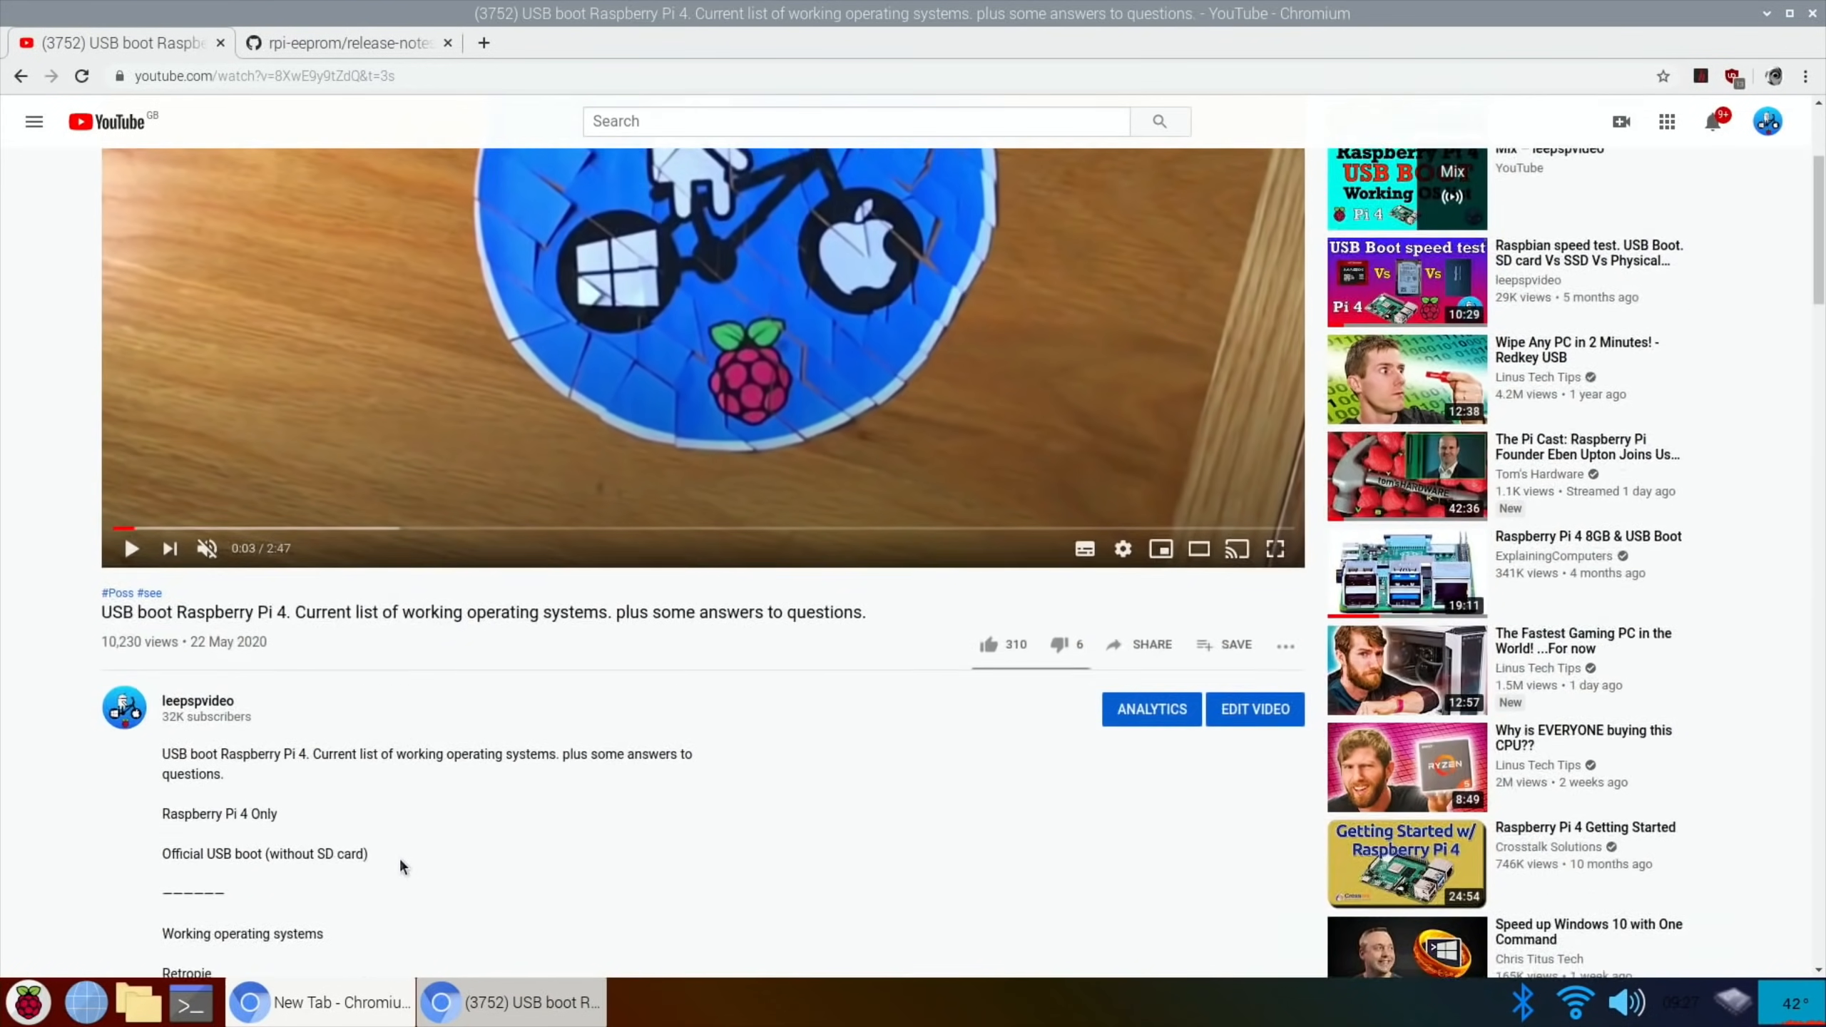
{"action": "scroll", "scroll_direction": "down", "scroll_amount": 3}
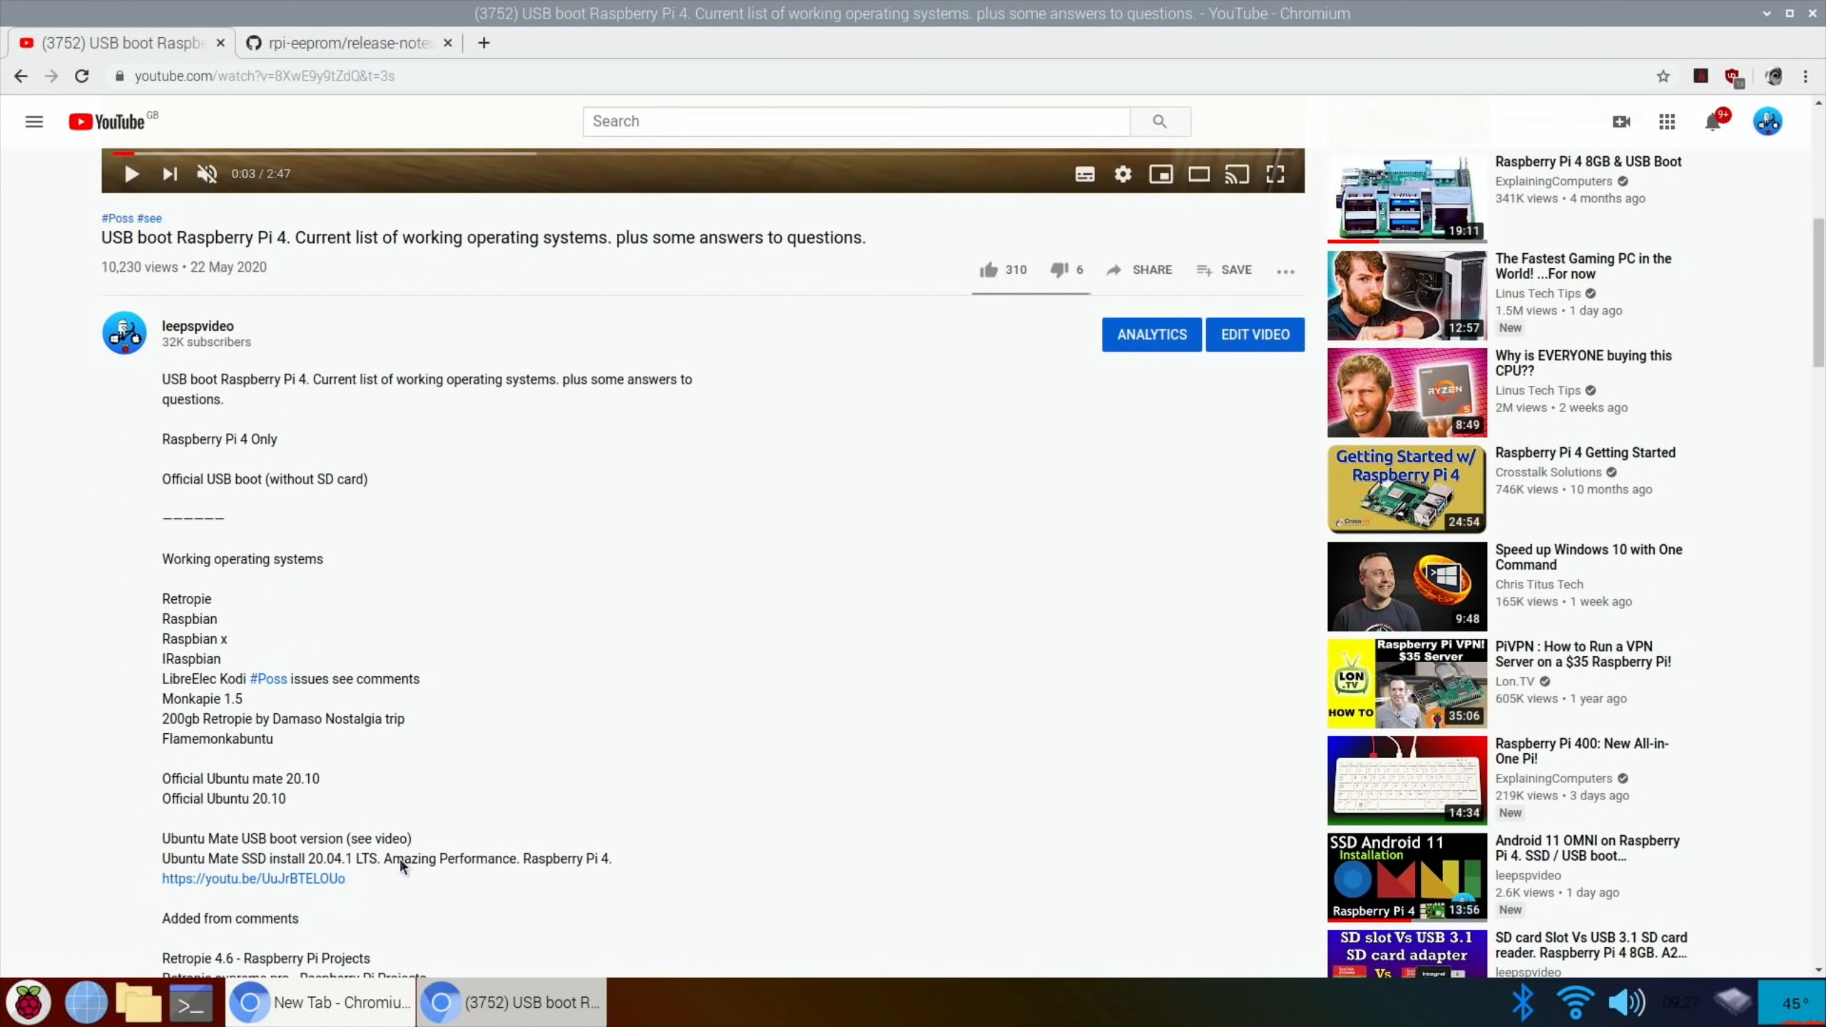
{"action": "scroll", "scroll_direction": "down", "scroll_amount": 3}
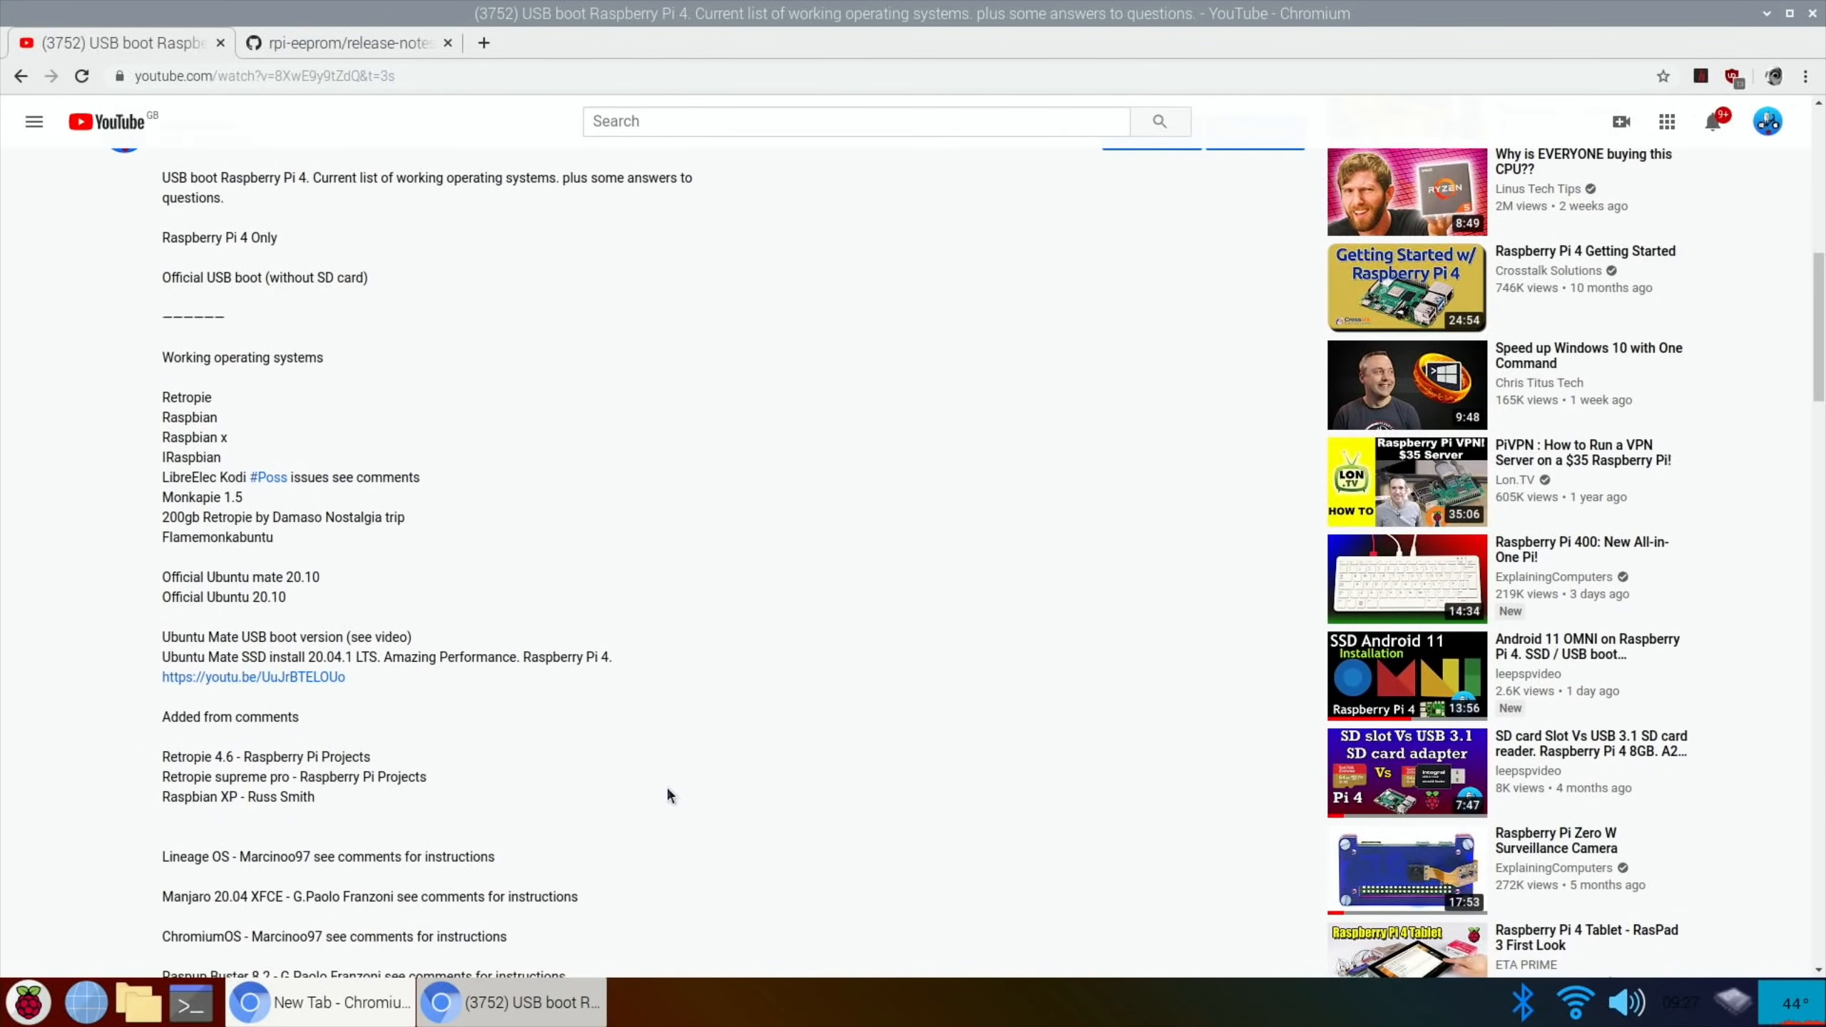
{"action": "mouse_move", "coordinate": [407, 793]}
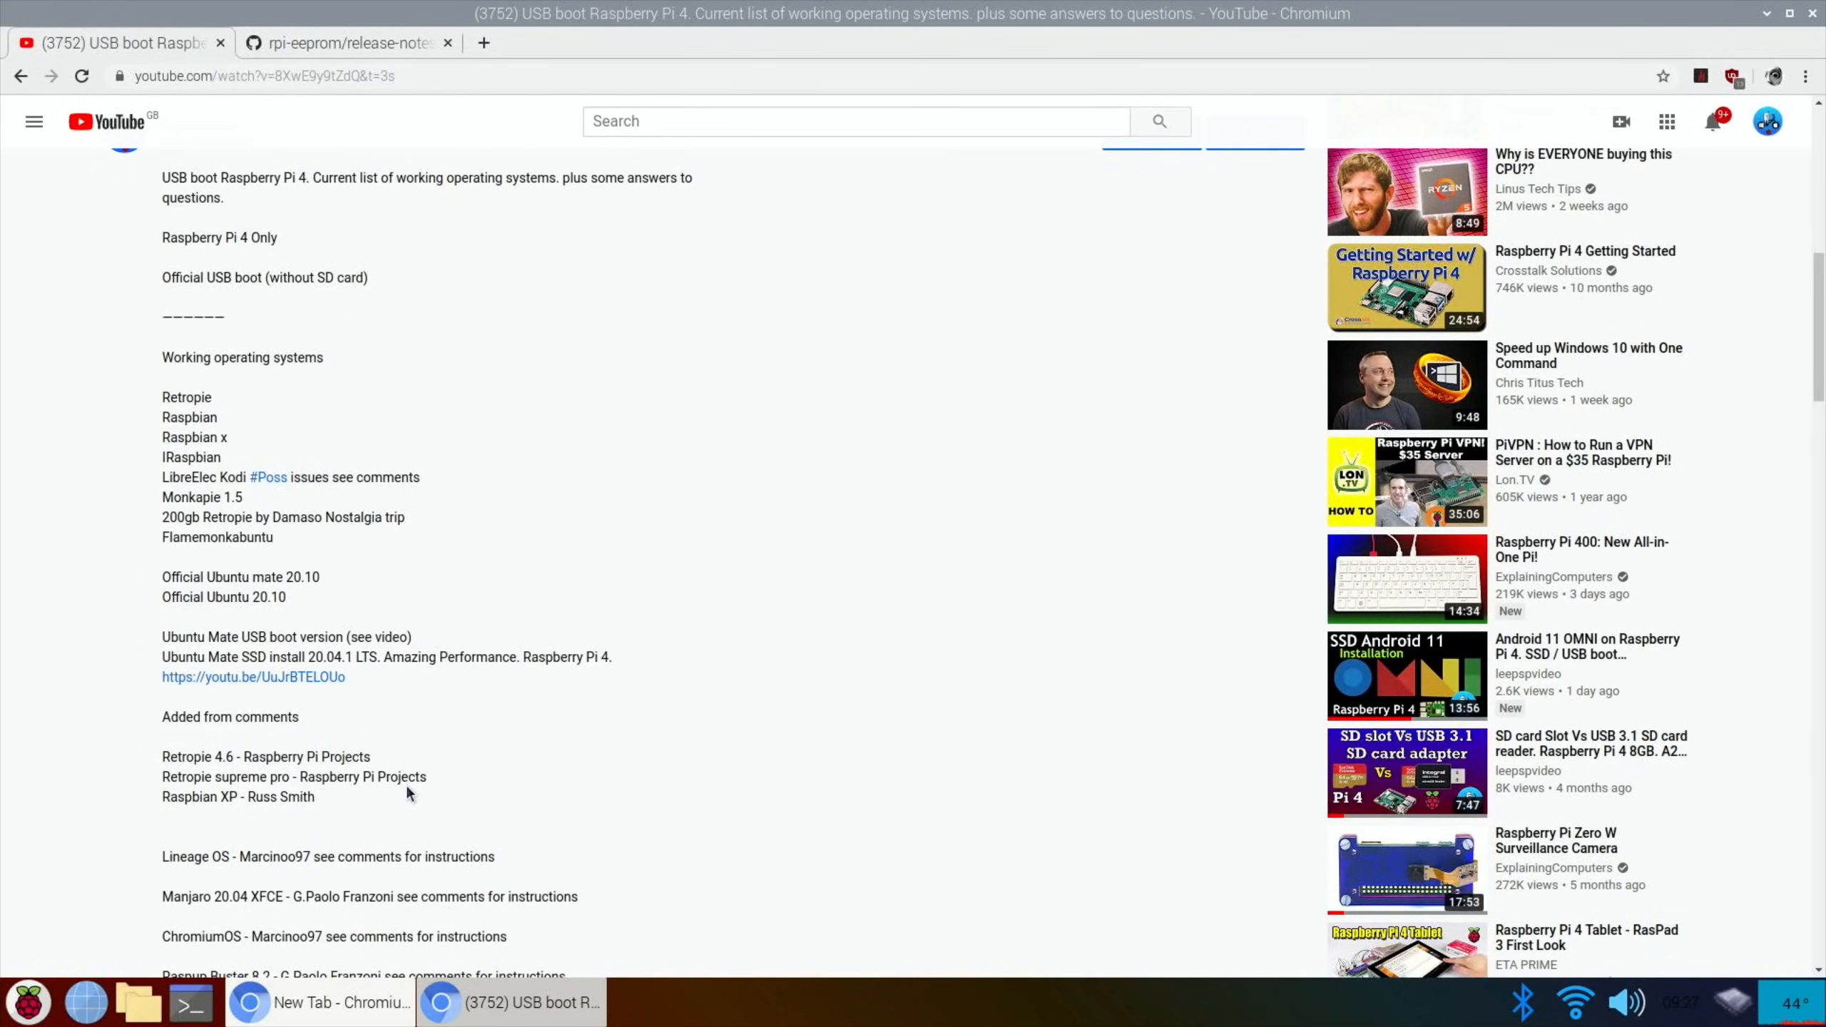
{"action": "mouse_move", "coordinate": [188, 577]}
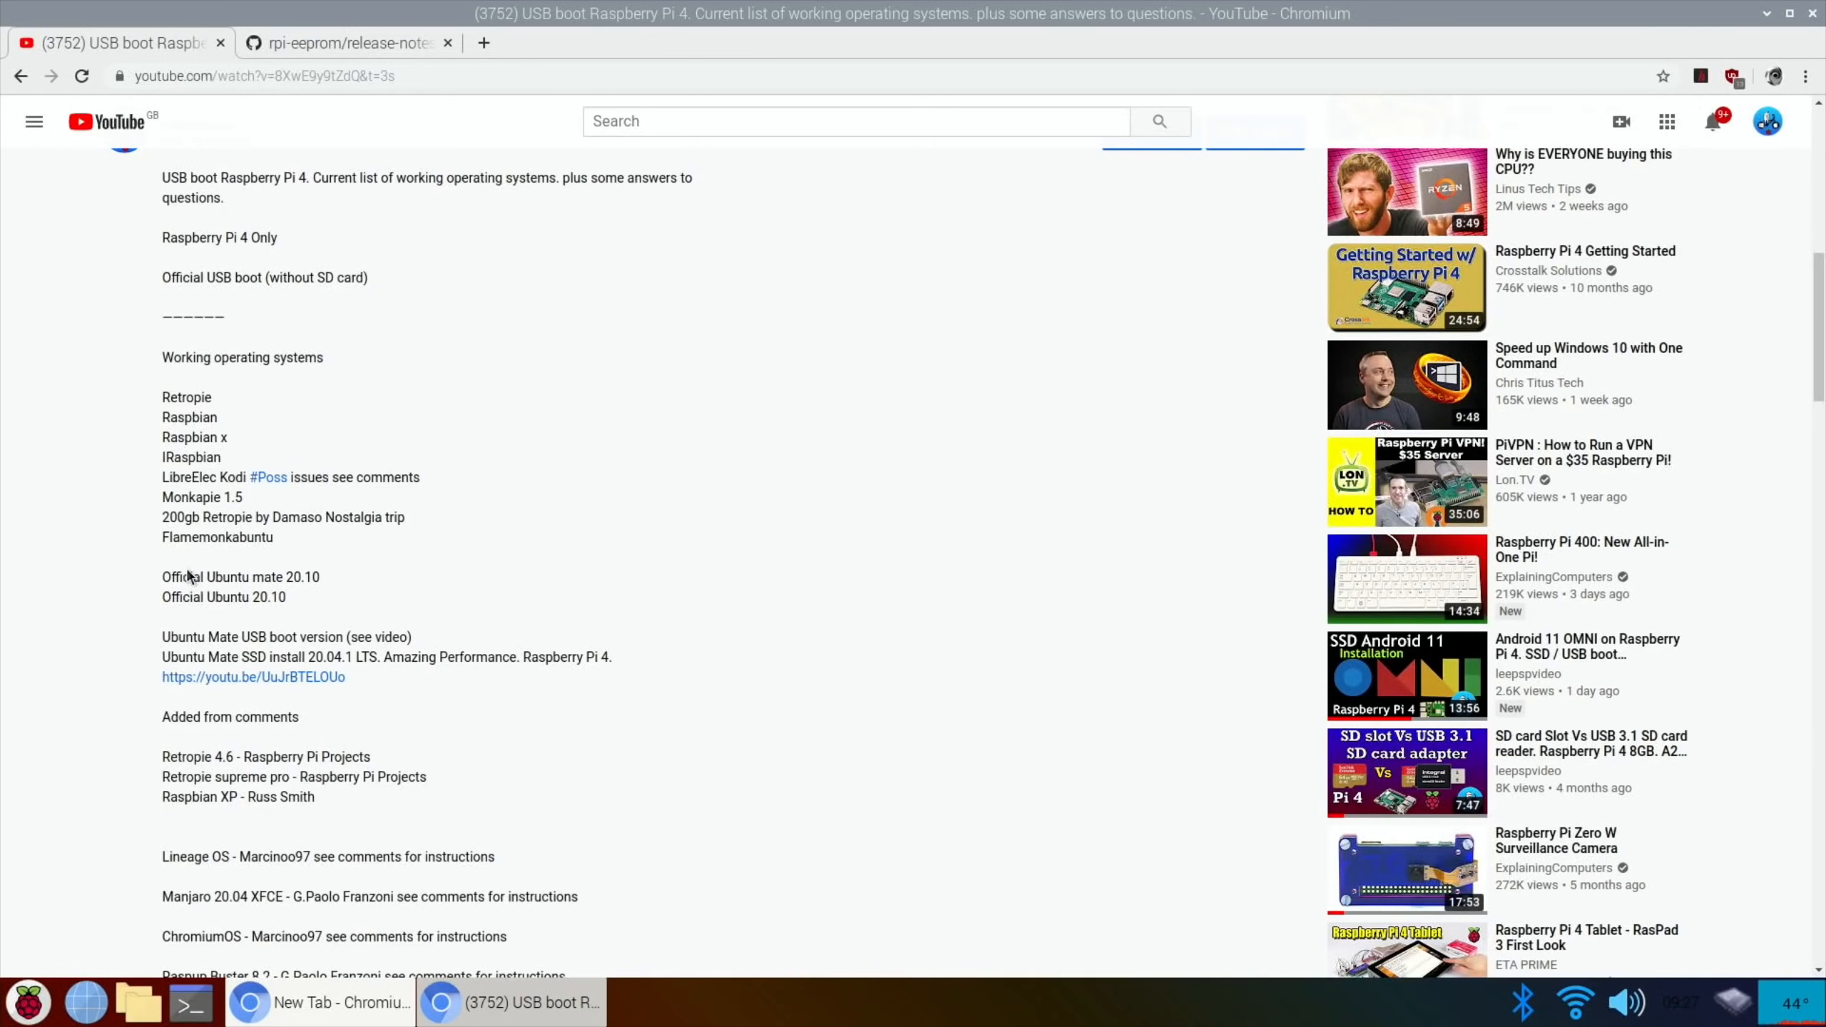
{"action": "mouse_move", "coordinate": [233, 611]}
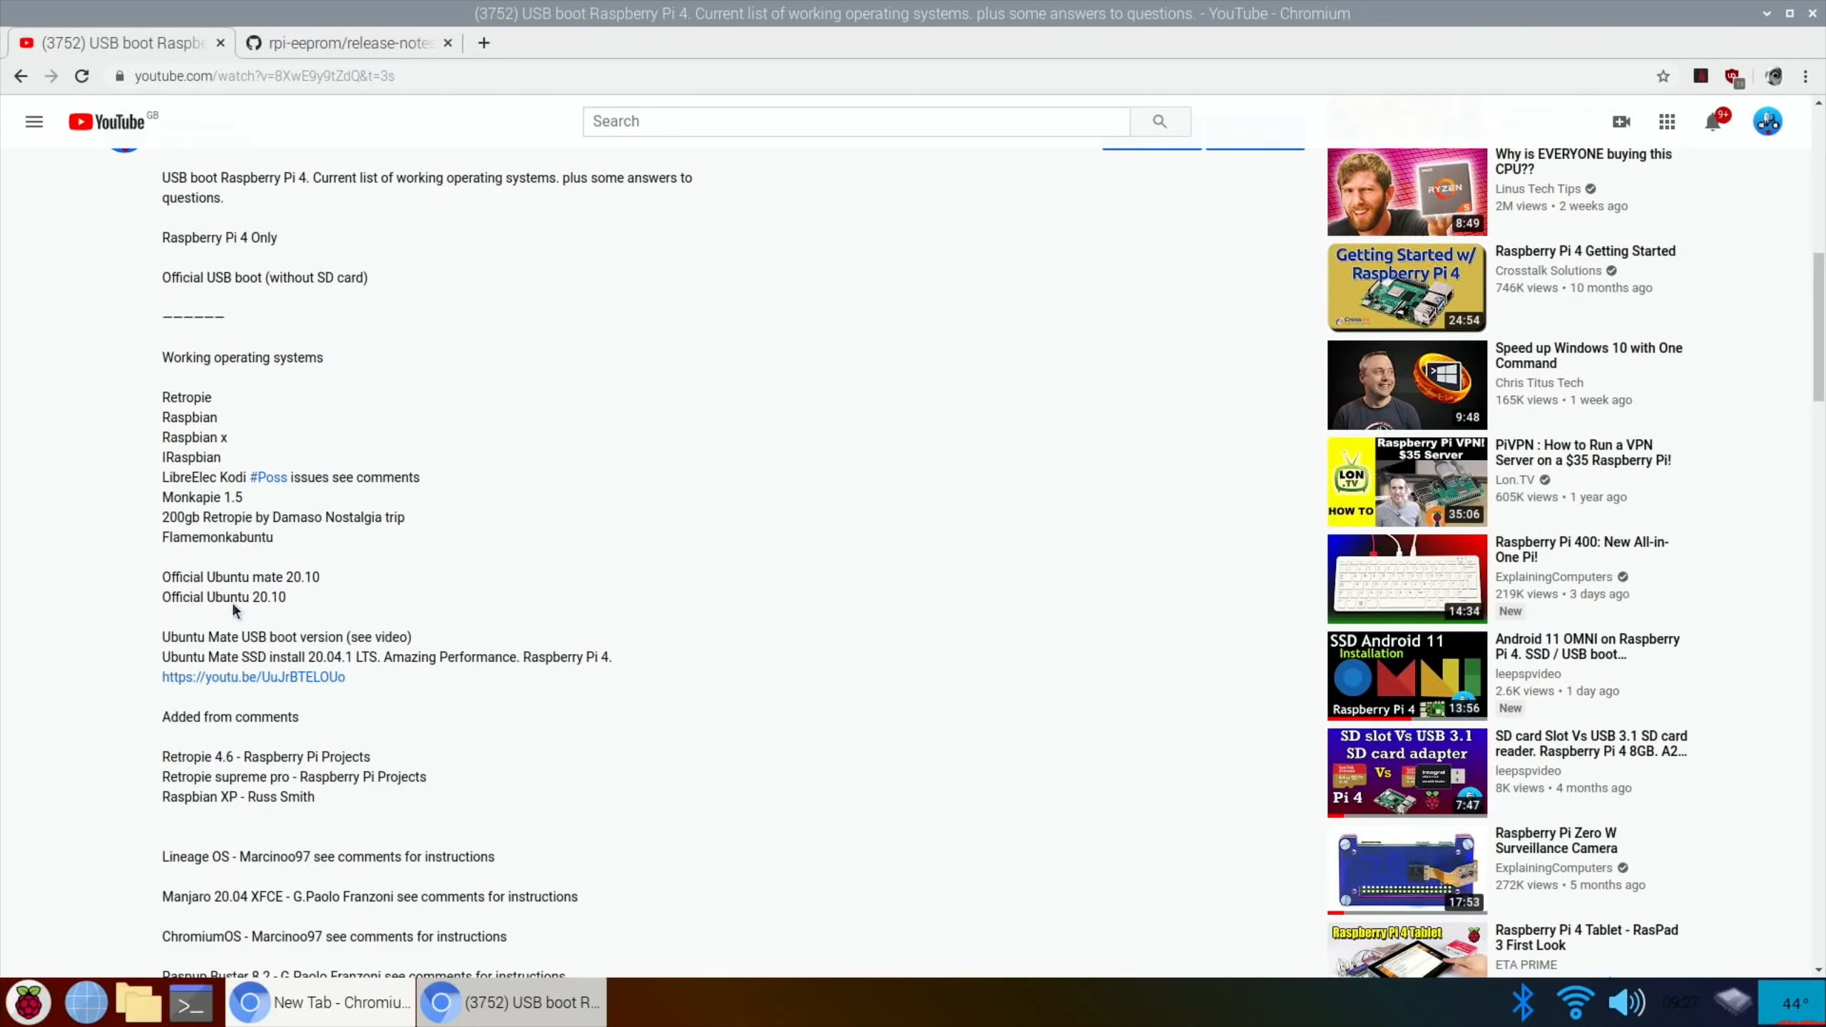
{"action": "mouse_move", "coordinate": [195, 614]}
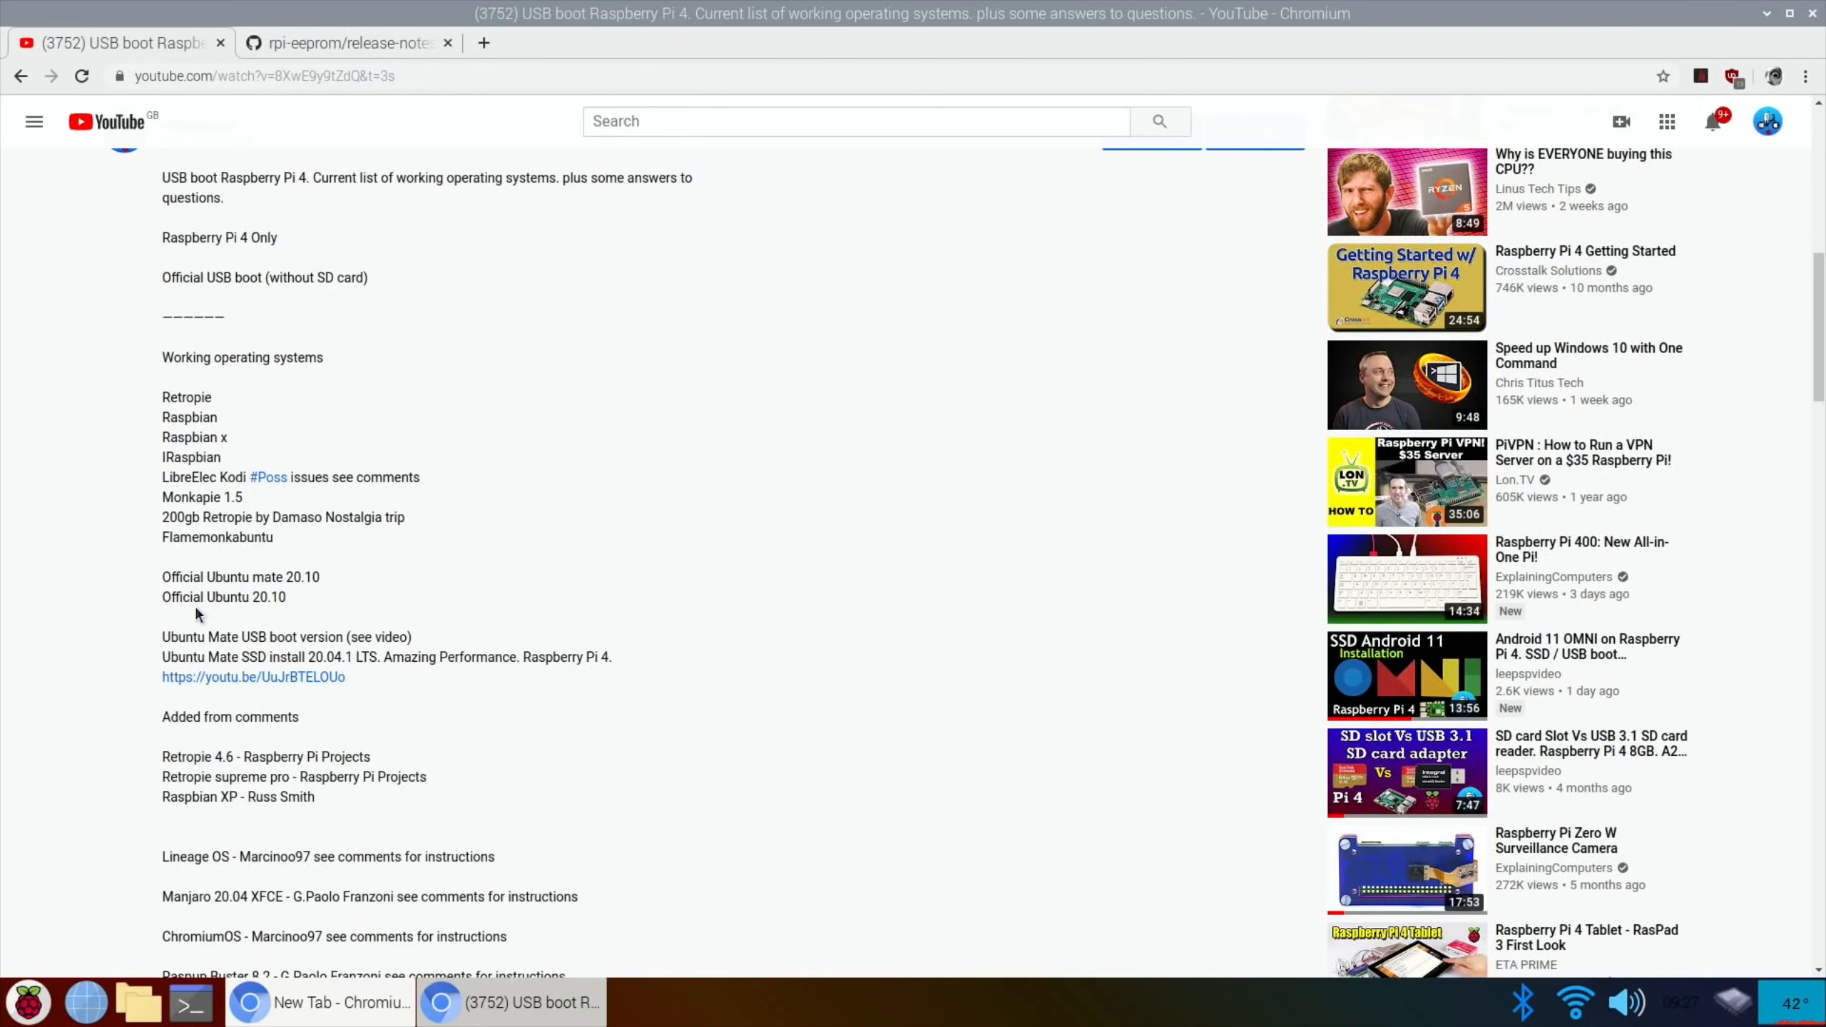
{"action": "mouse_move", "coordinate": [339, 598]}
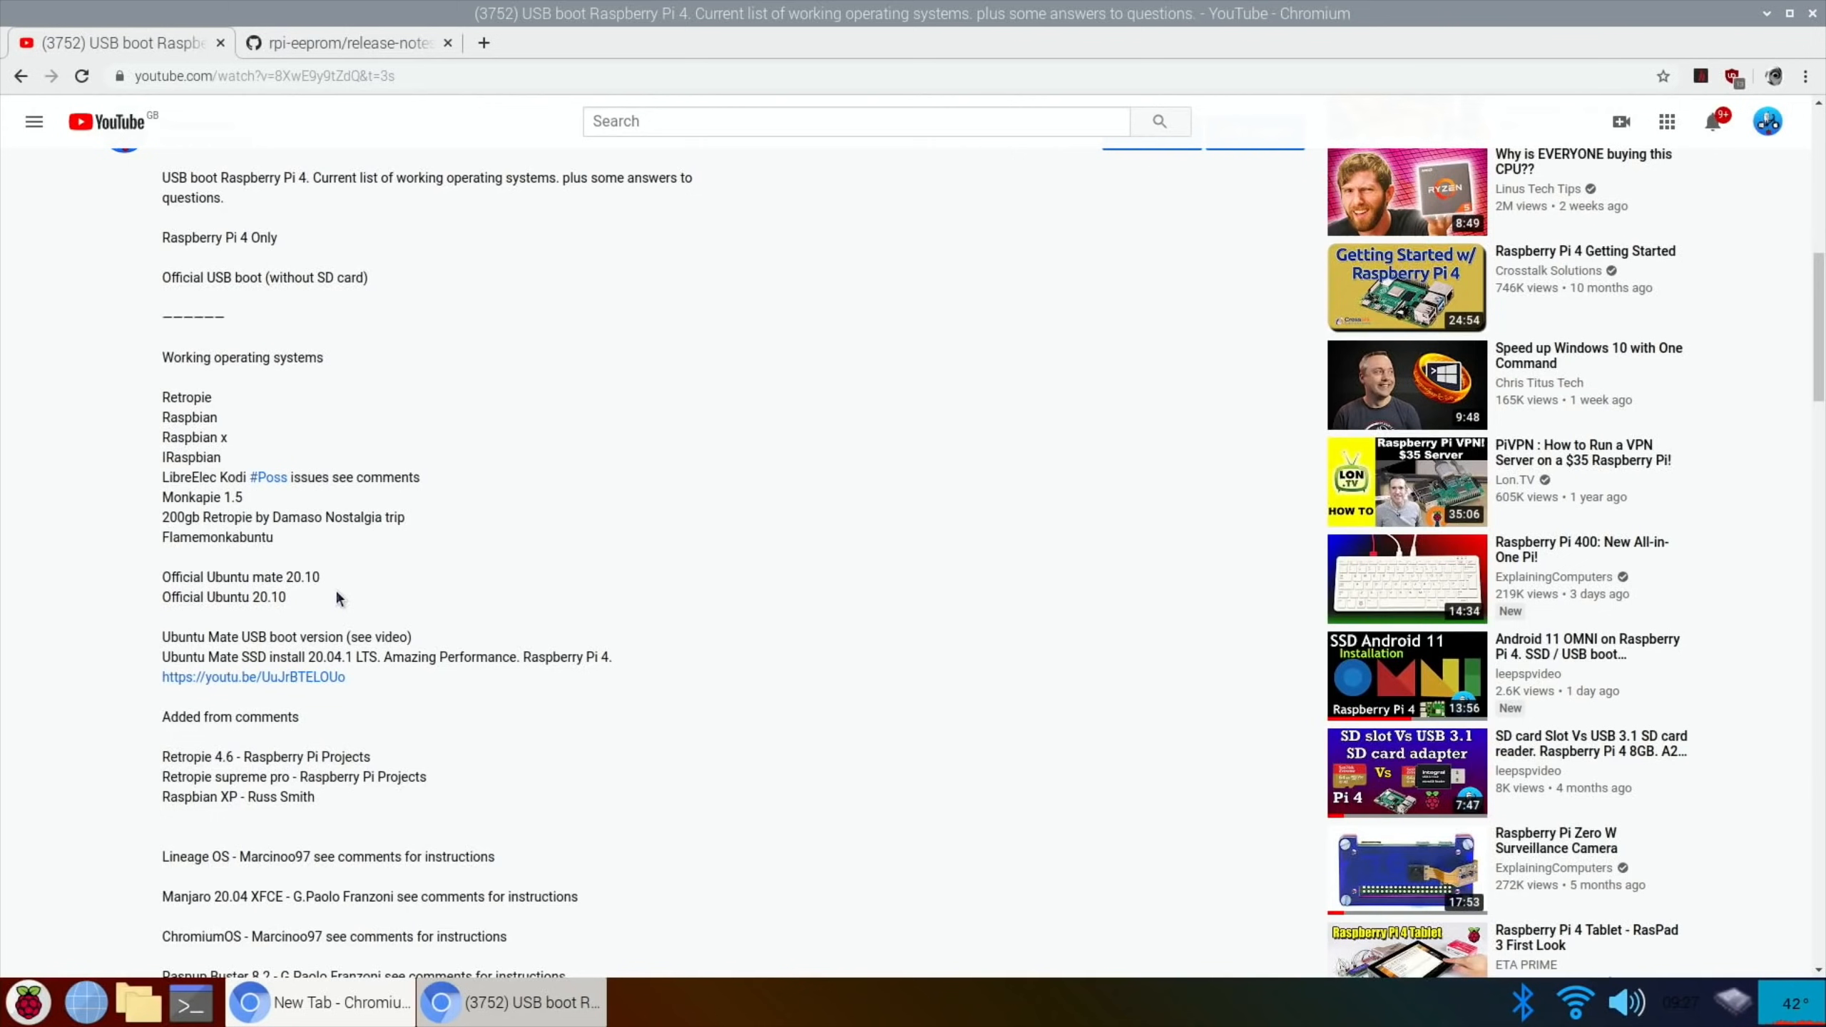
{"action": "mouse_move", "coordinate": [540, 388]}
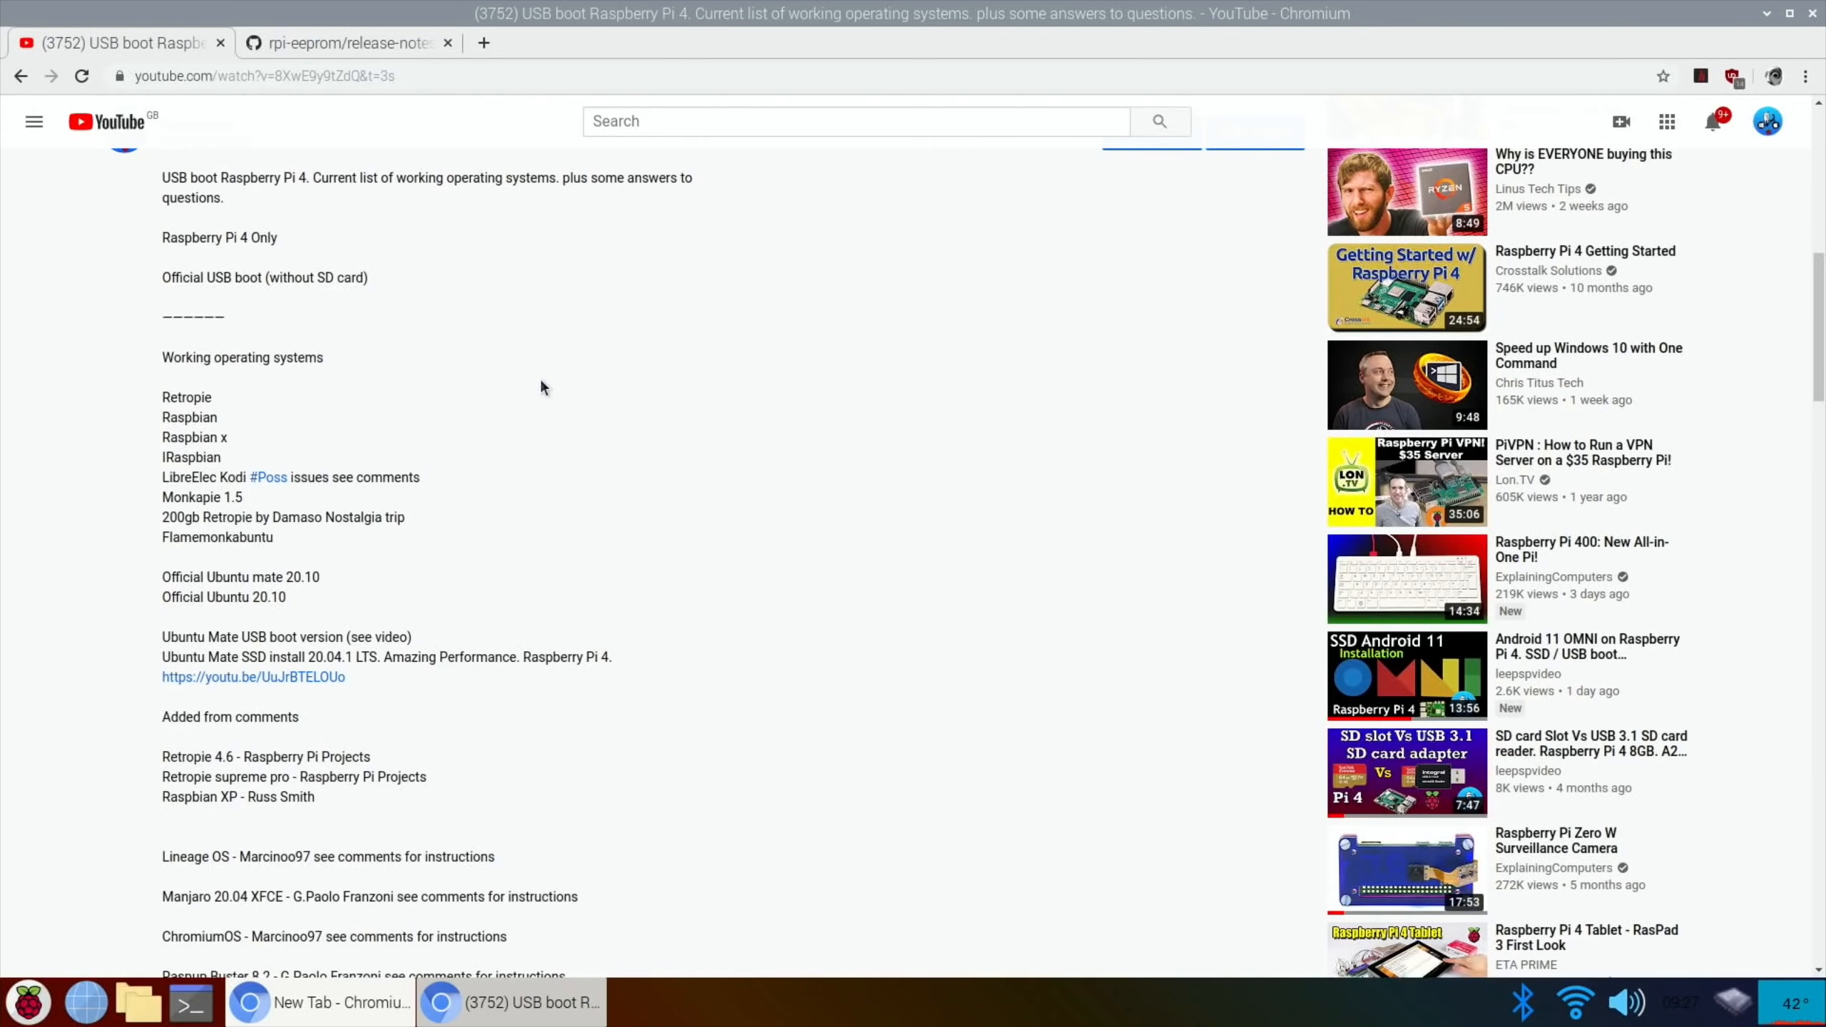
{"action": "mouse_move", "coordinate": [629, 221]}
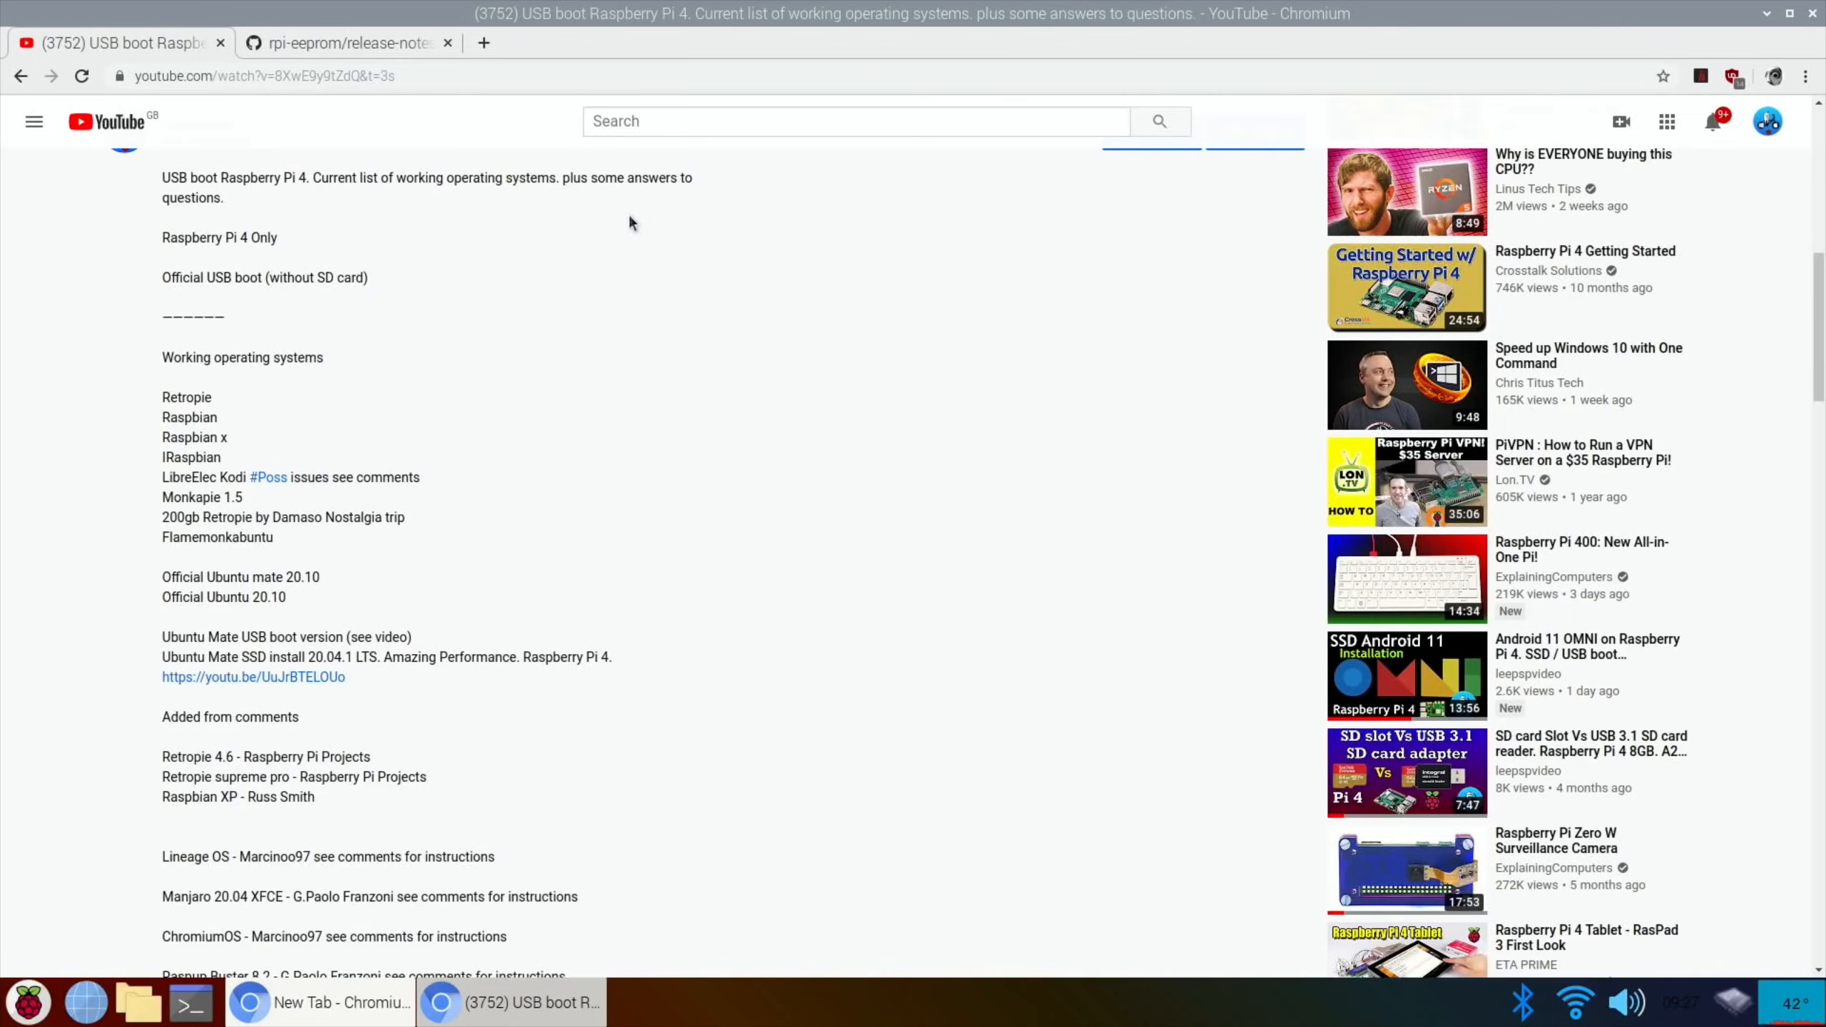
- Switch to the rpi-eeprom GitHub release notes tab showing the 2020-10-28 entry
{"action": "left_click", "coordinate": [344, 43]}
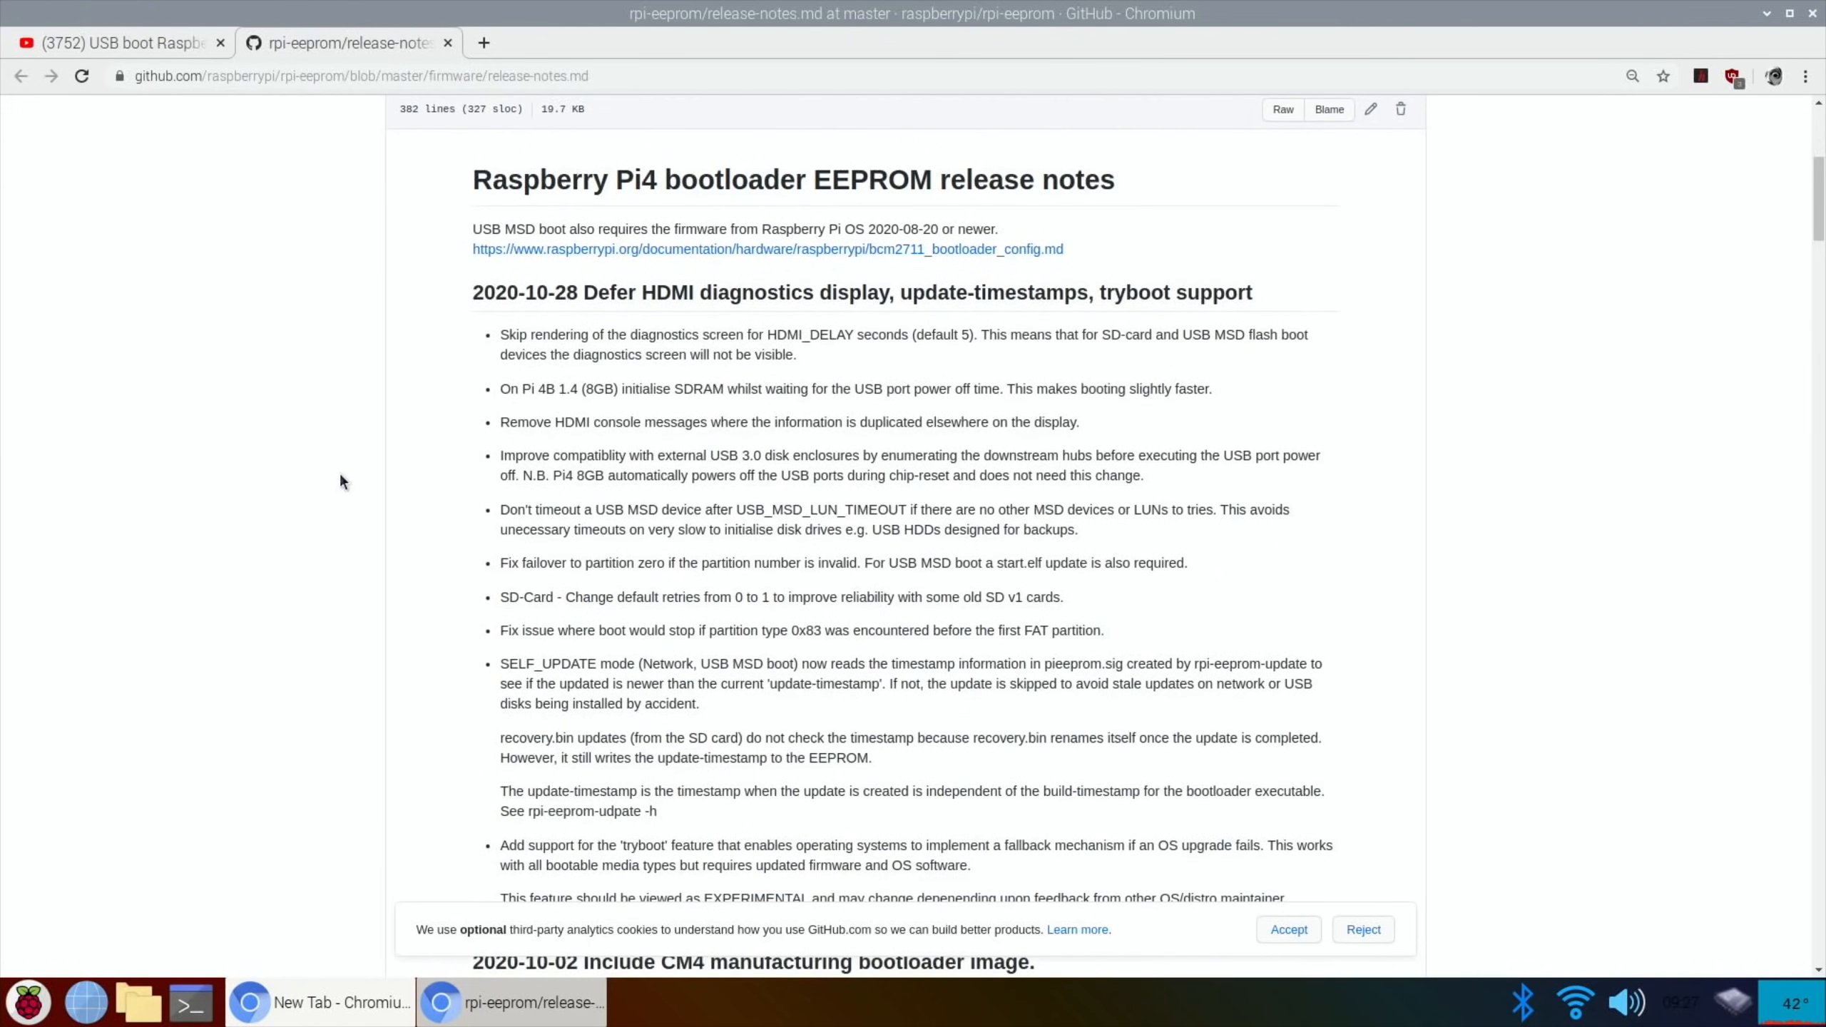
{"action": "mouse_move", "coordinate": [1666, 8]}
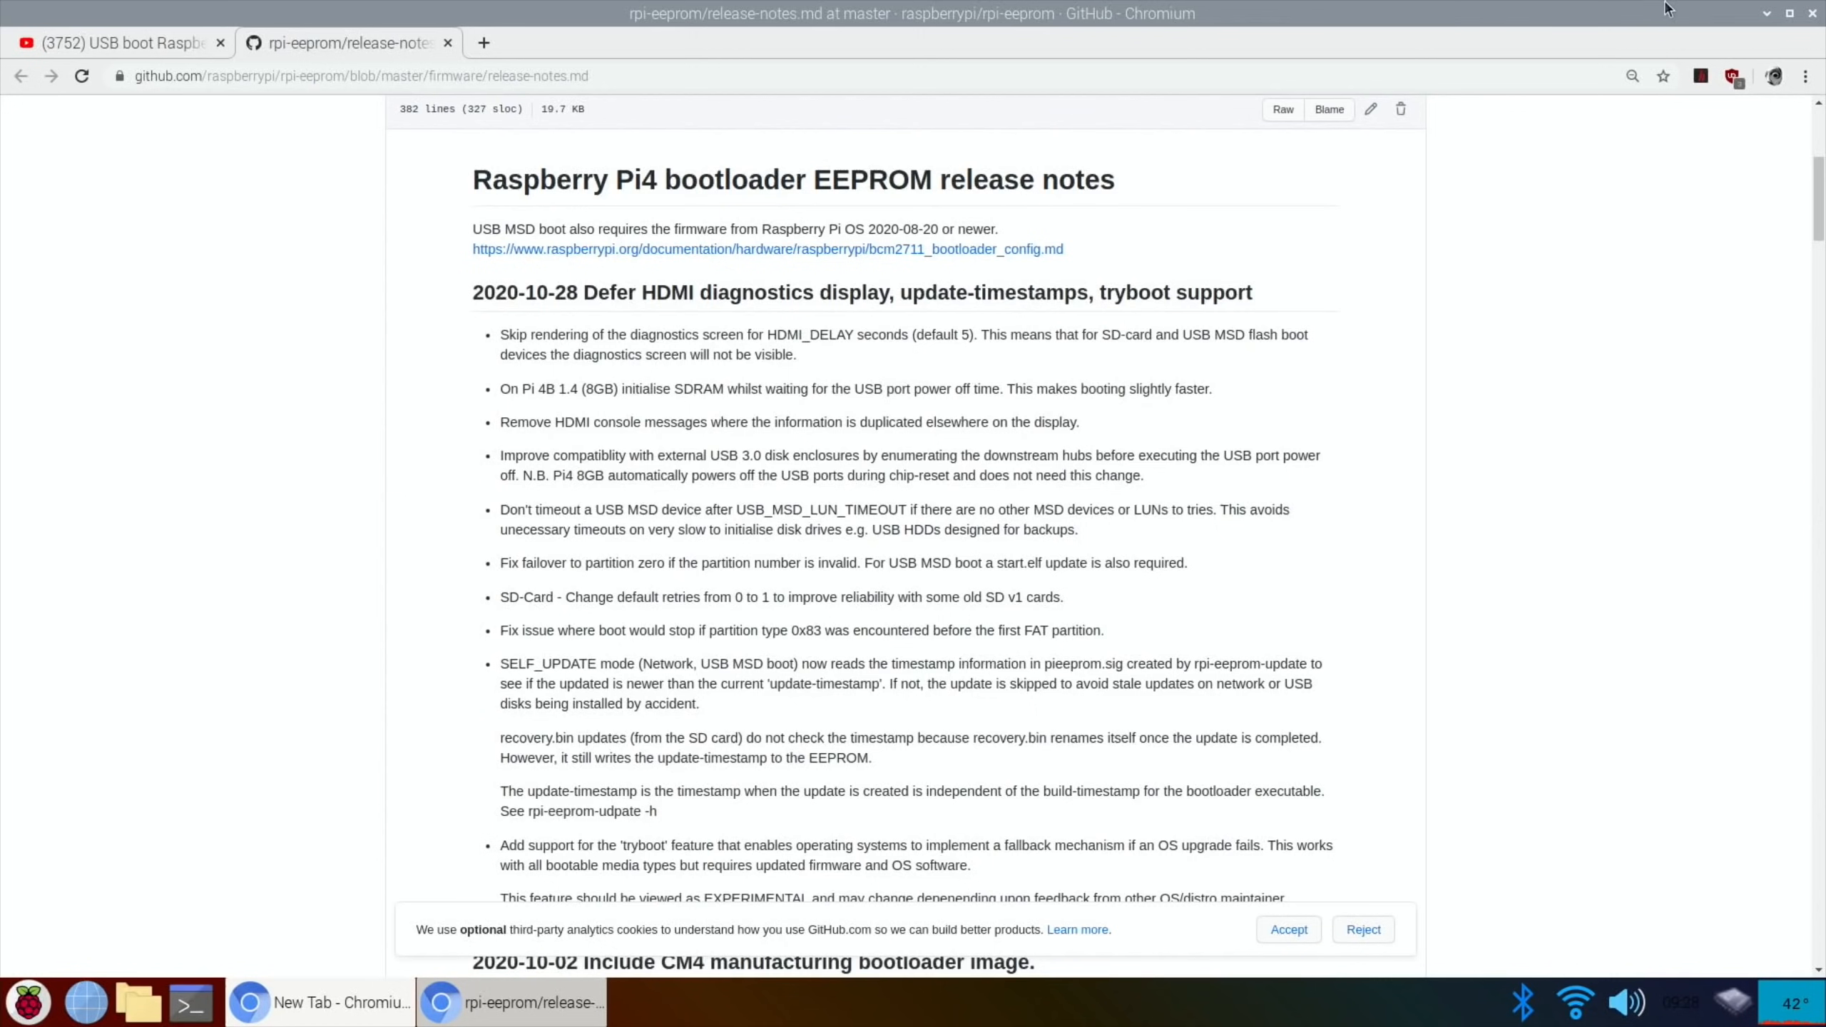